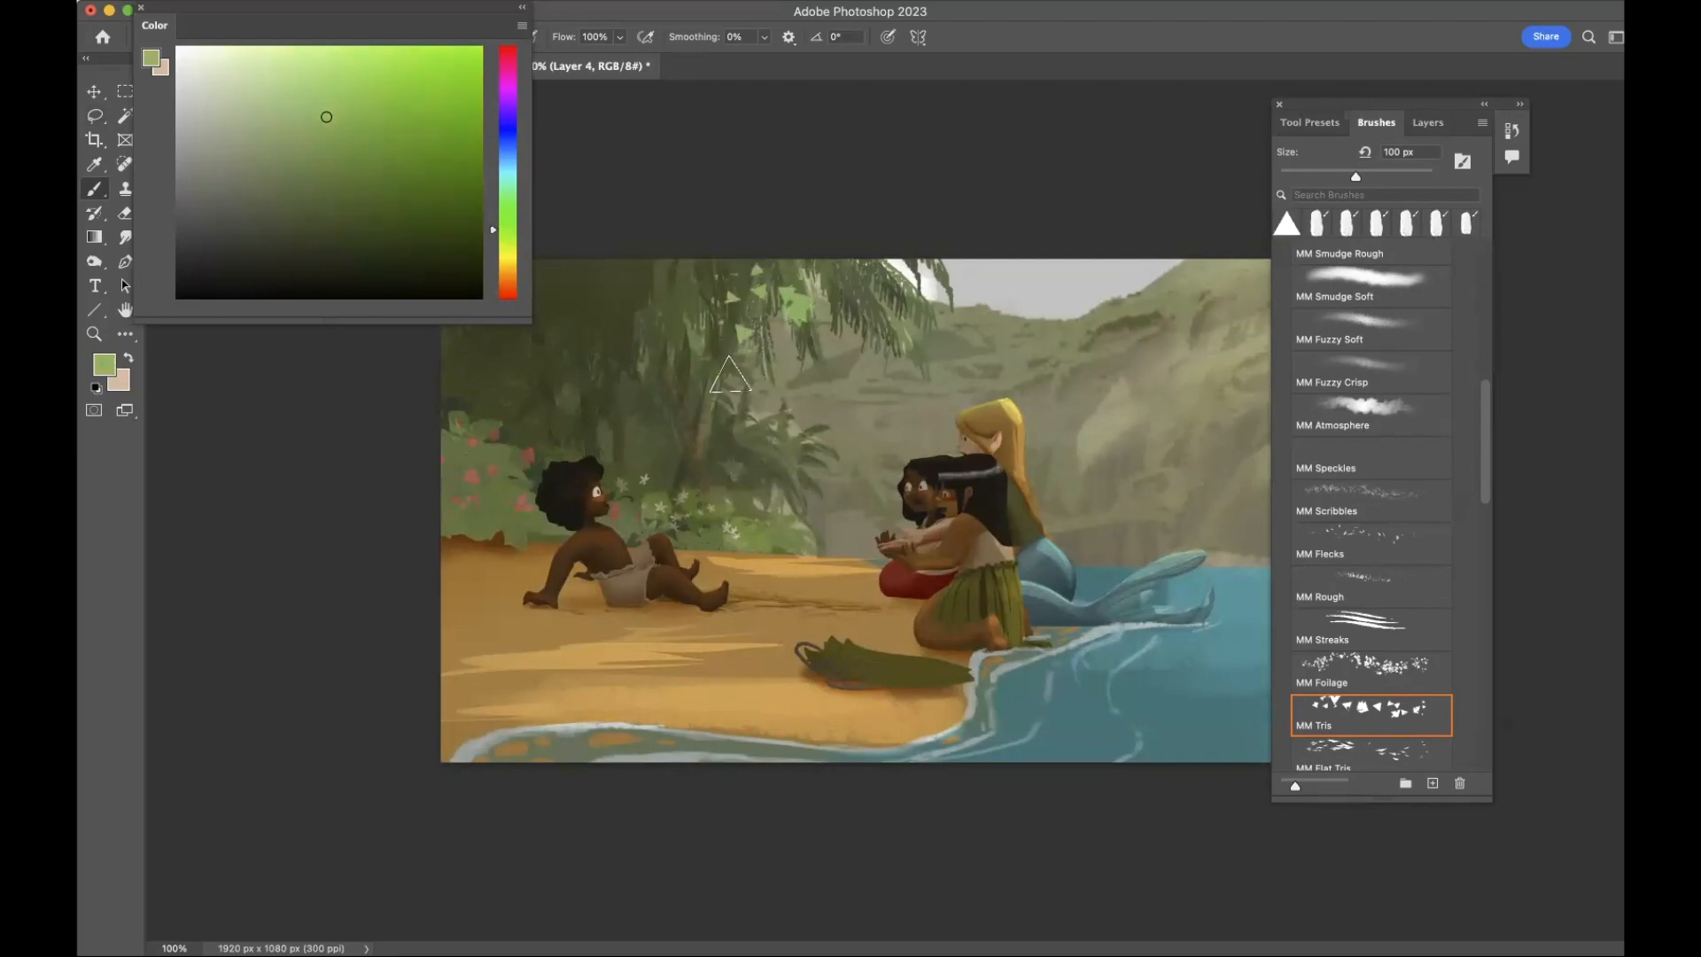
Paint yellowish-green triangle leaf highlights with MM Tris, then switch to a block-in brush preset.
{"action": "left_click_drag", "start_coordinate": [1356, 177], "coordinate": [1316, 177]}
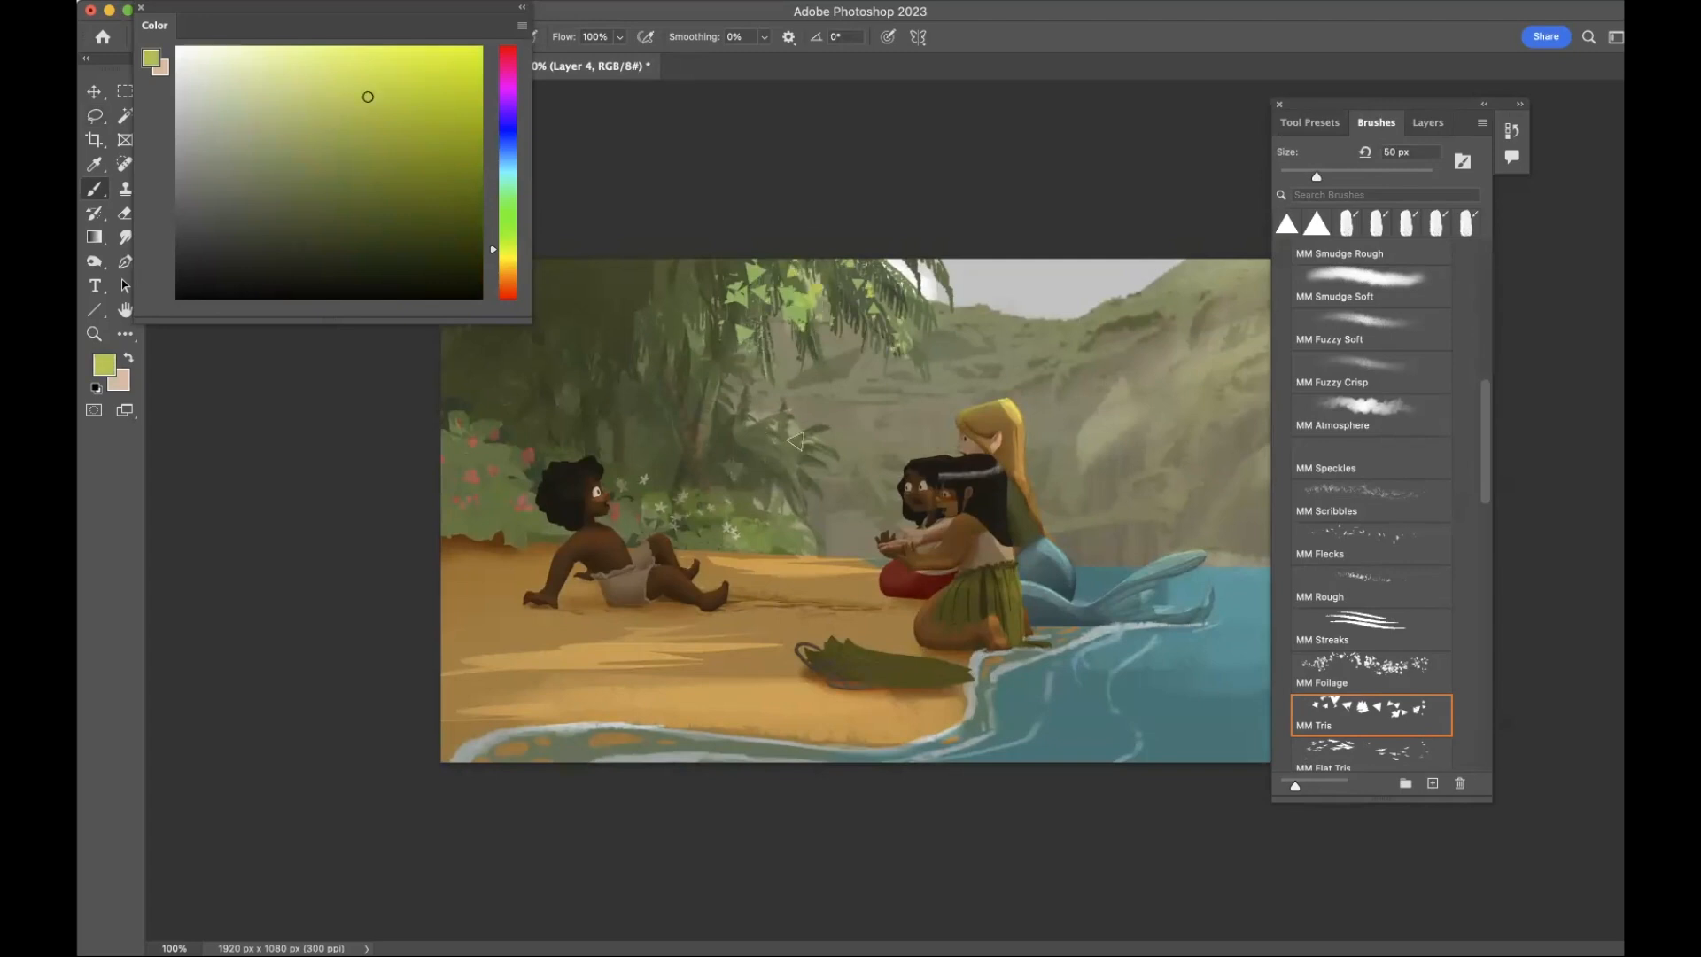
{"action": "left_click", "coordinate": [797, 439]}
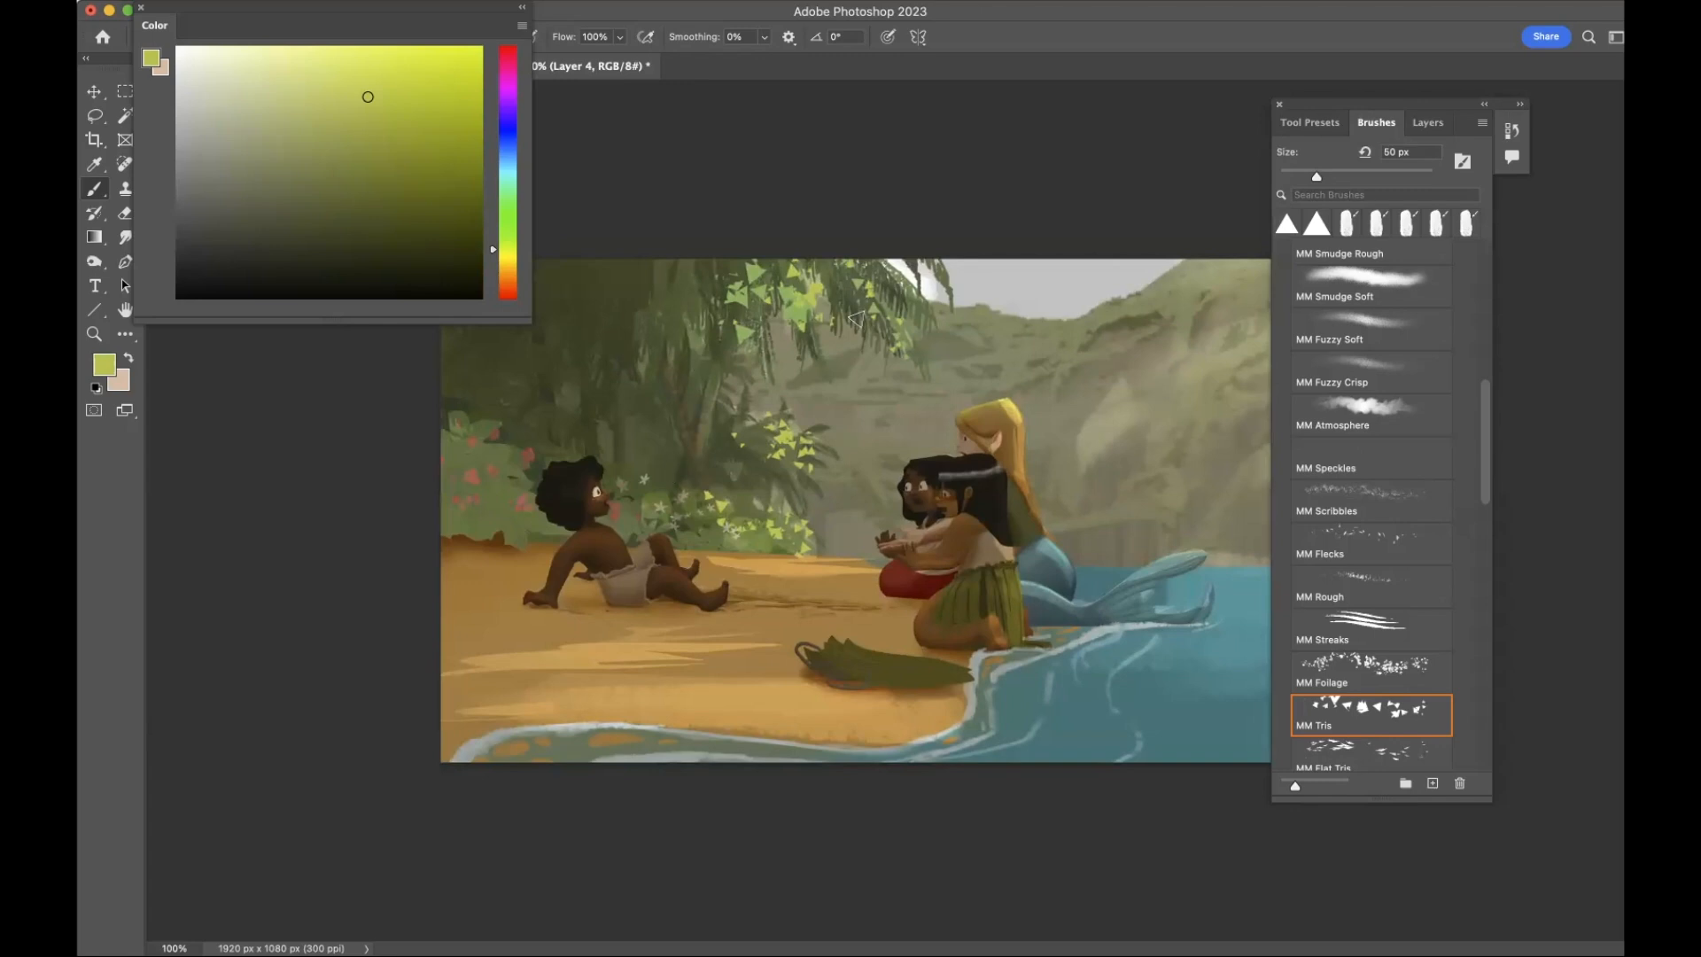
{"action": "left_click", "coordinate": [1309, 123]}
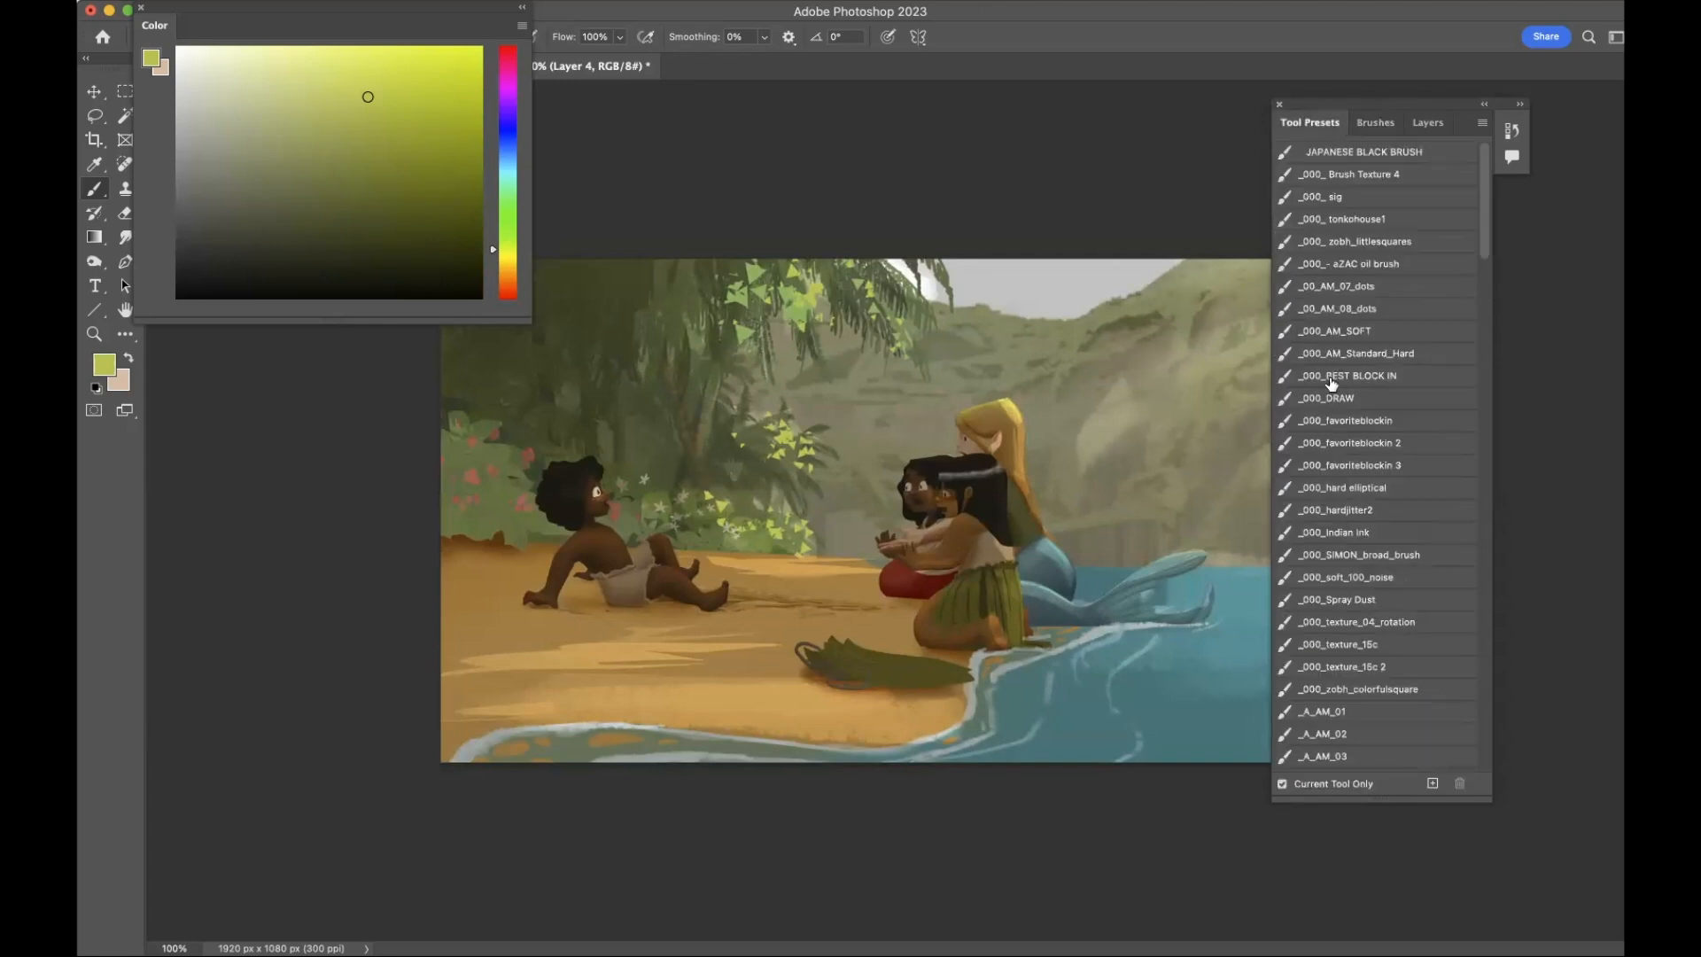
{"action": "left_click", "coordinate": [1348, 376]}
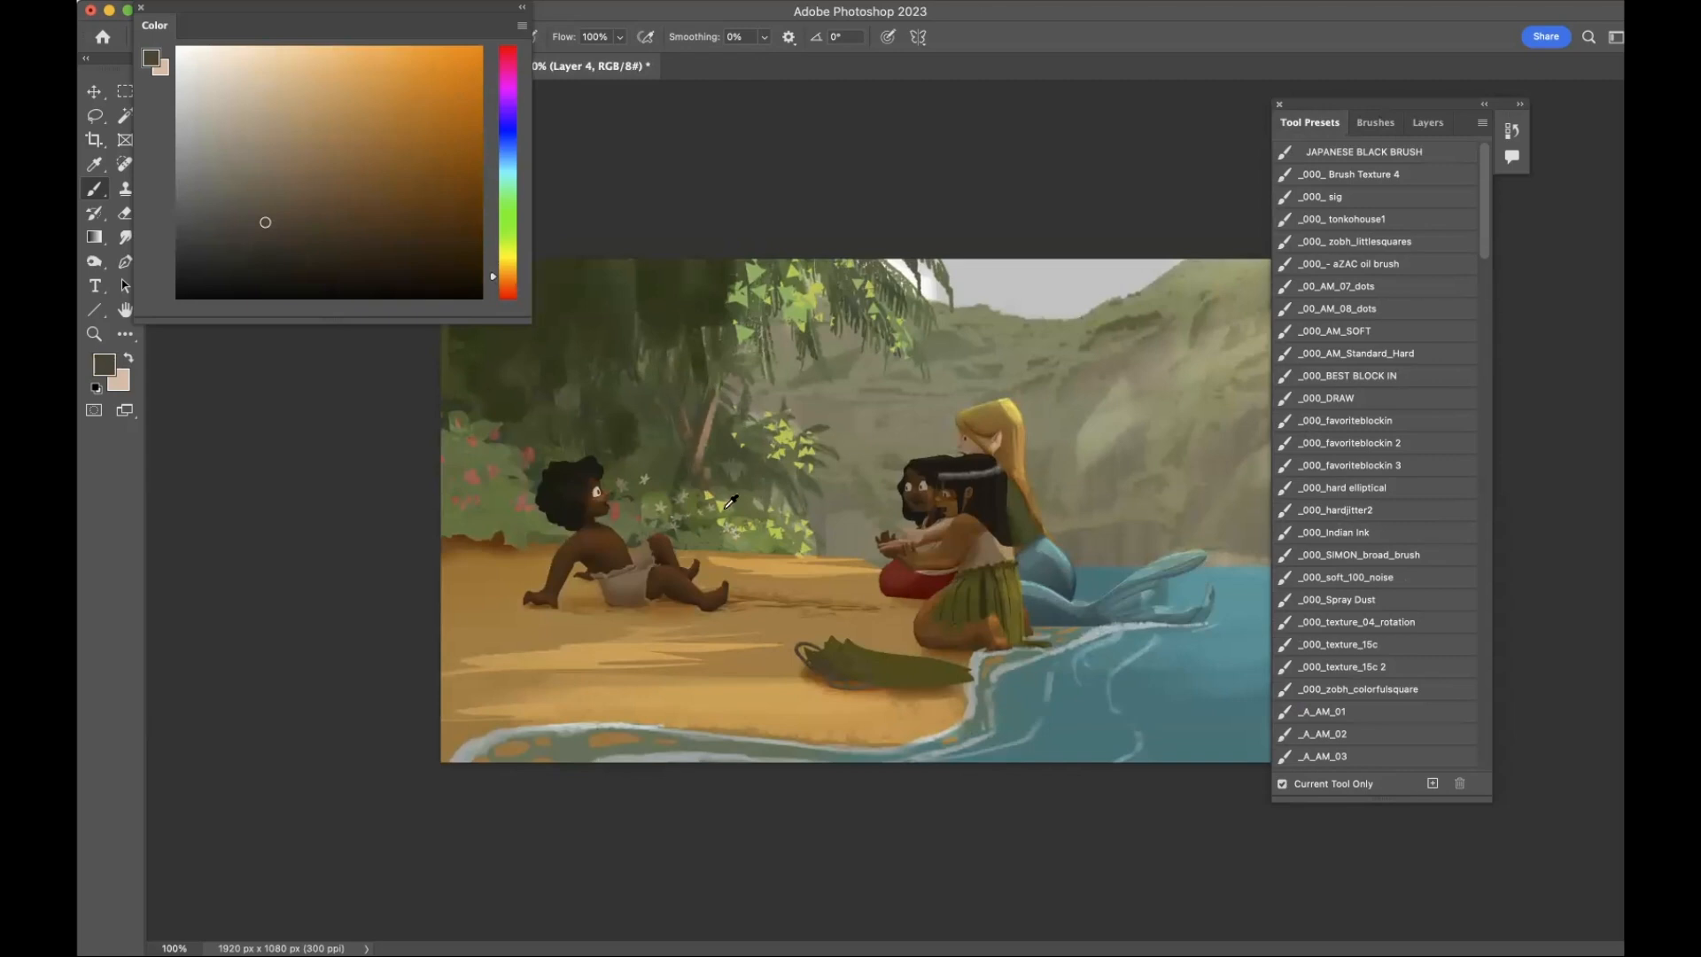
Shade the palm canopy with darker green and add a stroke to the foreground sand.
{"action": "left_click", "coordinate": [506, 248]}
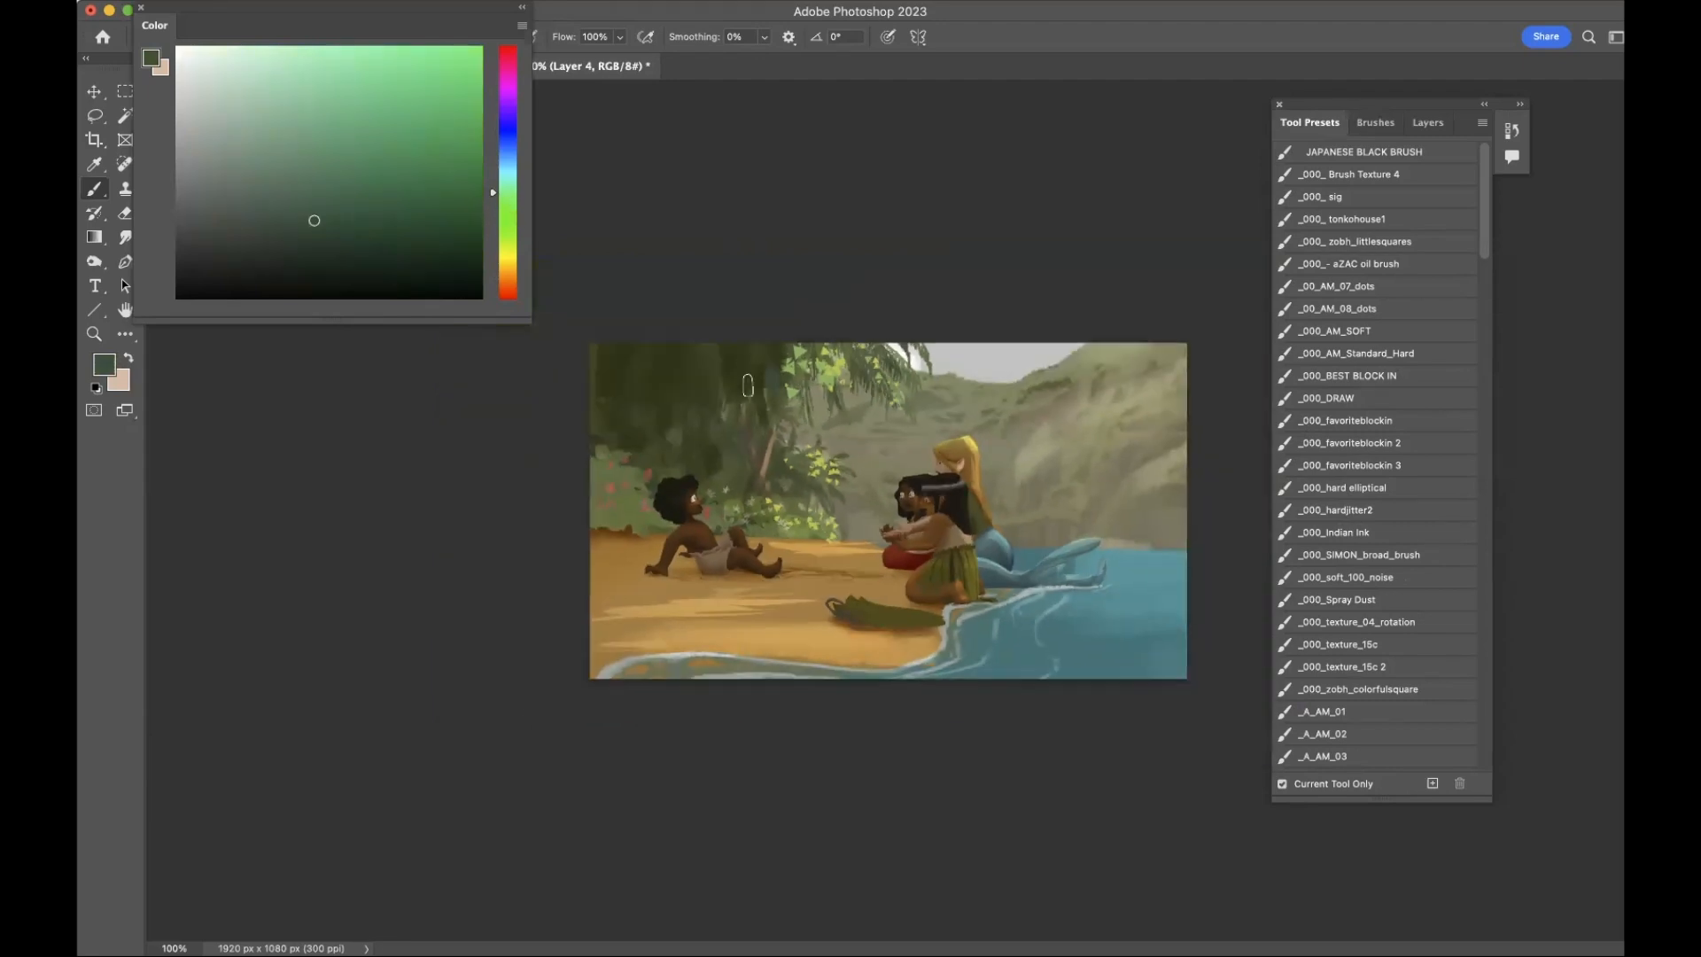
{"action": "left_click", "coordinate": [386, 248]}
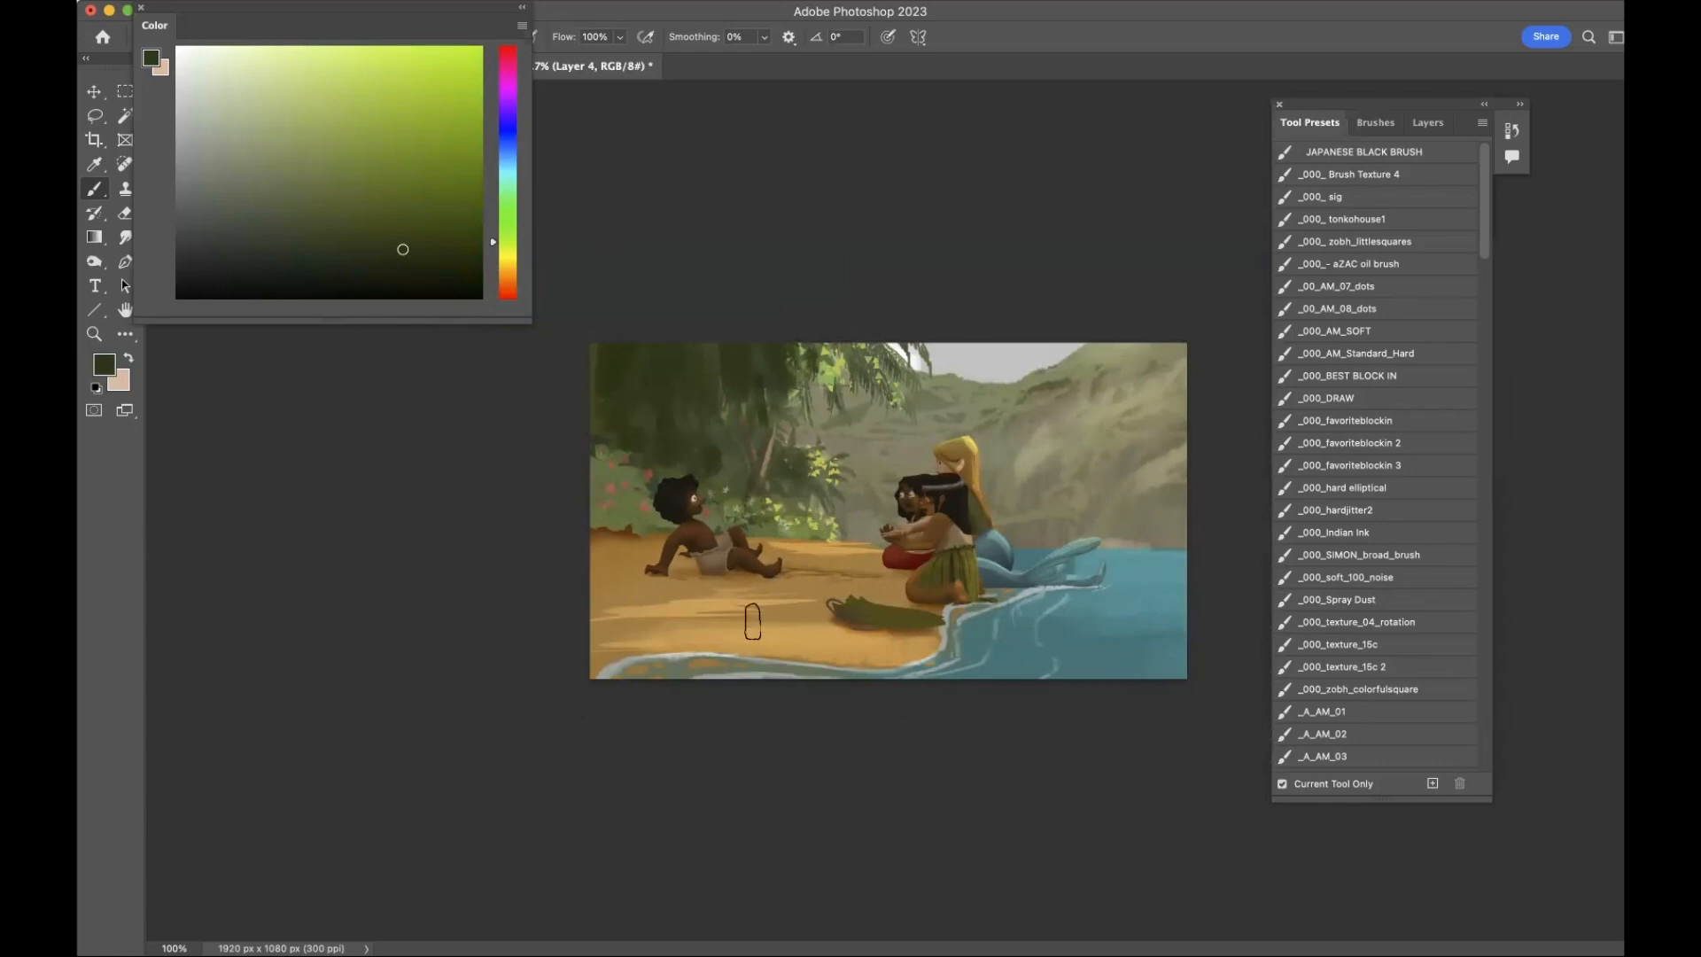
{"action": "left_click", "coordinate": [296, 225]}
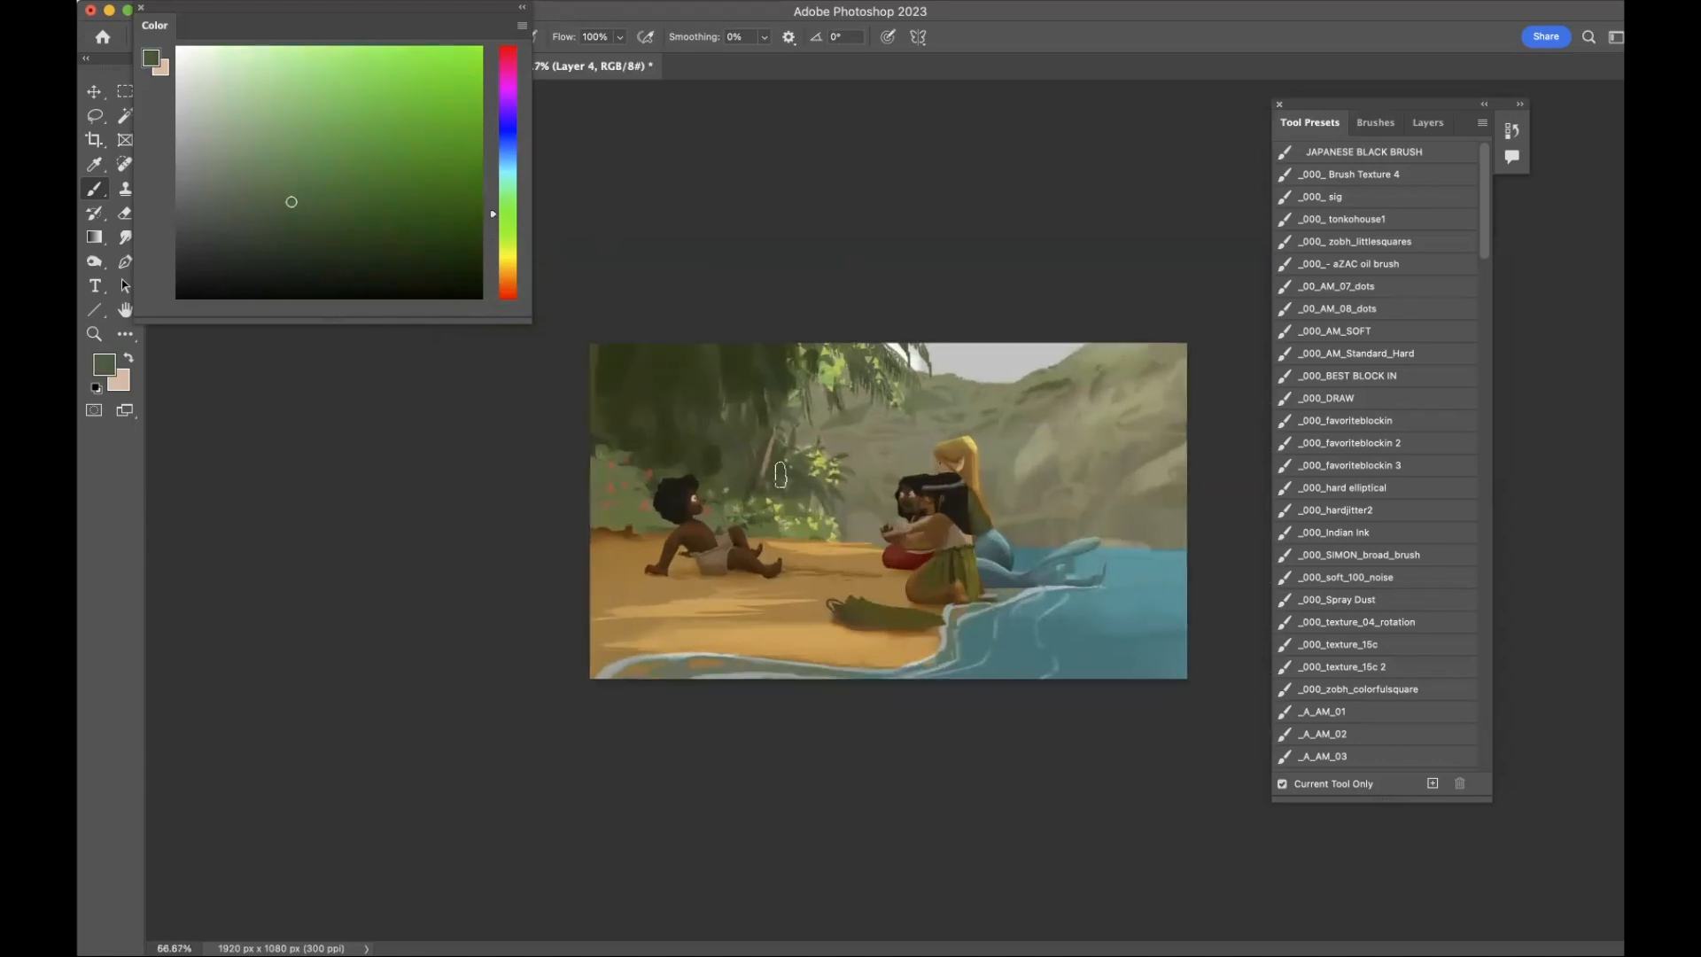
{"action": "mouse_move", "coordinate": [792, 519]}
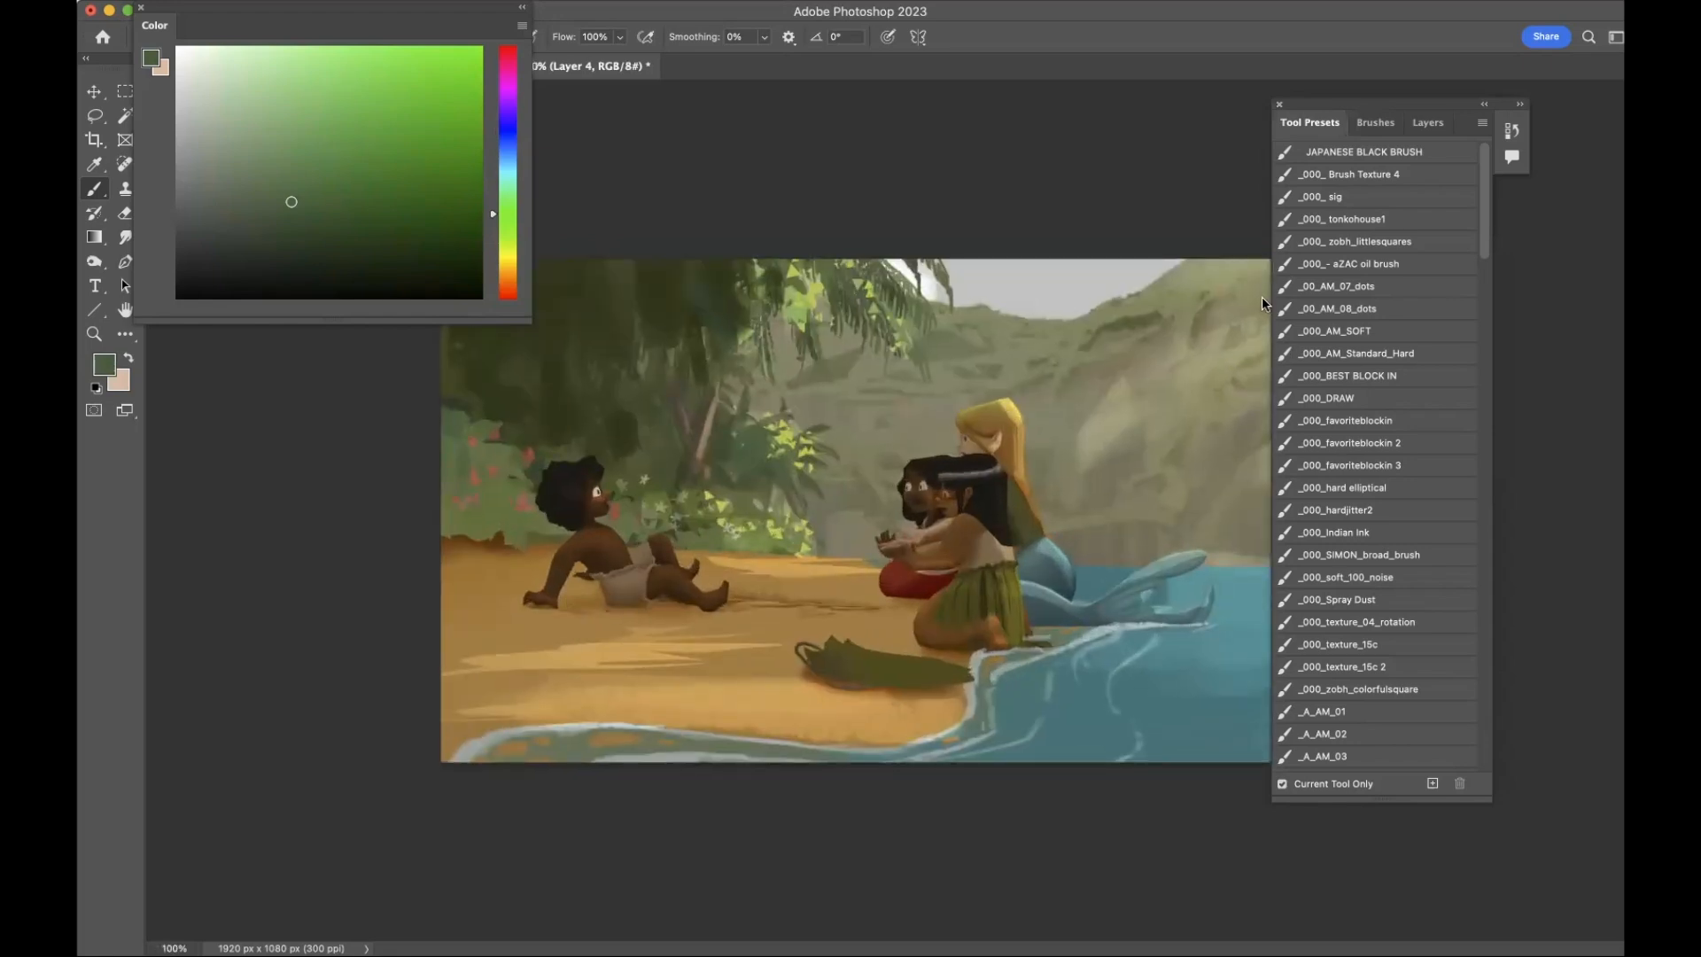
{"action": "left_click", "coordinate": [1428, 123]}
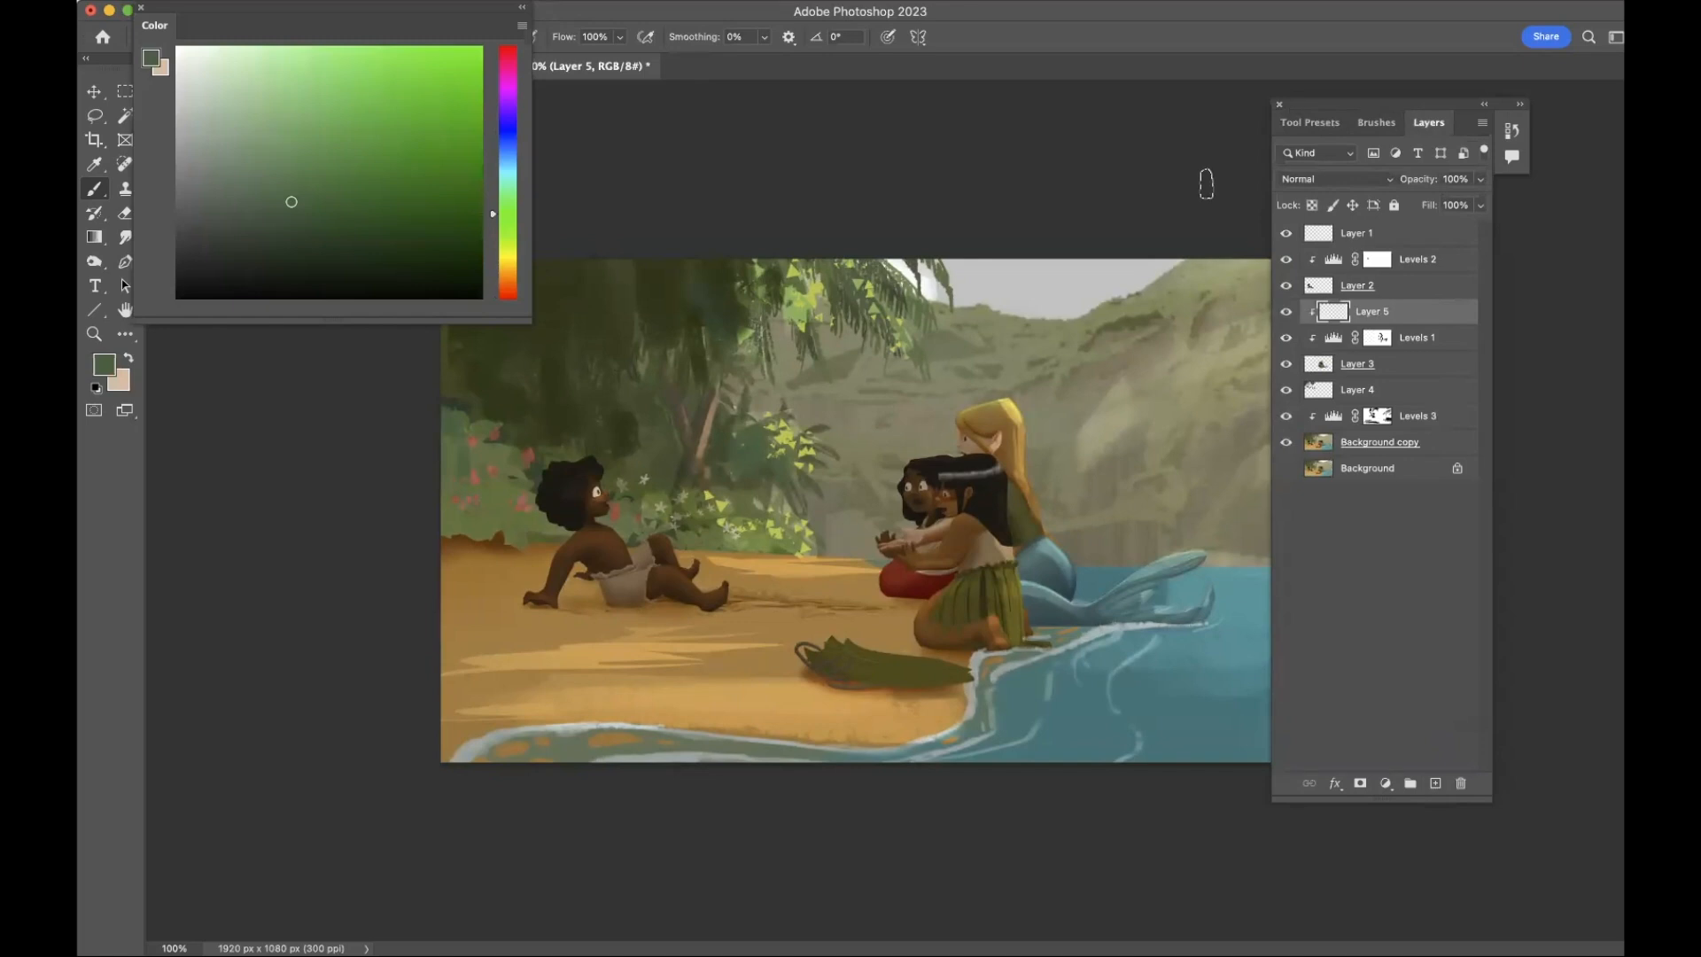
Try Linear Dodge (Add) on Layer 5, then settle on Overlay blending.
{"action": "left_click", "coordinate": [1336, 179]}
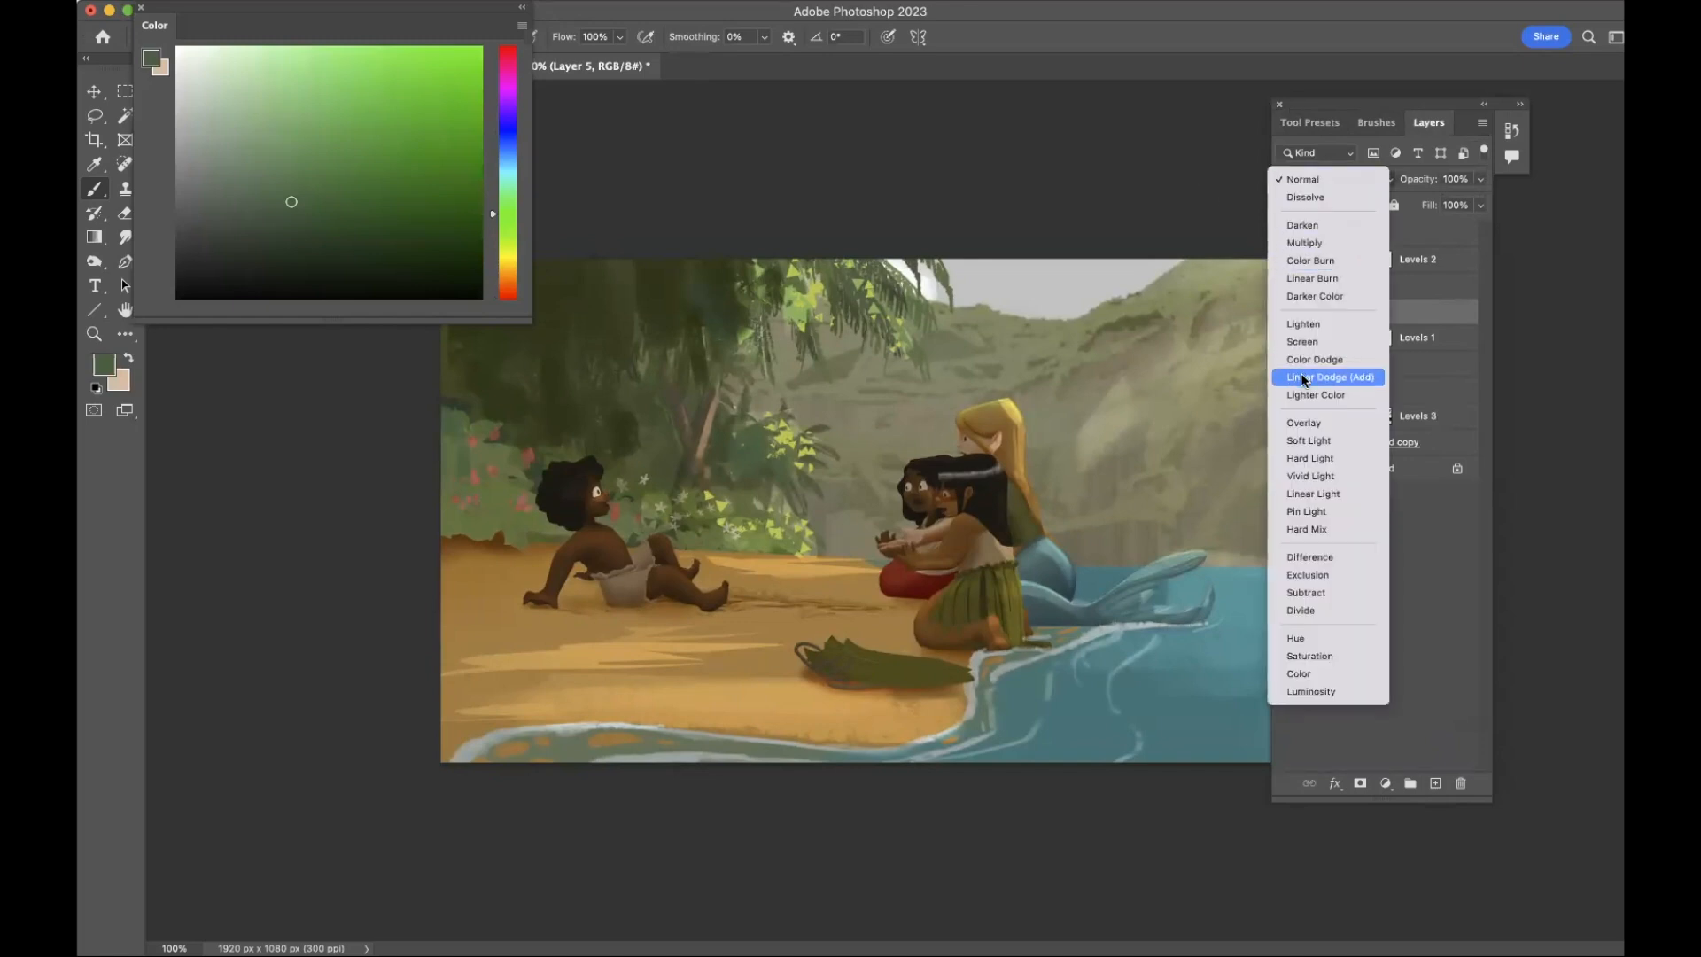
{"action": "left_click", "coordinate": [1327, 376]}
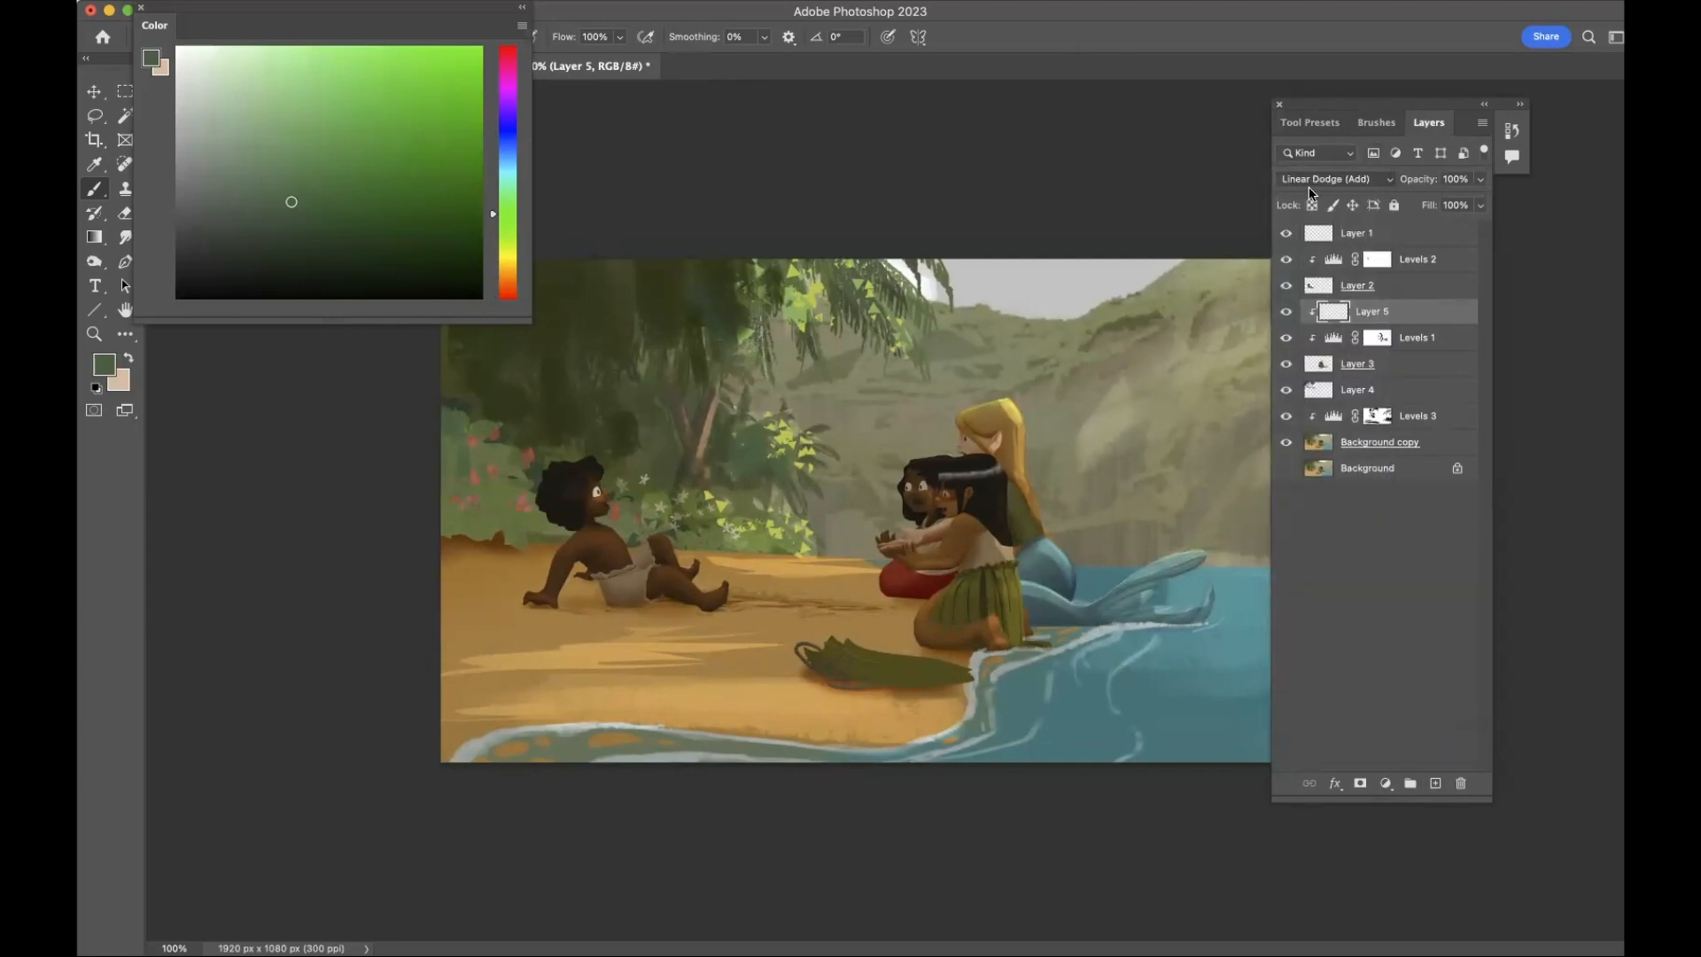
{"action": "left_click", "coordinate": [1325, 179]}
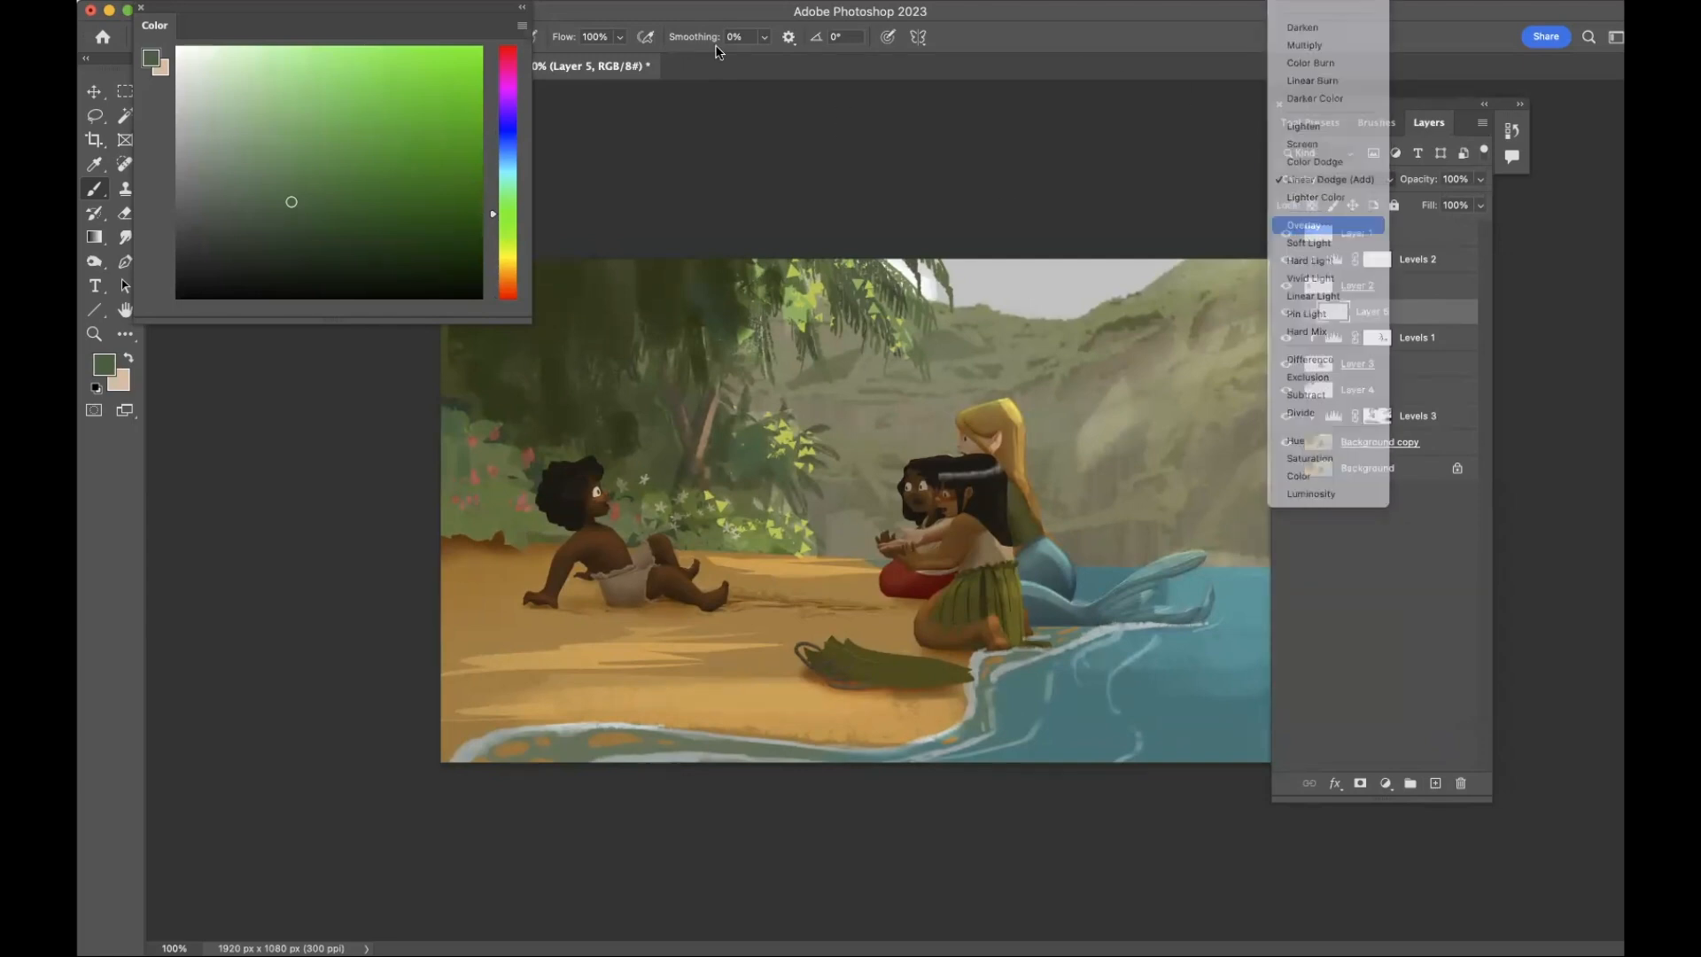
{"action": "left_click", "coordinate": [1306, 225]}
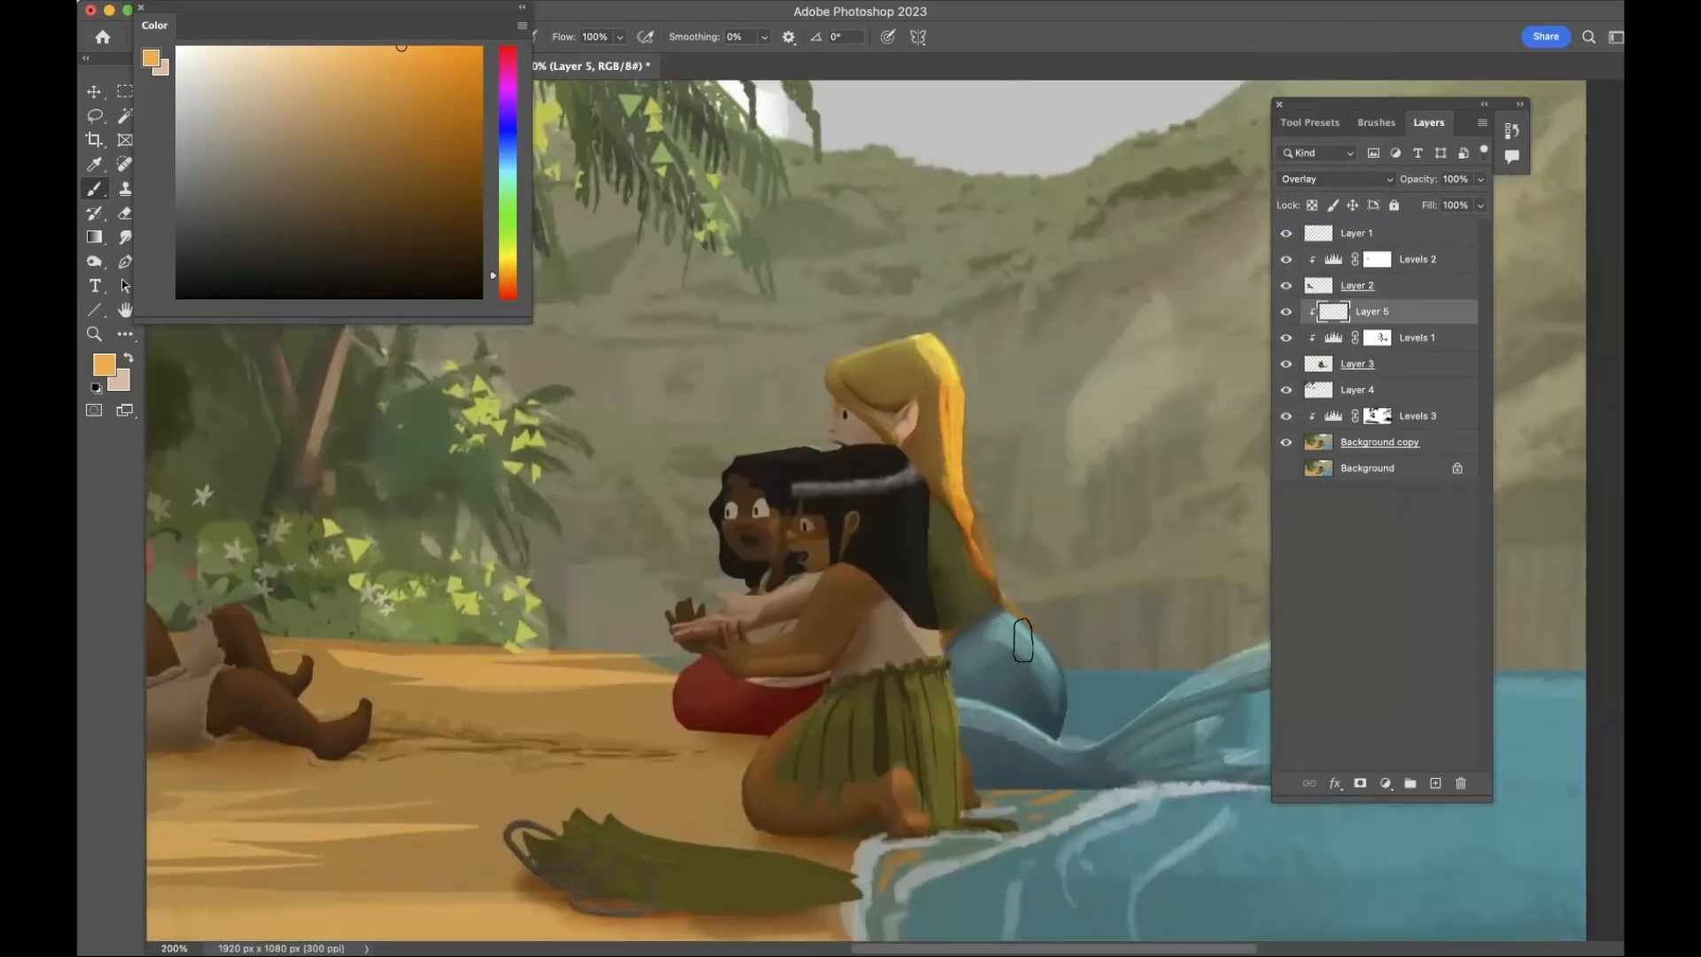
Brush light orange sunlight onto the kneeling girl's arm and skirt, erasing the excess.
{"action": "left_click", "coordinate": [287, 156]}
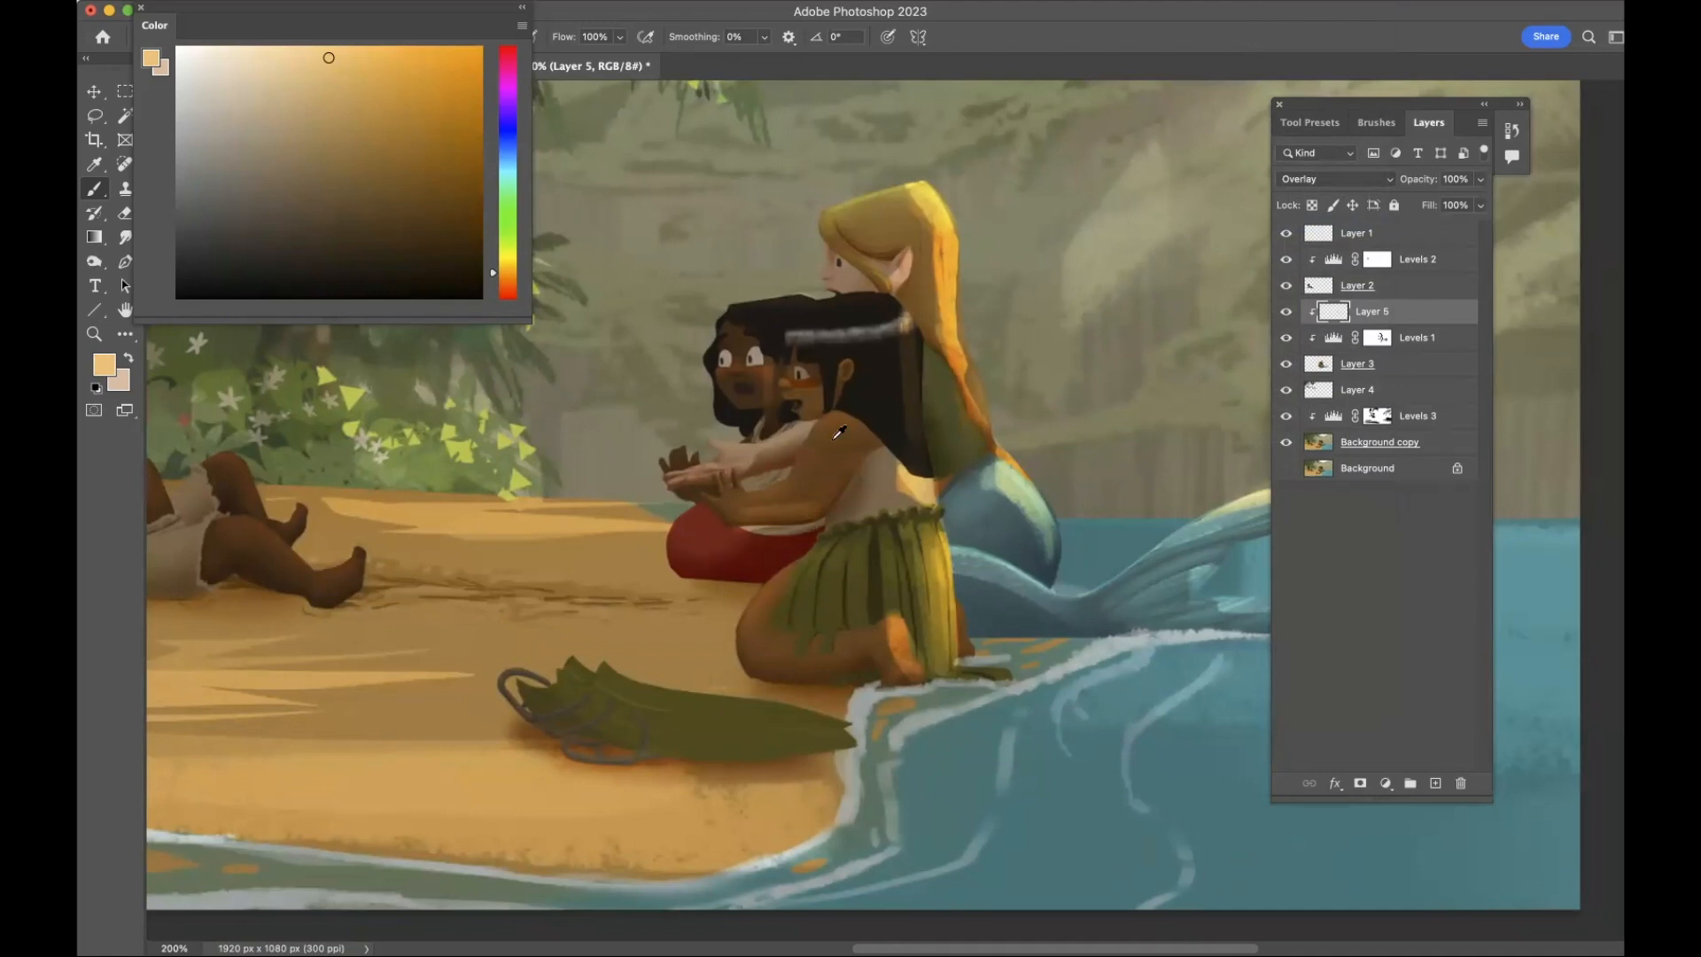
{"action": "left_click", "coordinate": [412, 200]}
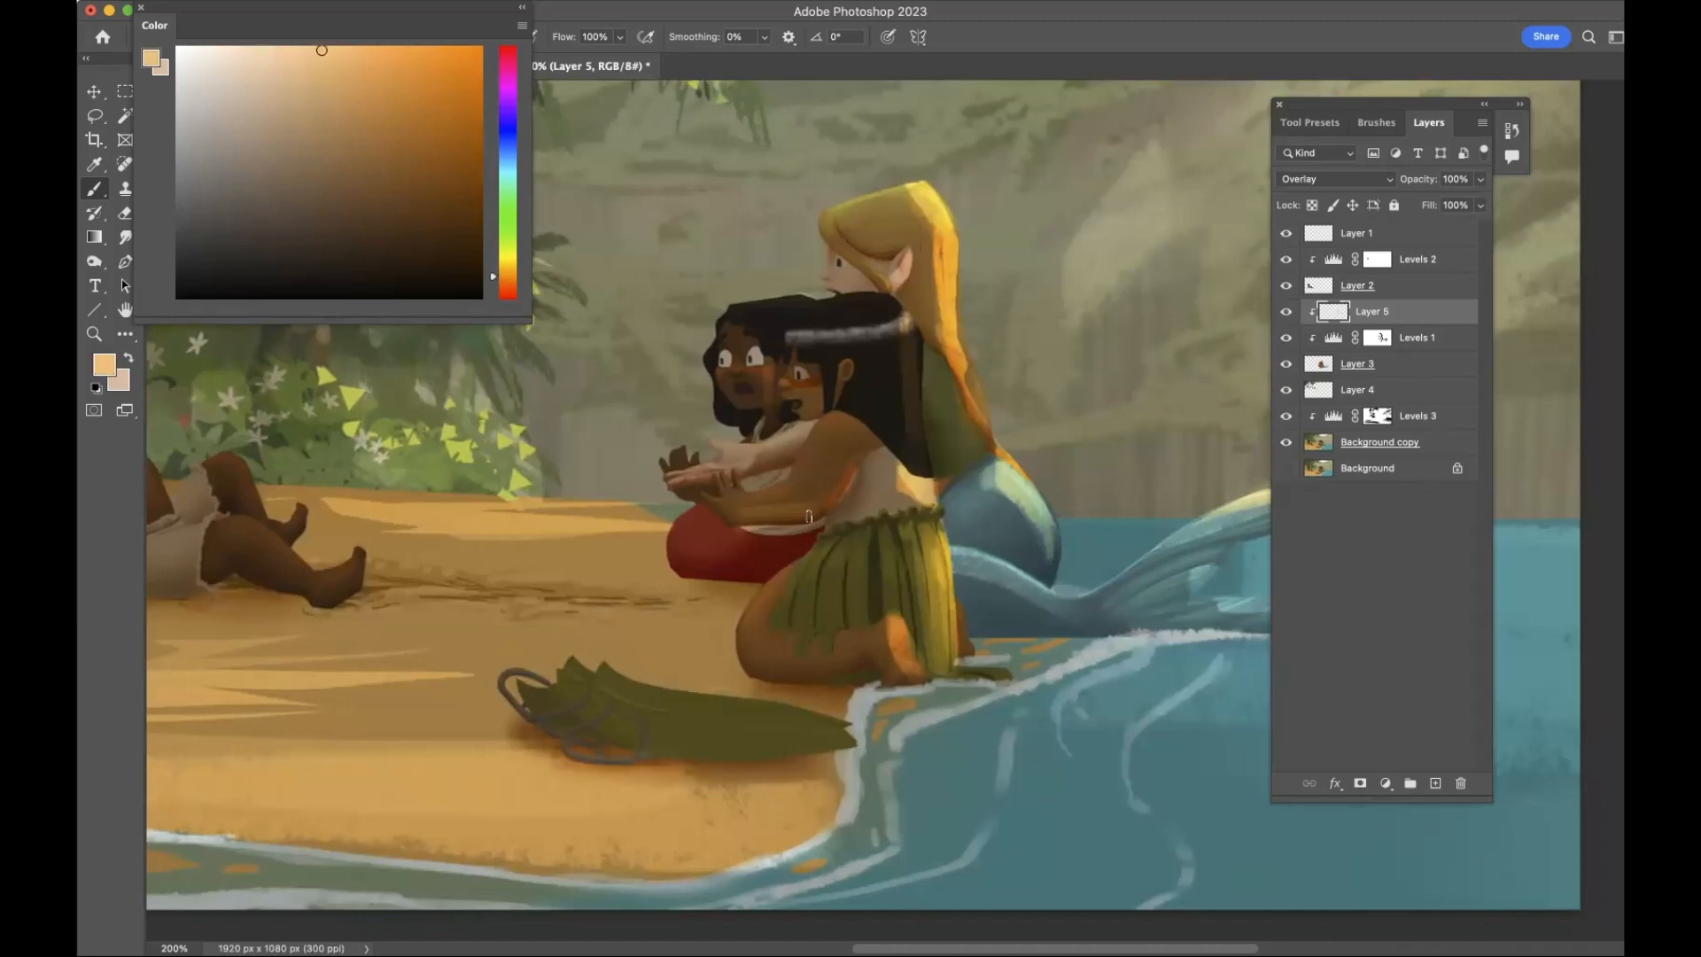
{"action": "left_click_drag", "start_coordinate": [782, 520], "coordinate": [862, 455]}
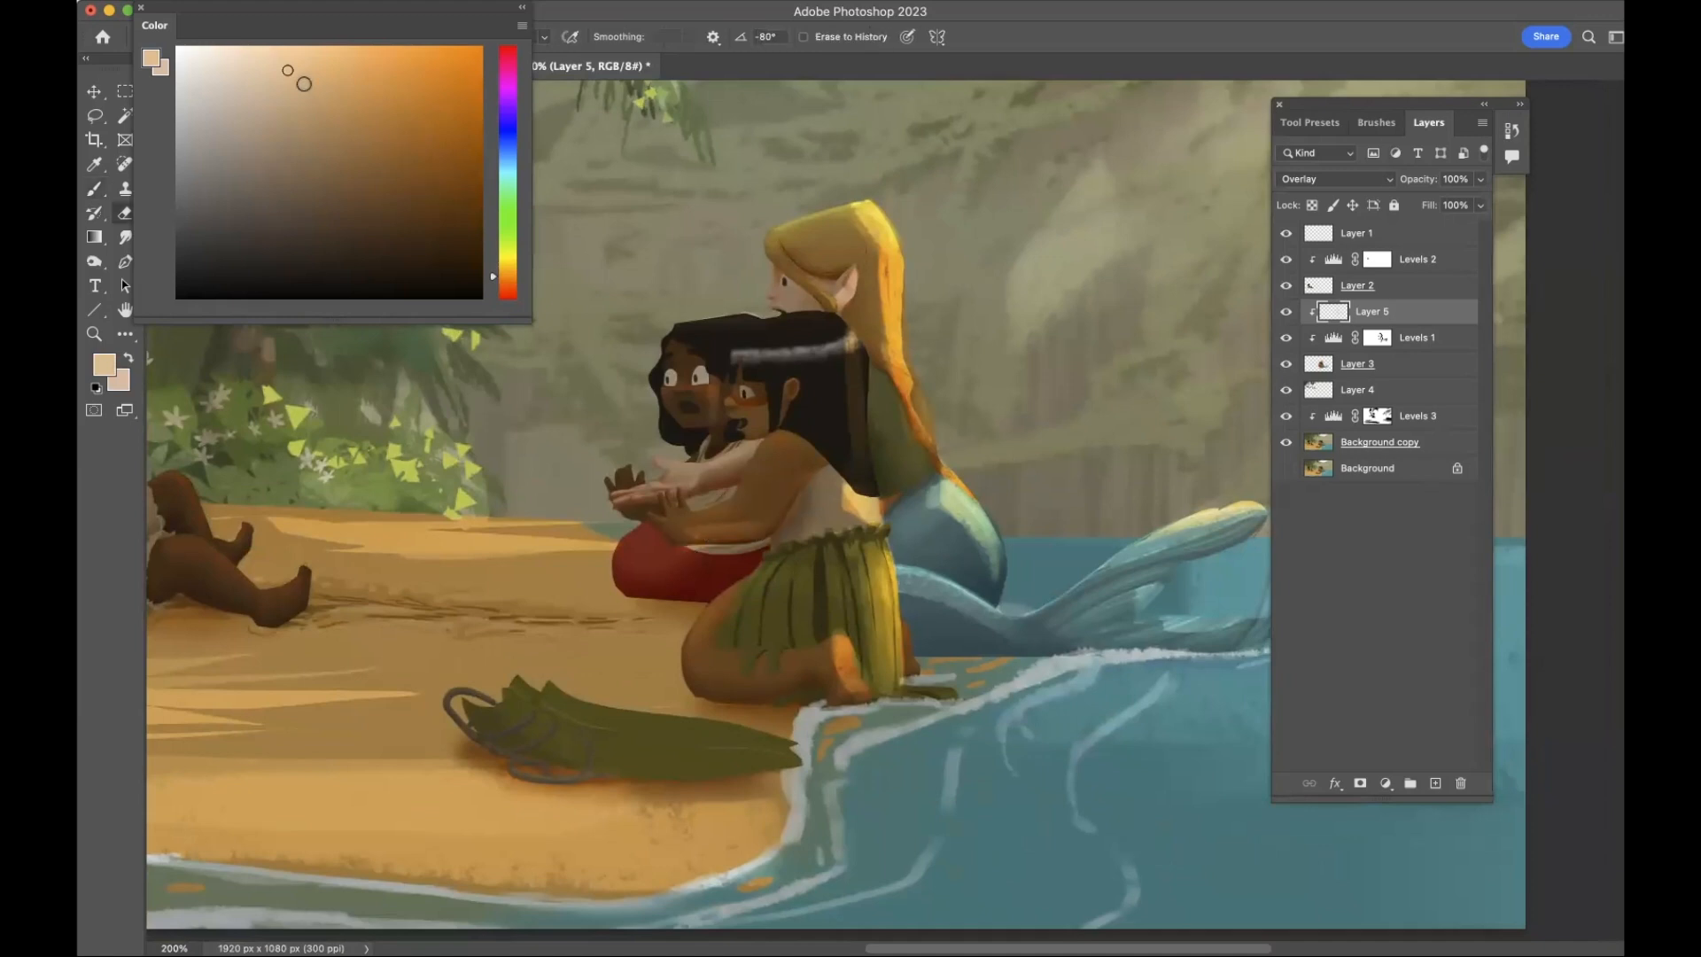
{"action": "left_click", "coordinate": [312, 58]}
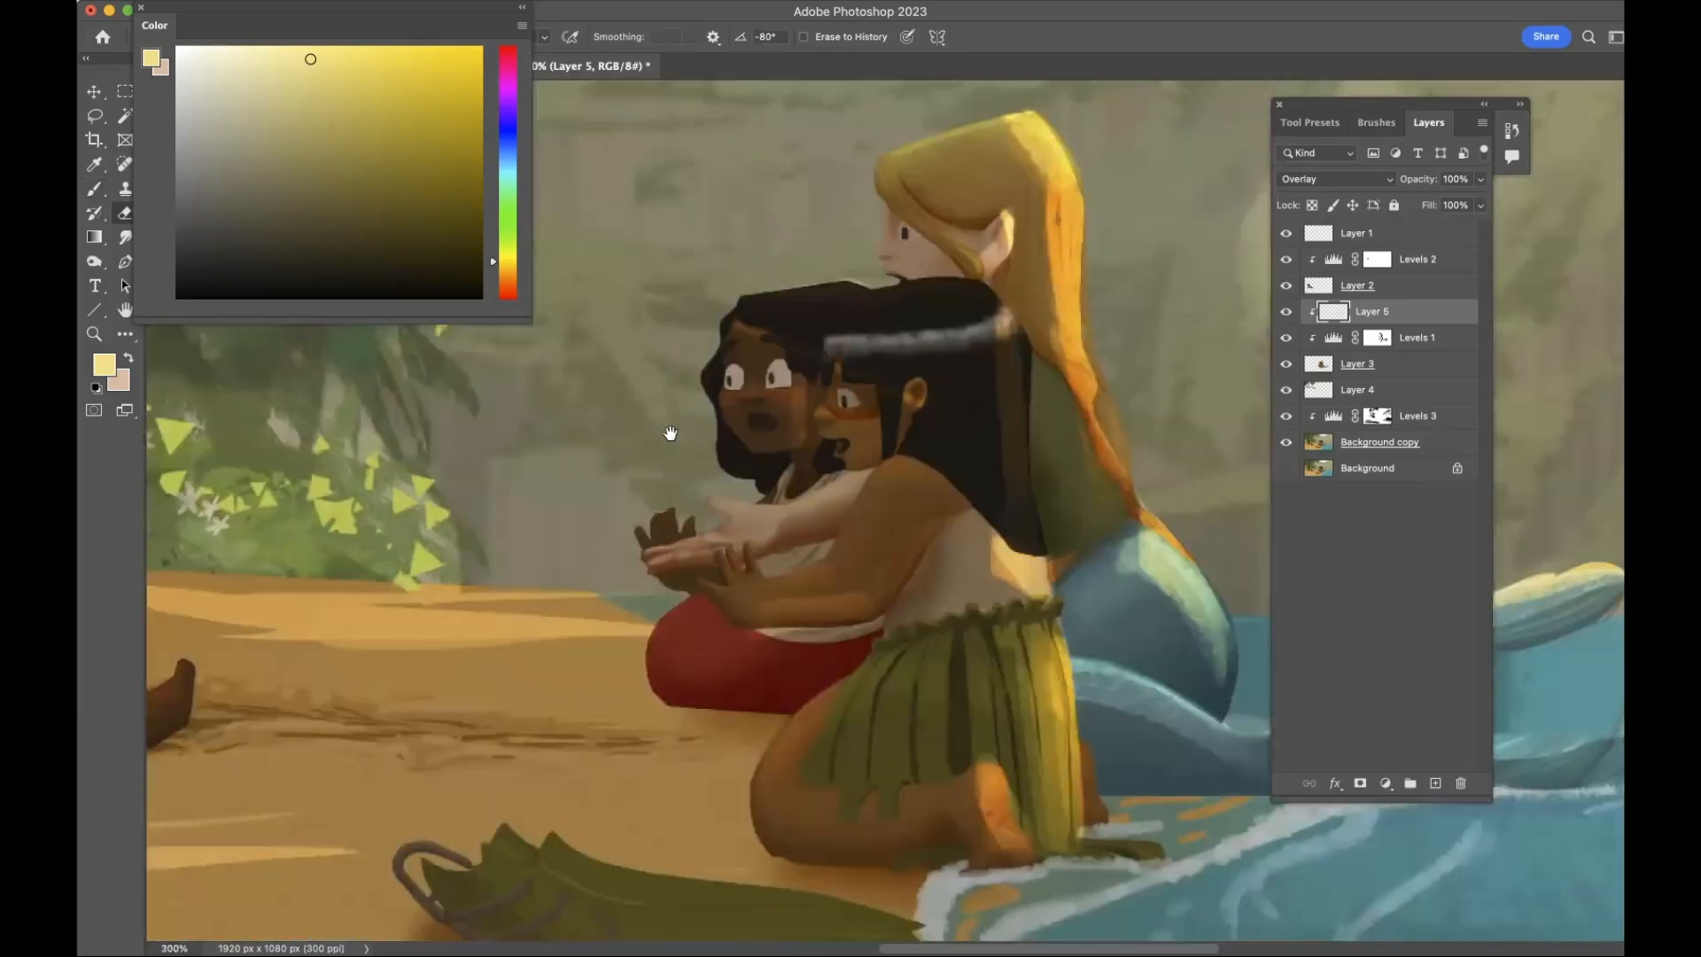
Create empty Layer 6 above the Overlay layer and return to the Brush tool.
{"action": "left_click", "coordinate": [1433, 783]}
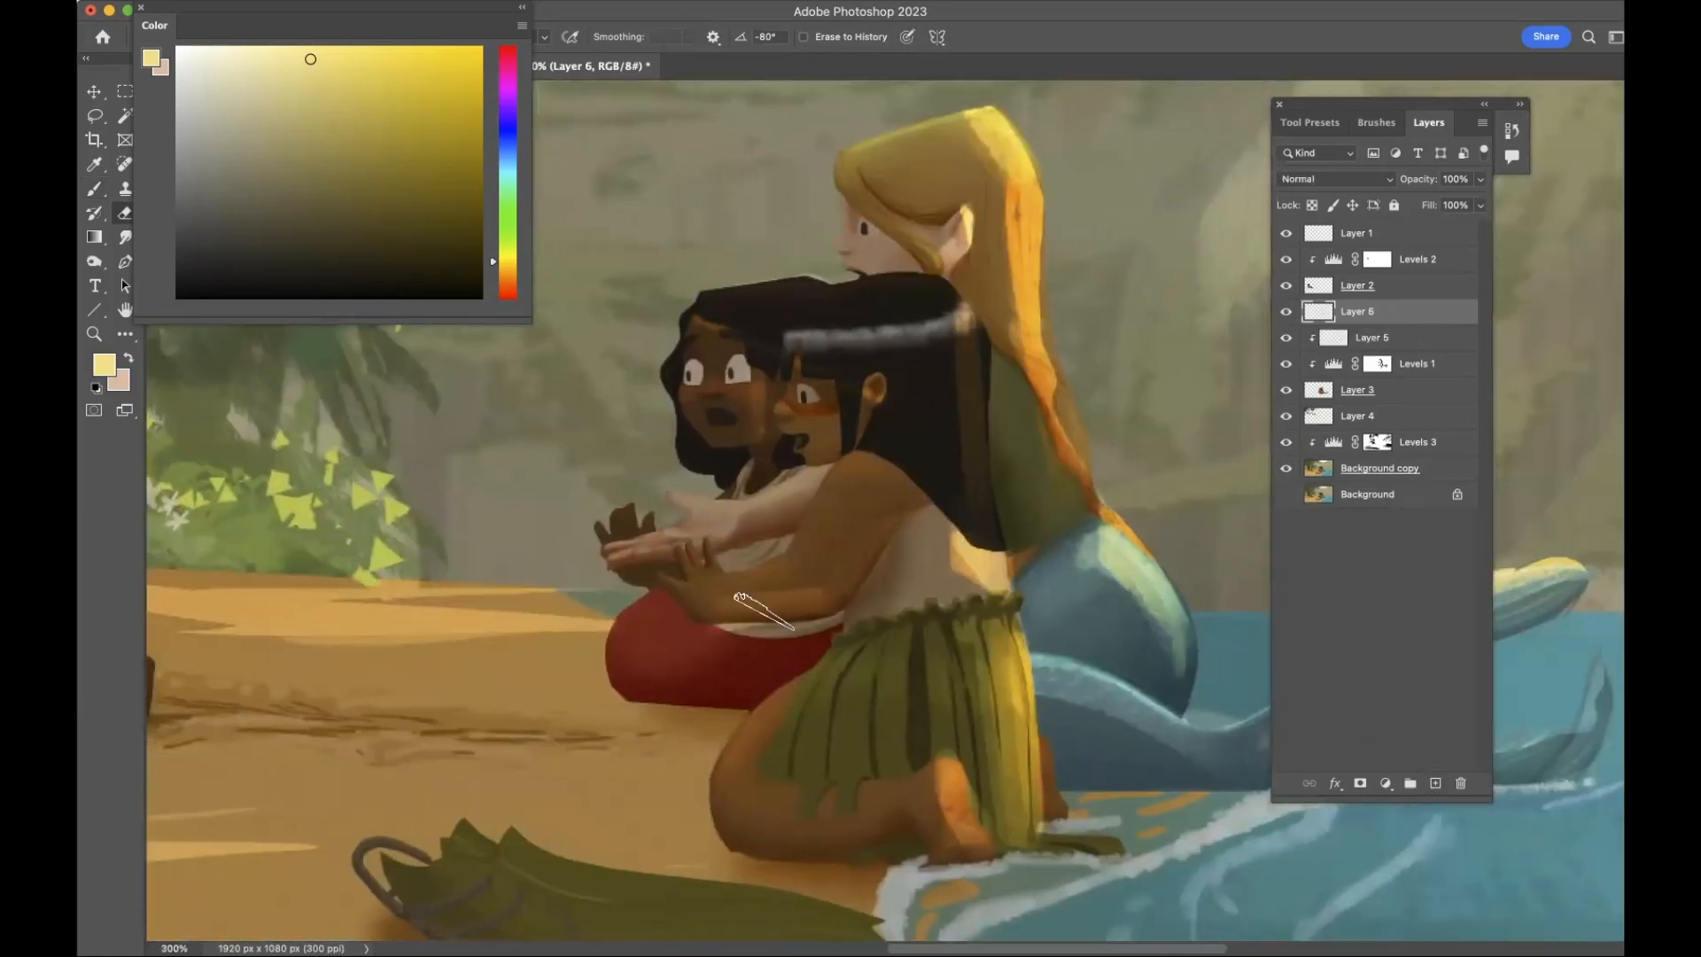
{"action": "left_click", "coordinate": [380, 113]}
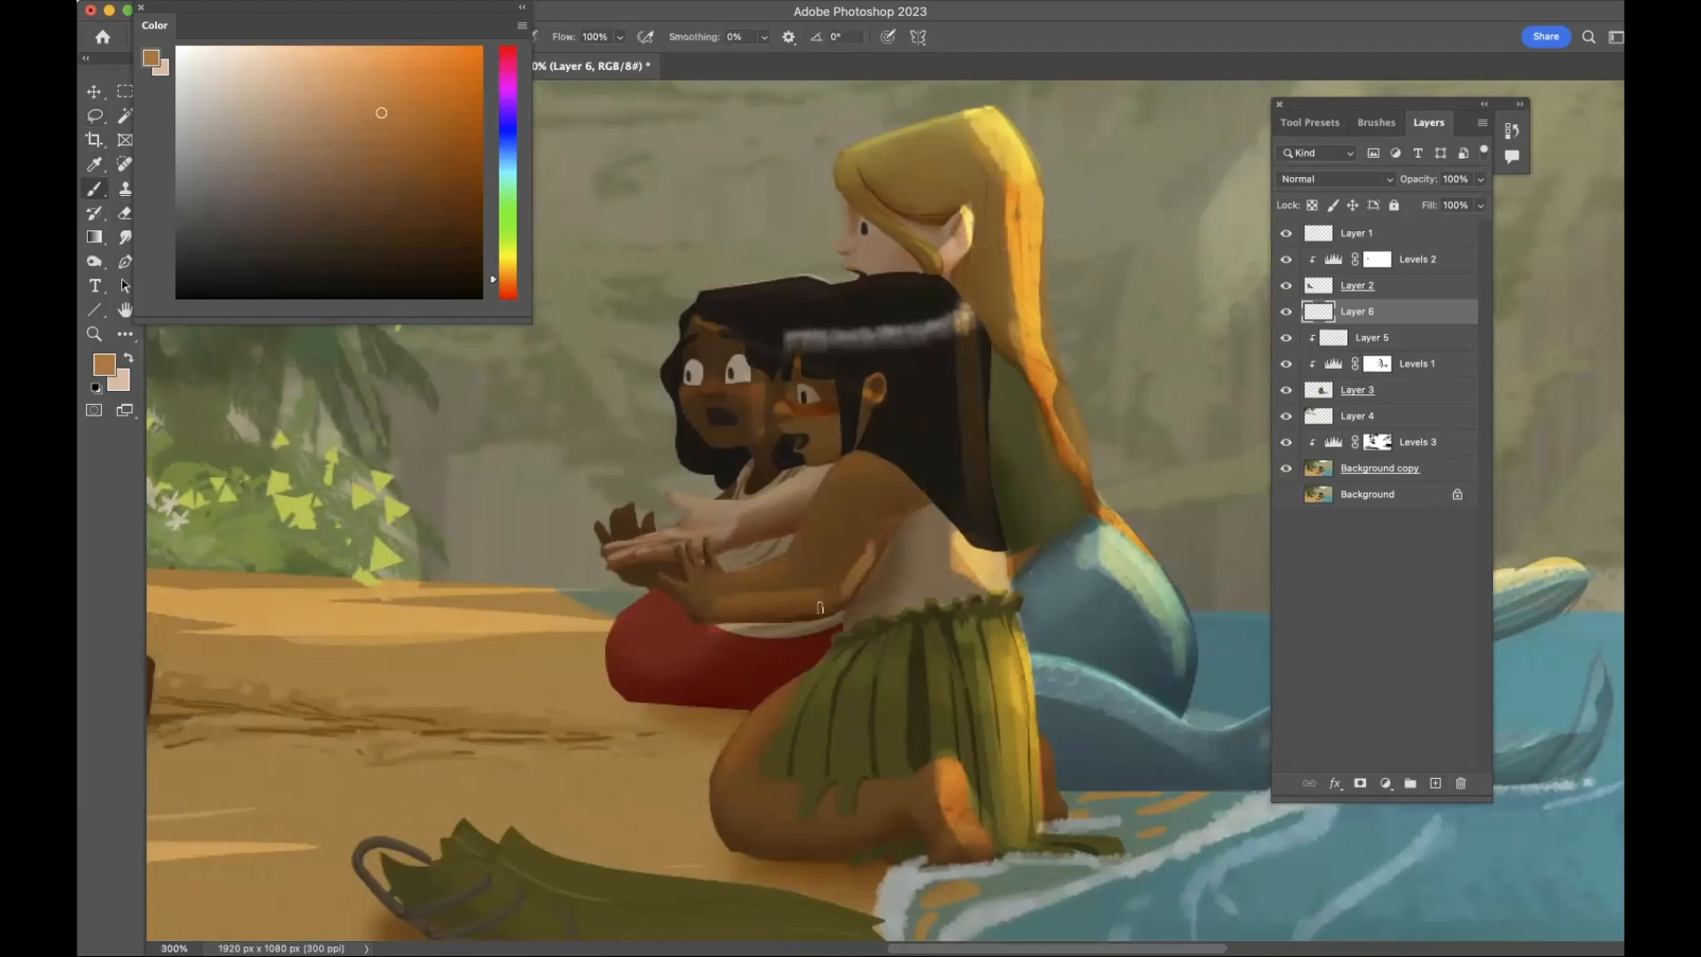
{"action": "mouse_move", "coordinate": [877, 528]}
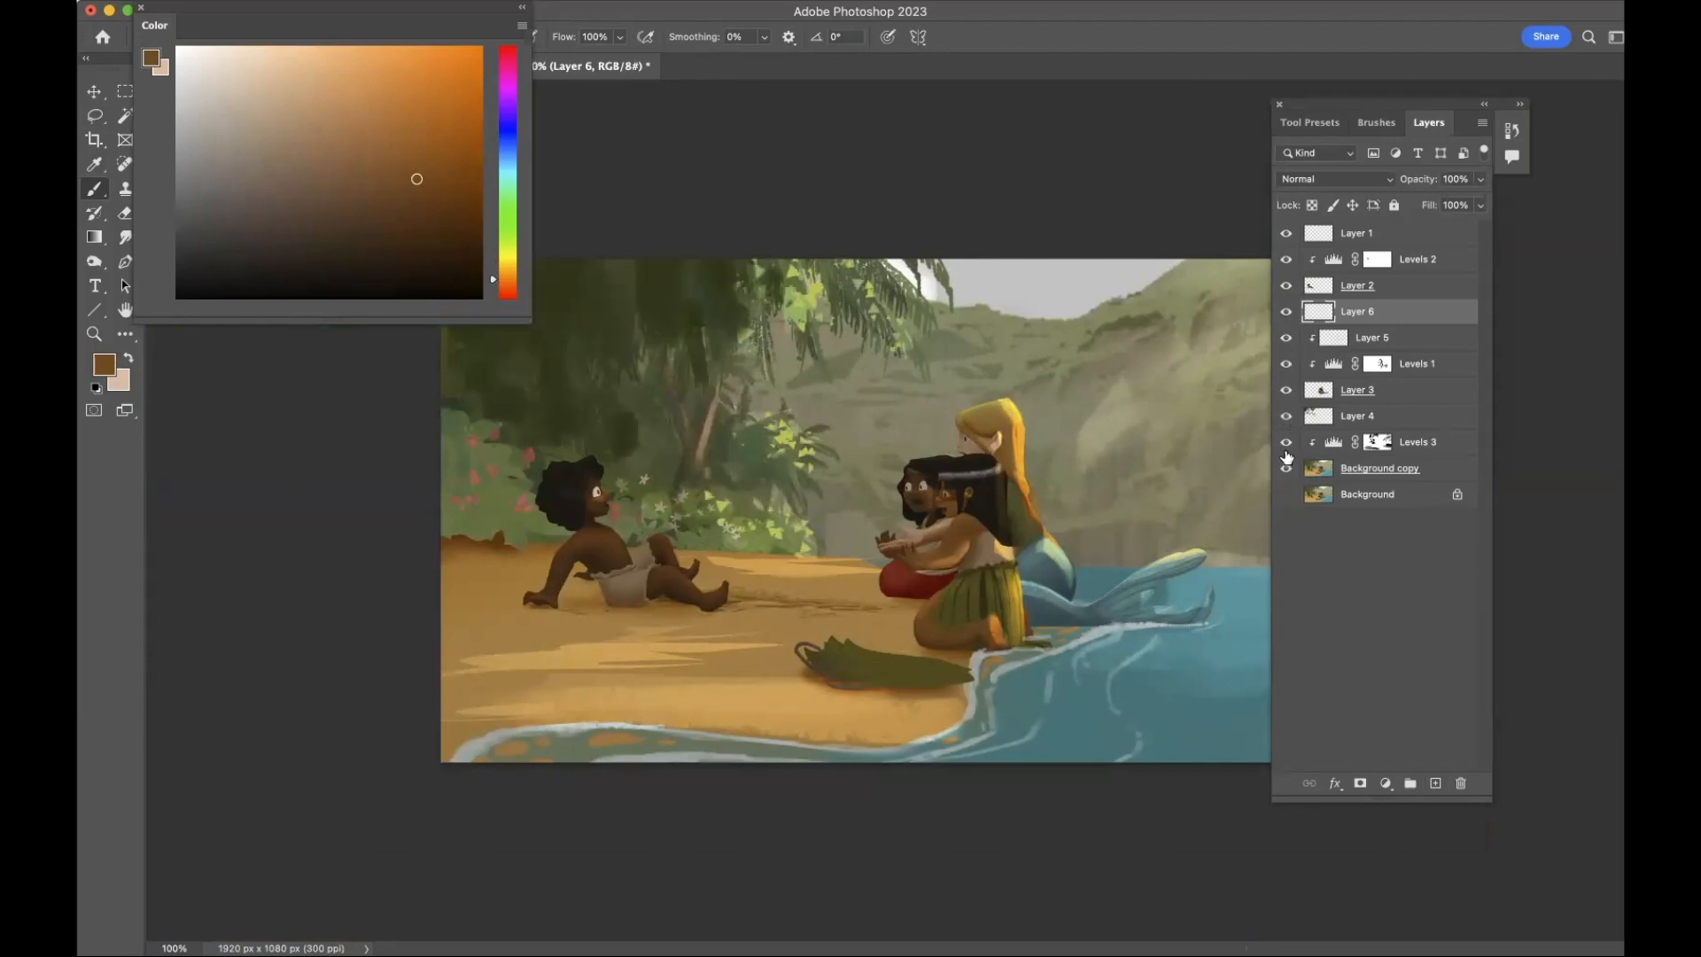
Create Layer 7 in Overlay, paint an orange glow on the boy's face, then switch it to Linear Dodge (Add).
{"action": "left_click", "coordinate": [1359, 284]}
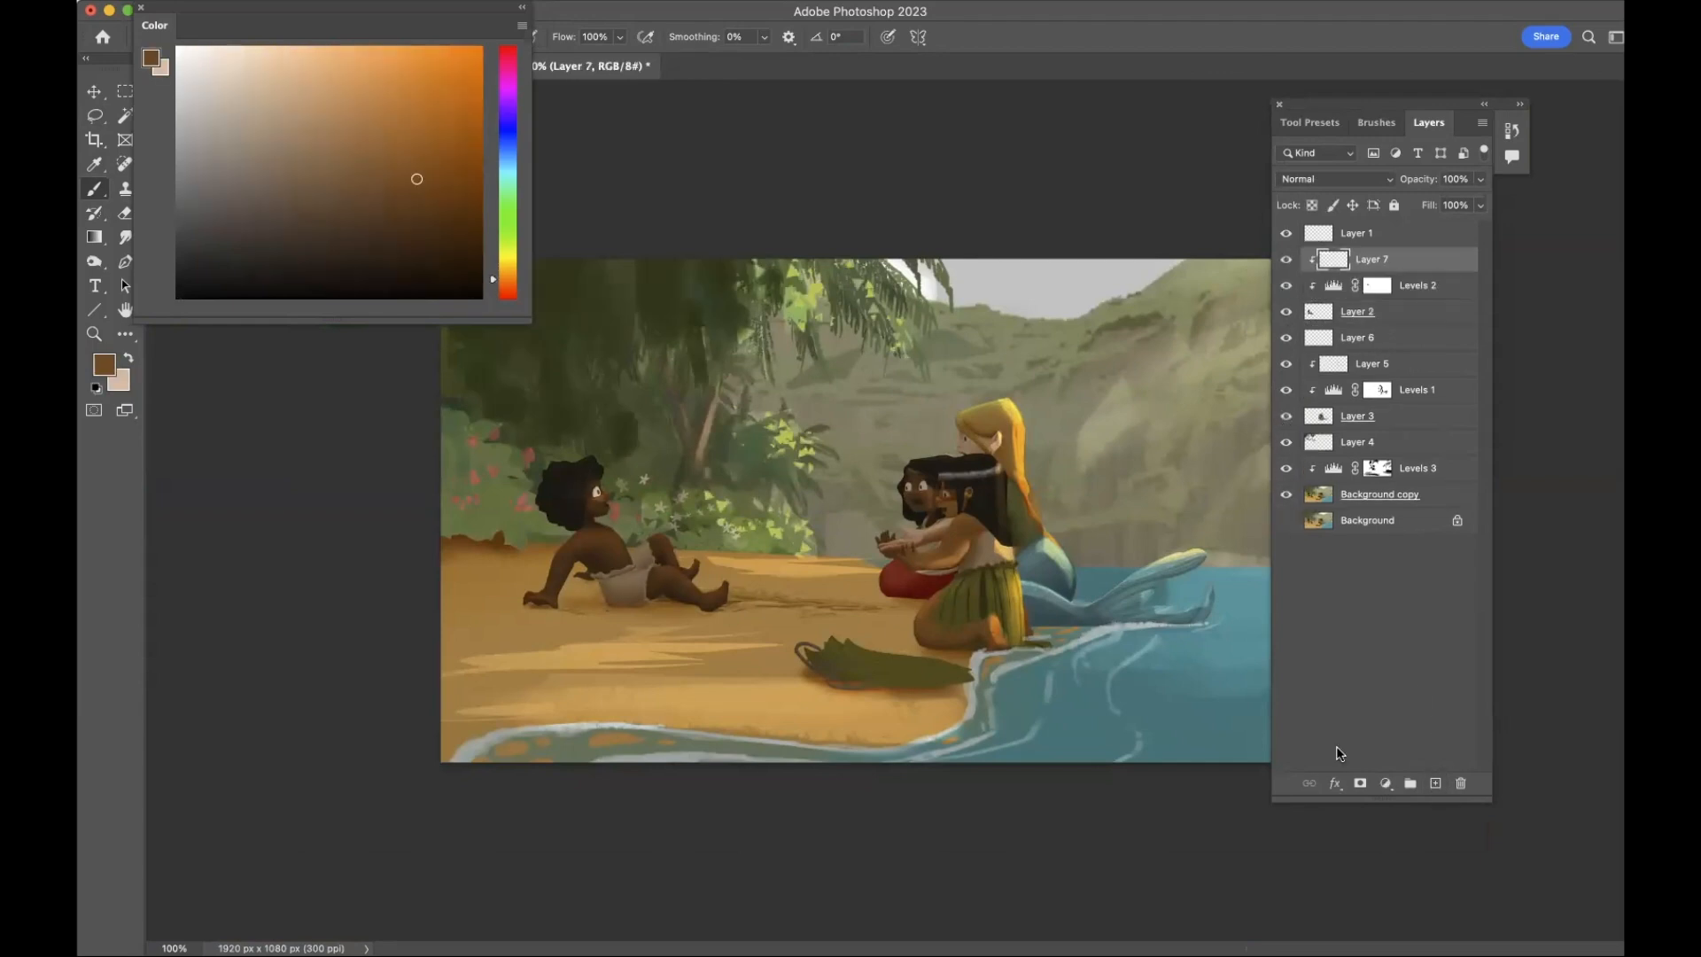
{"action": "left_click", "coordinate": [1334, 179]}
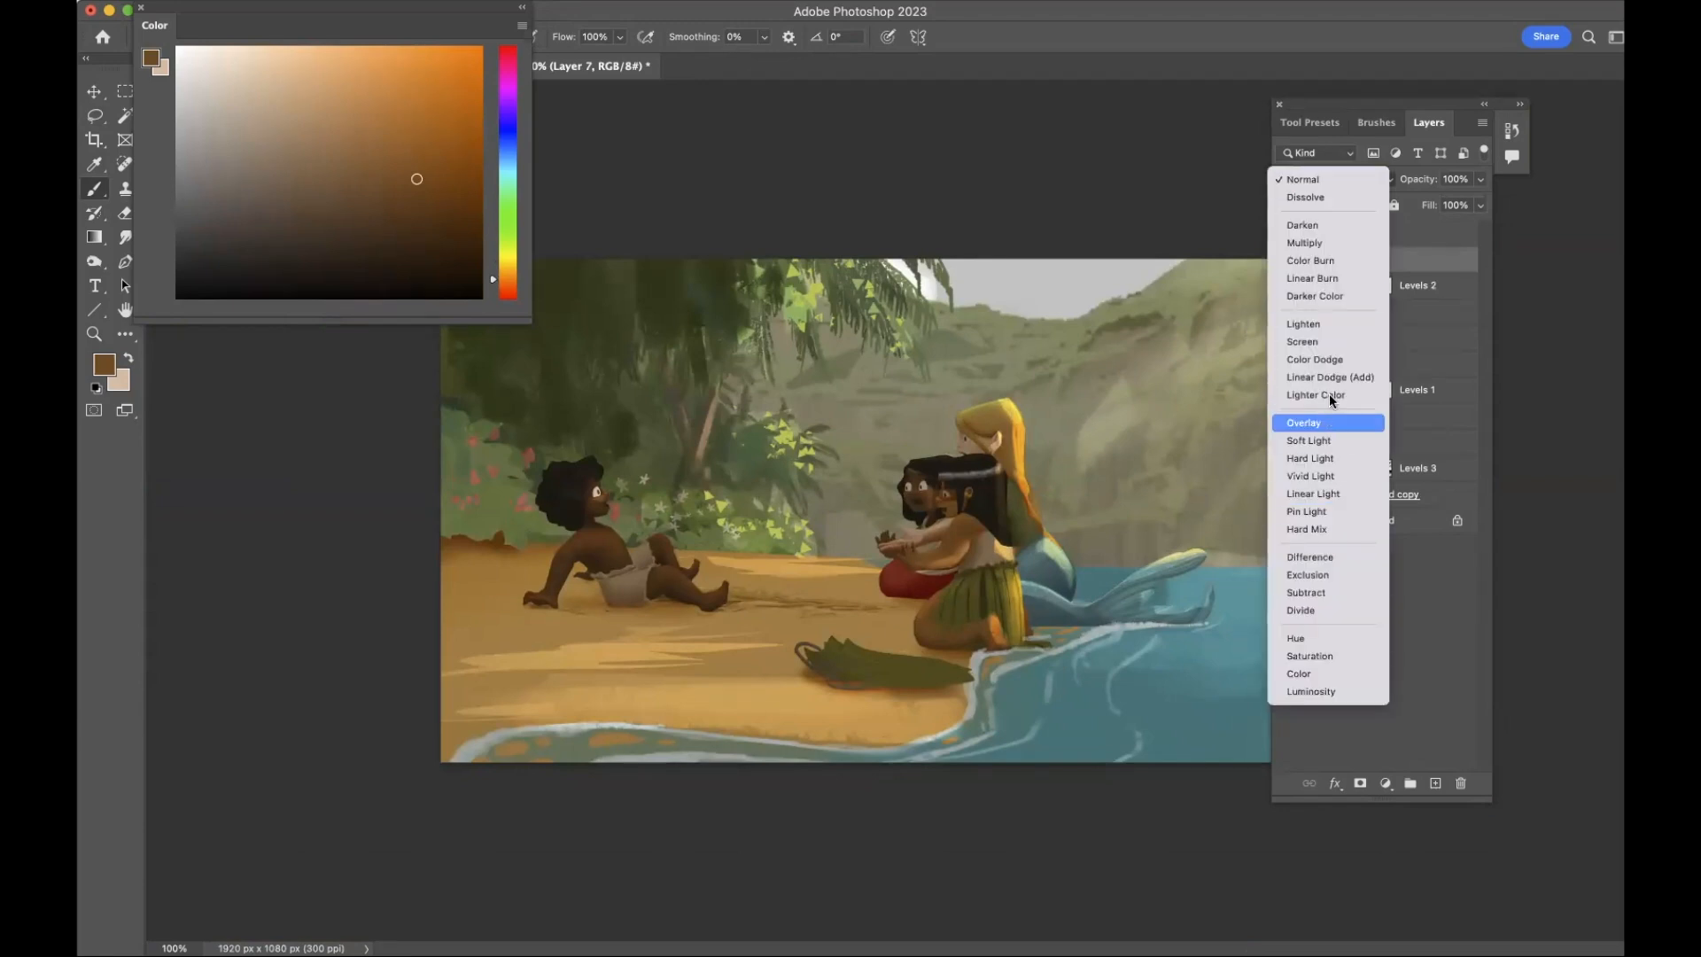
{"action": "left_click", "coordinate": [1303, 421]}
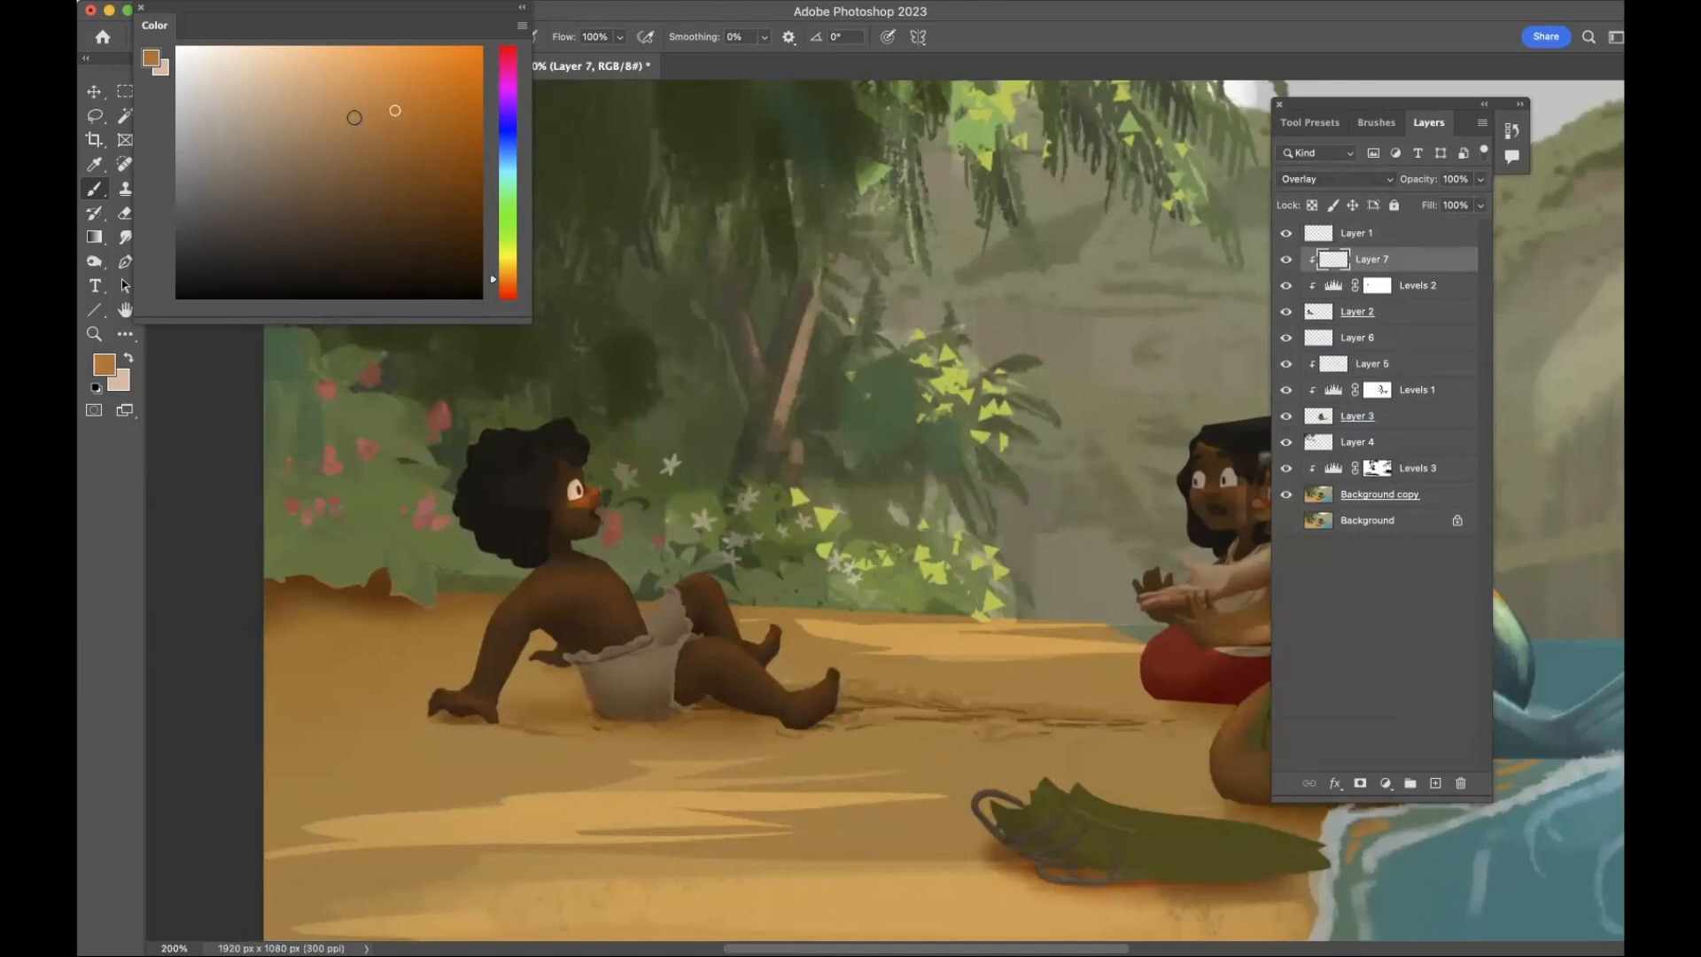
{"action": "left_click", "coordinate": [360, 51]}
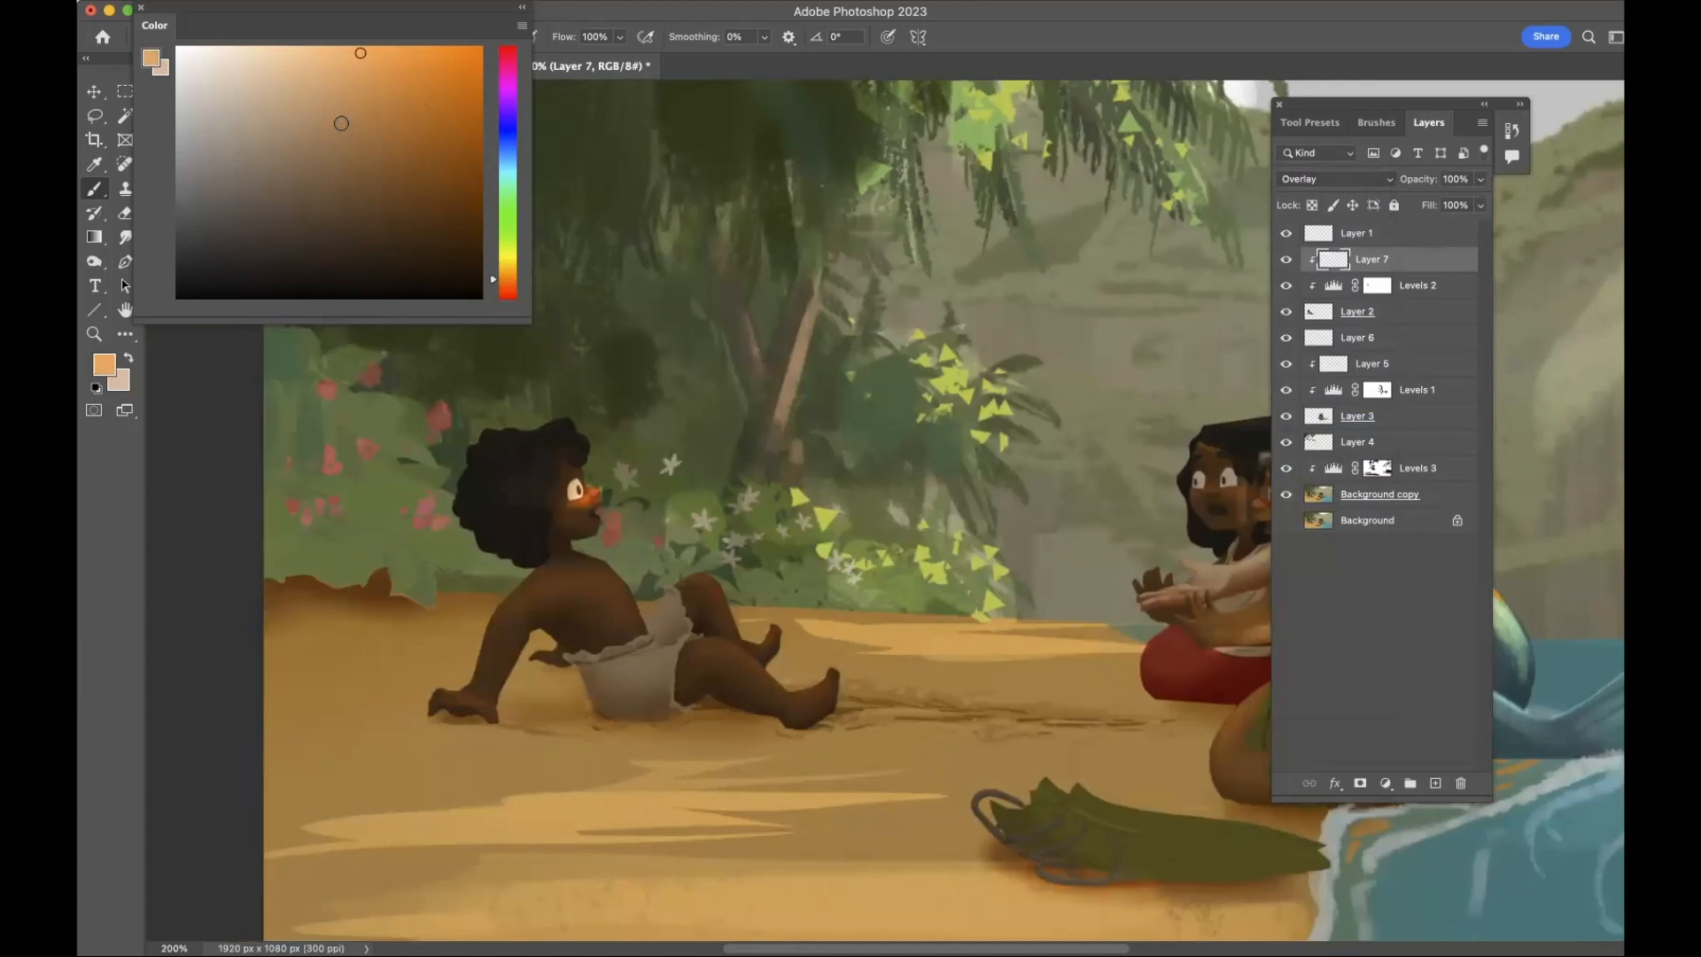
{"action": "left_click", "coordinate": [1336, 179]}
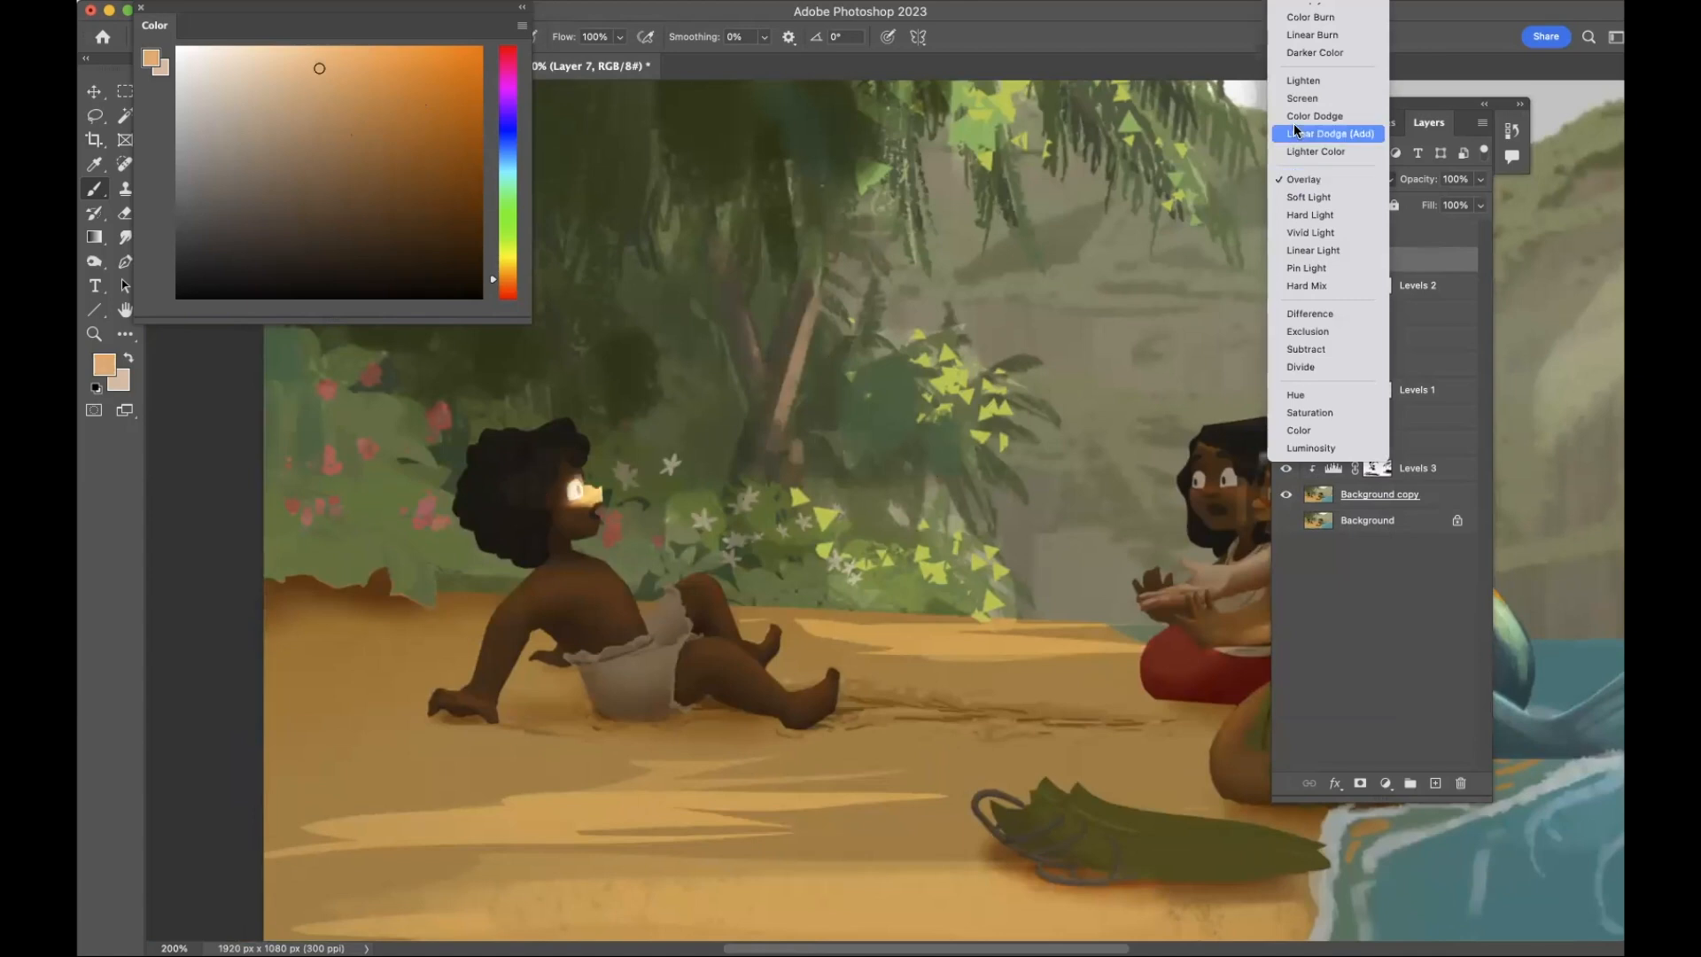
{"action": "left_click", "coordinate": [1329, 133]}
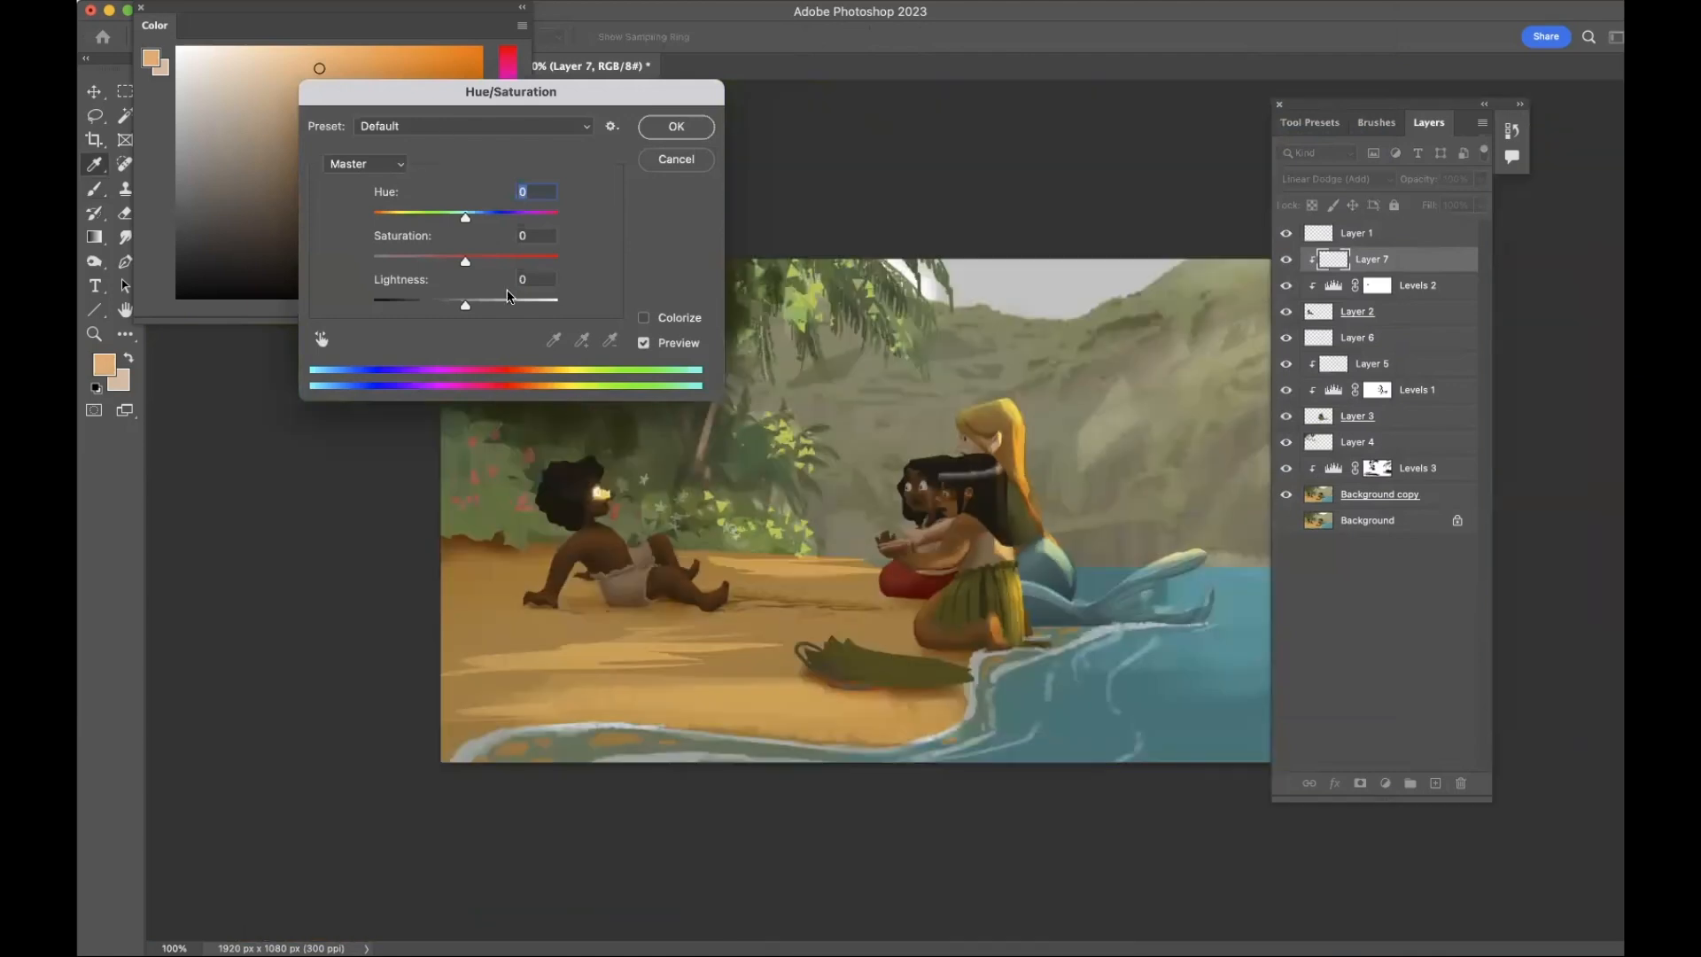
Apply Hue/Saturation to Layer 7: Hue -23, Saturation -14, Lightness -24.
{"action": "left_click_drag", "start_coordinate": [510, 91], "coordinate": [475, 45]}
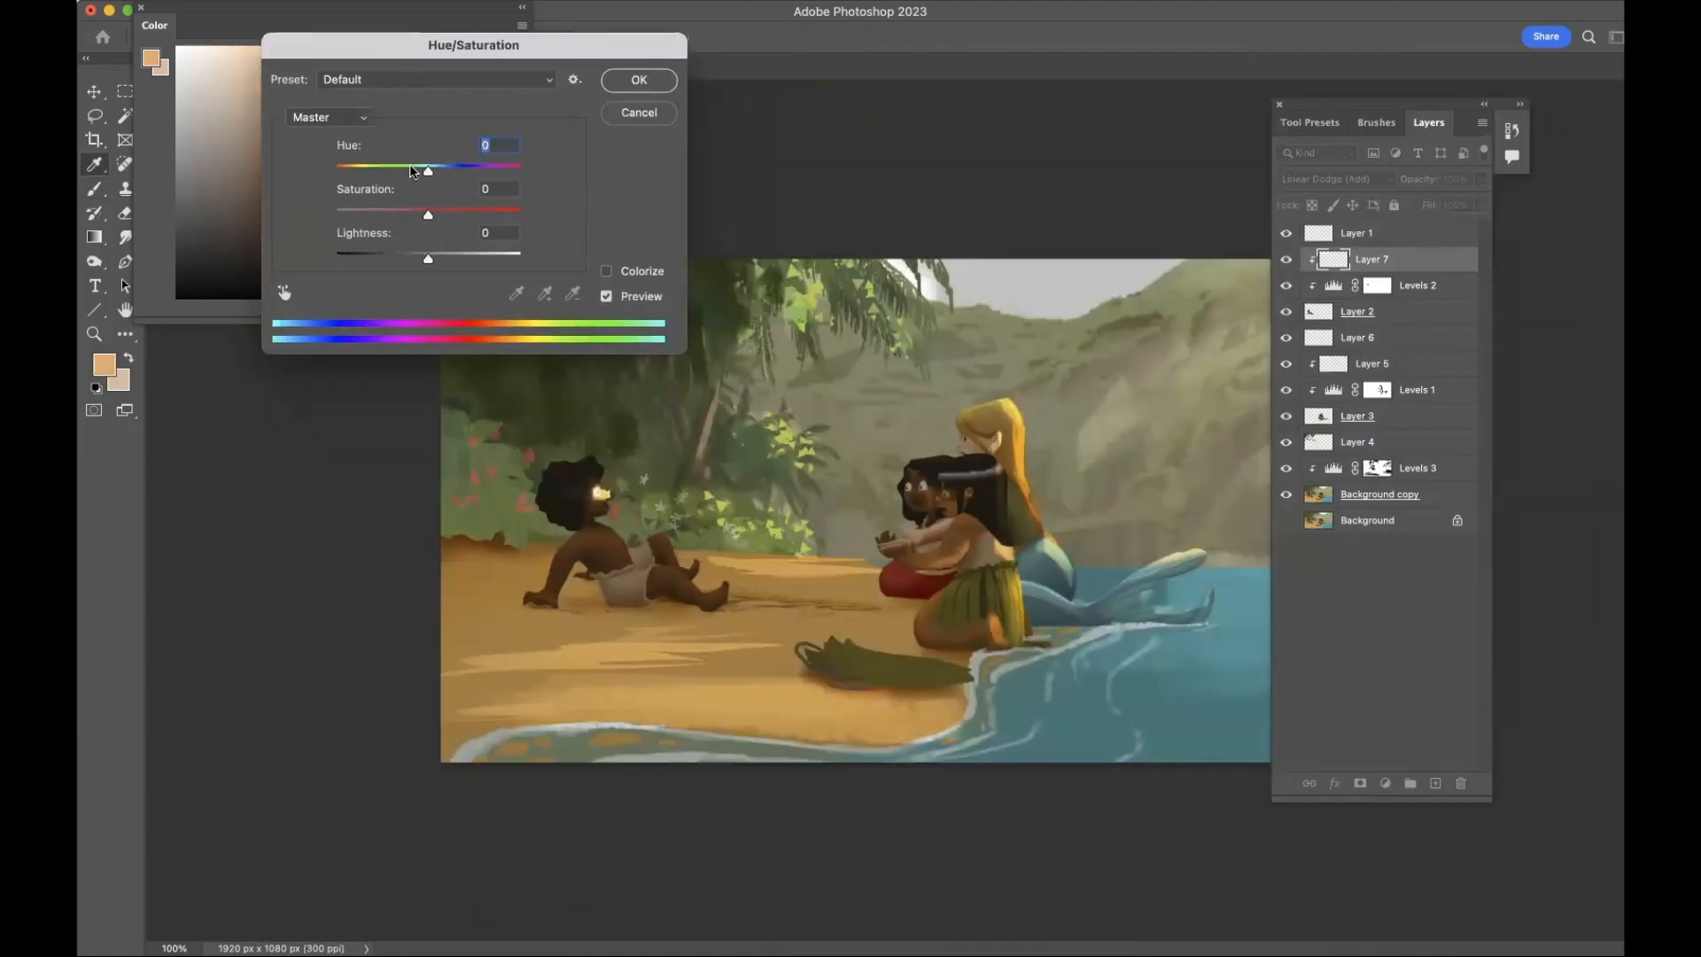
{"action": "left_click_drag", "start_coordinate": [427, 168], "coordinate": [459, 169]}
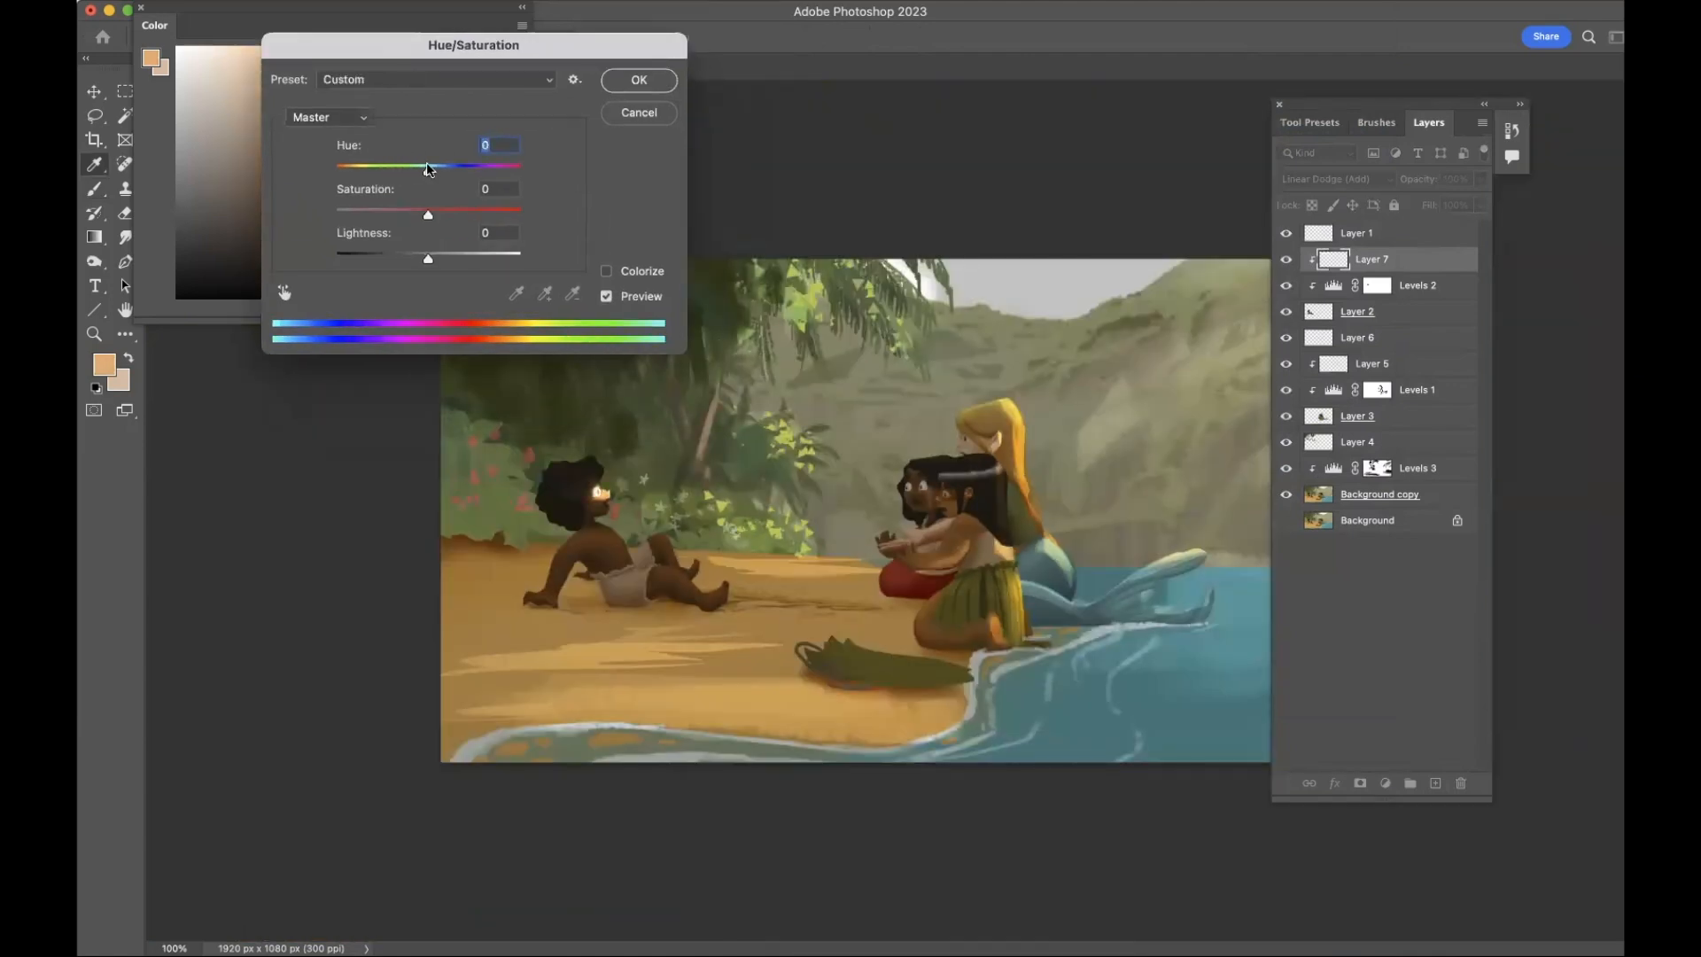
{"action": "left_click_drag", "start_coordinate": [427, 167], "coordinate": [402, 166]}
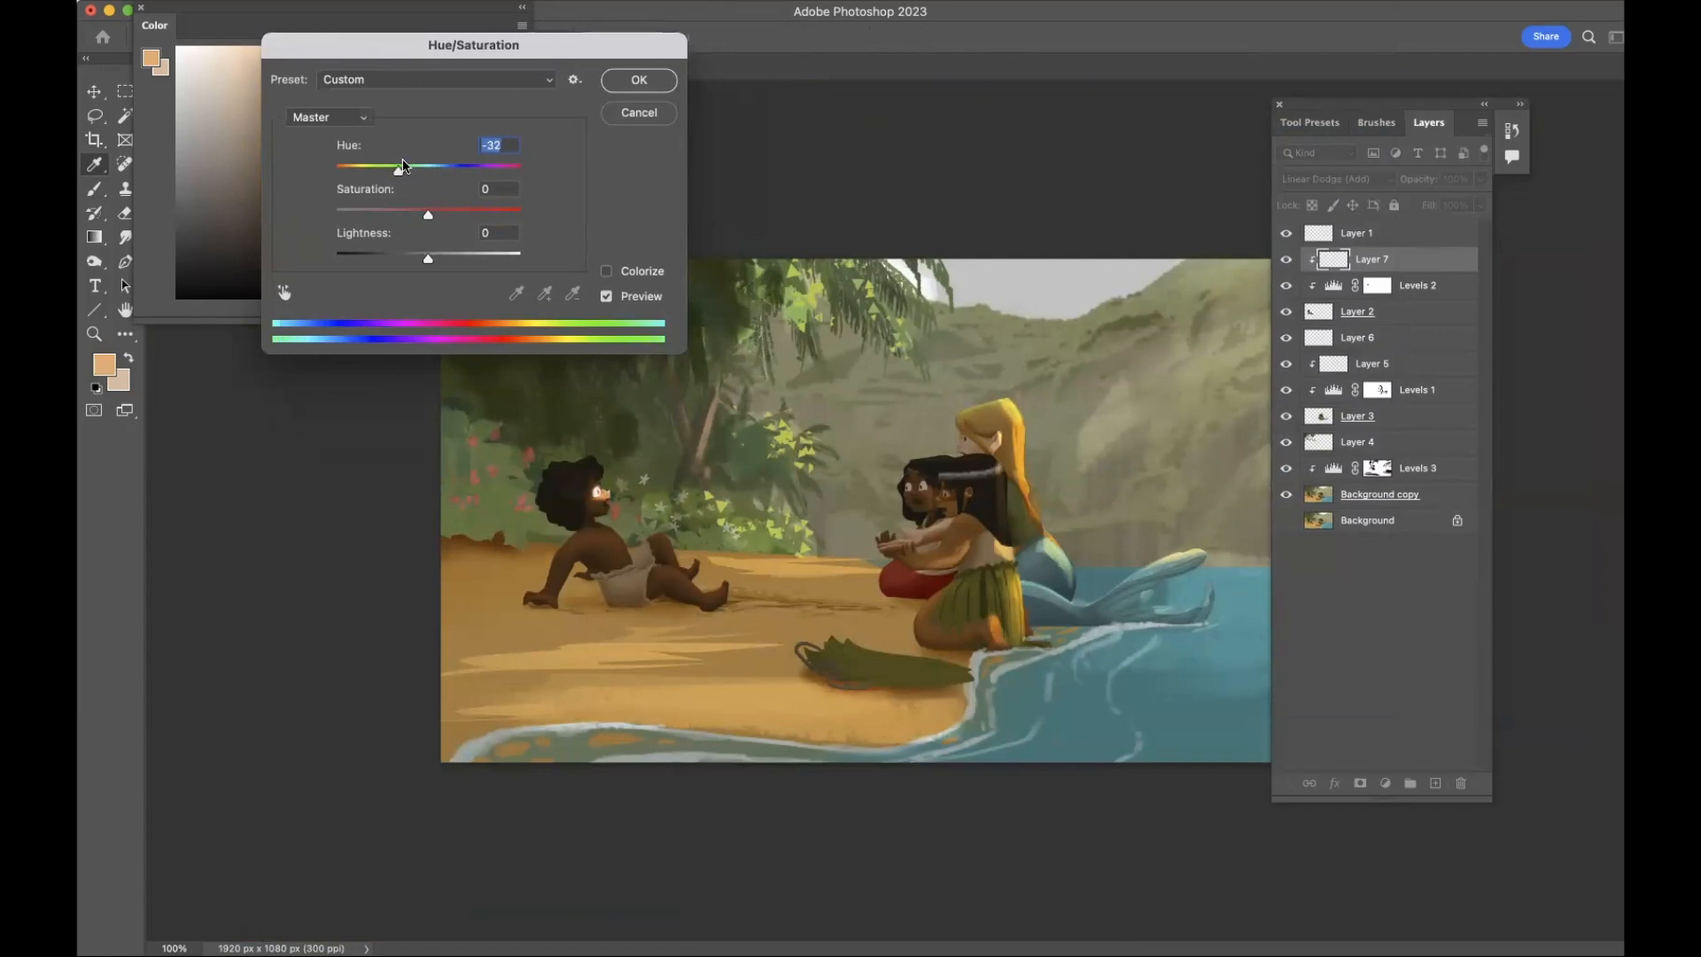
{"action": "left_click_drag", "start_coordinate": [427, 259], "coordinate": [407, 253]}
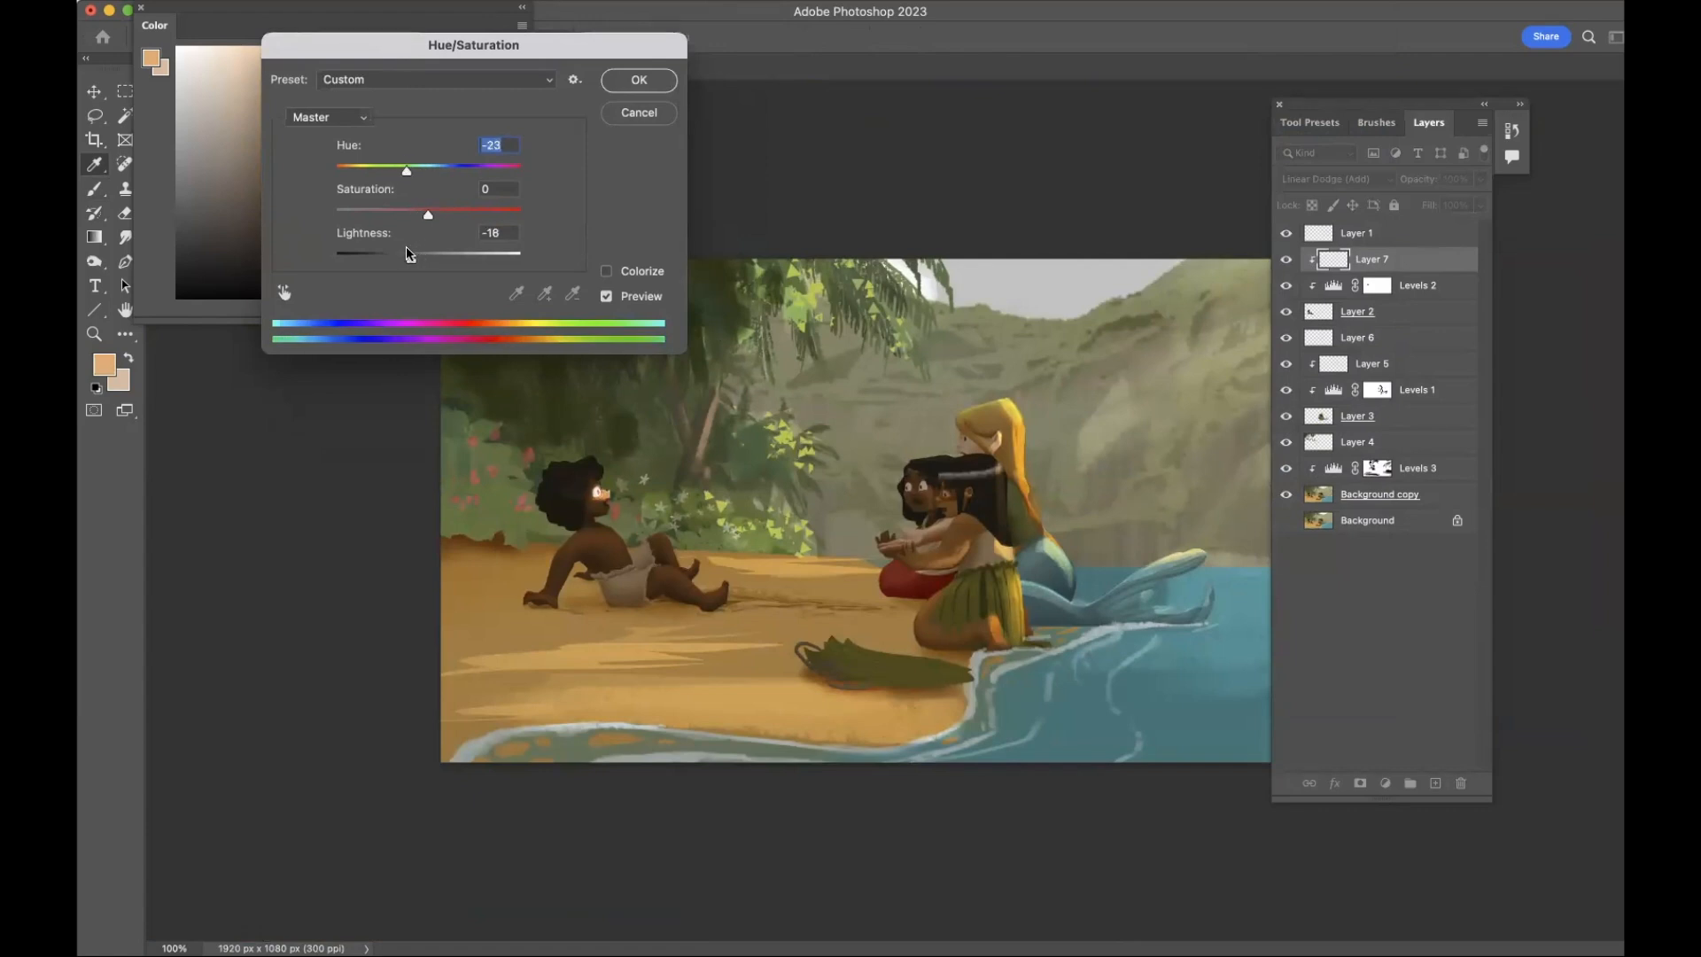
{"action": "left_click_drag", "start_coordinate": [427, 213], "coordinate": [419, 211]}
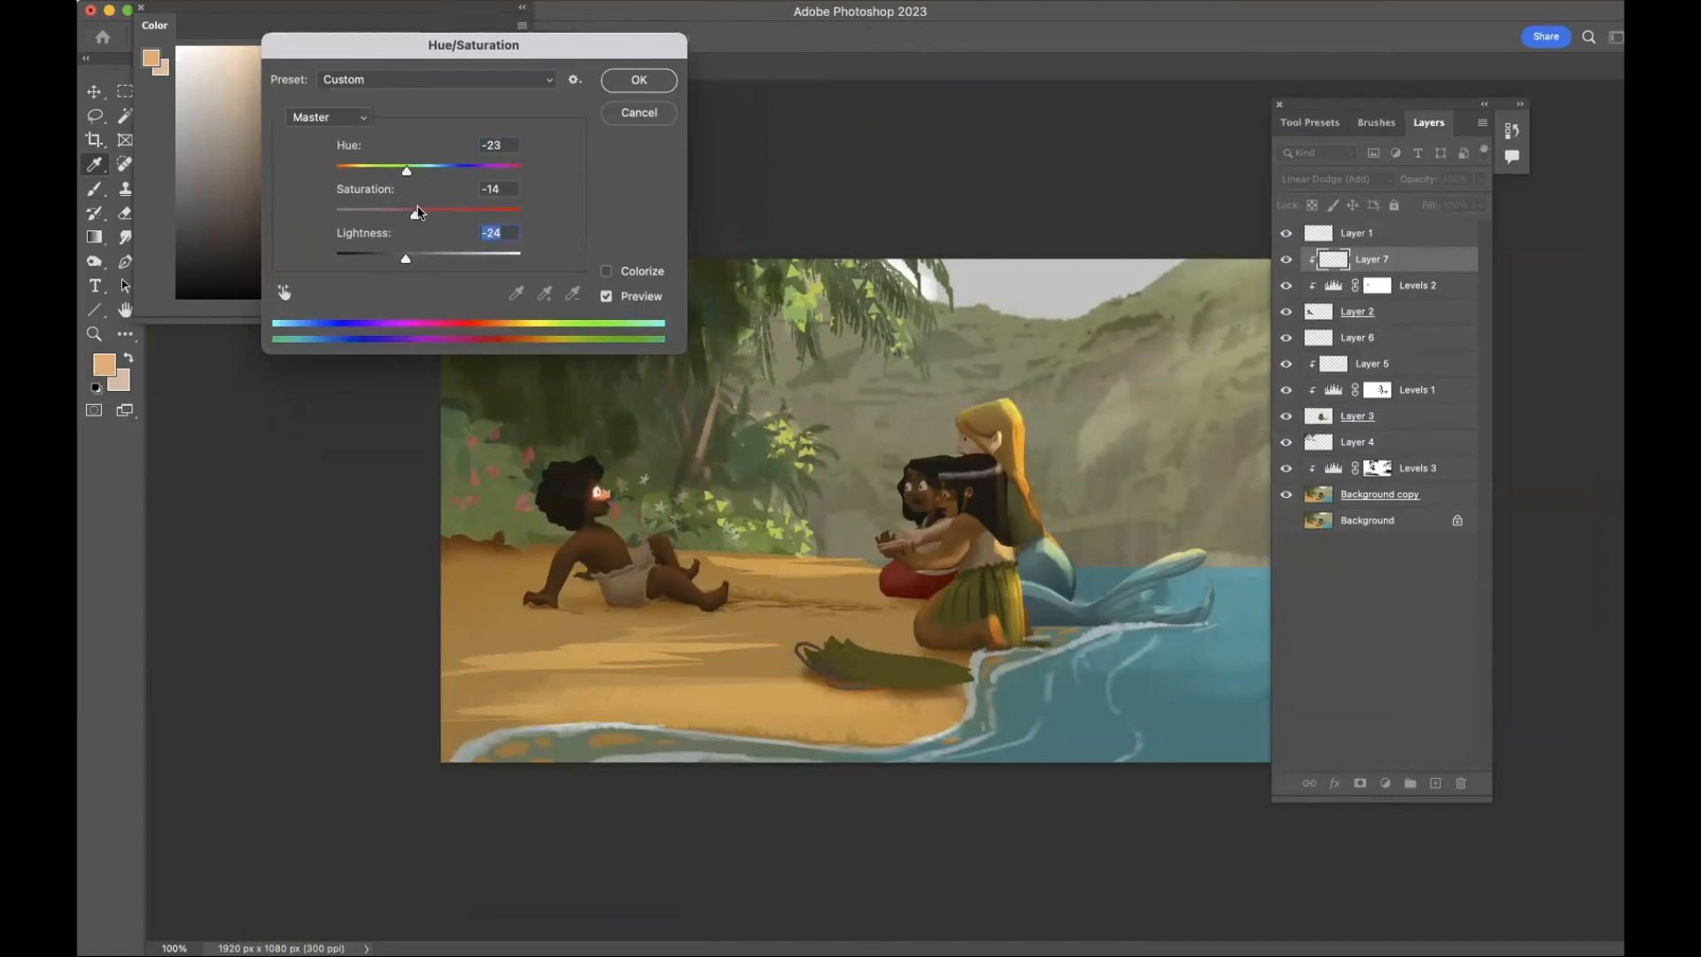
{"action": "left_click", "coordinate": [638, 80]}
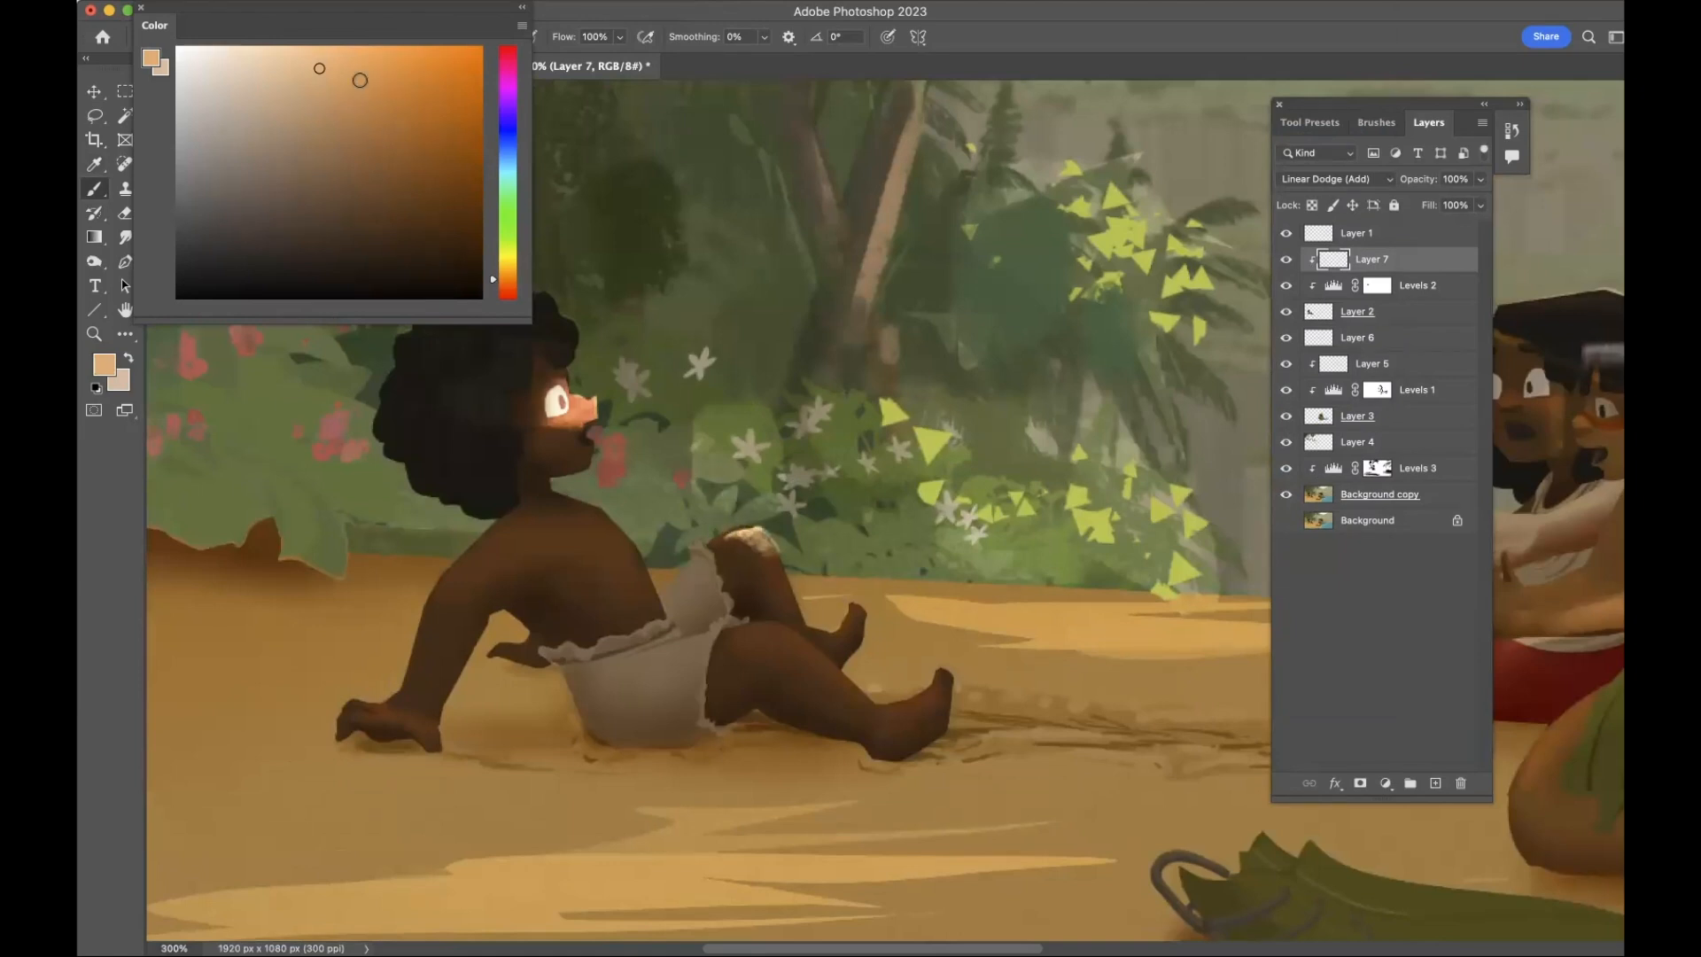
{"action": "left_click", "coordinate": [388, 105]}
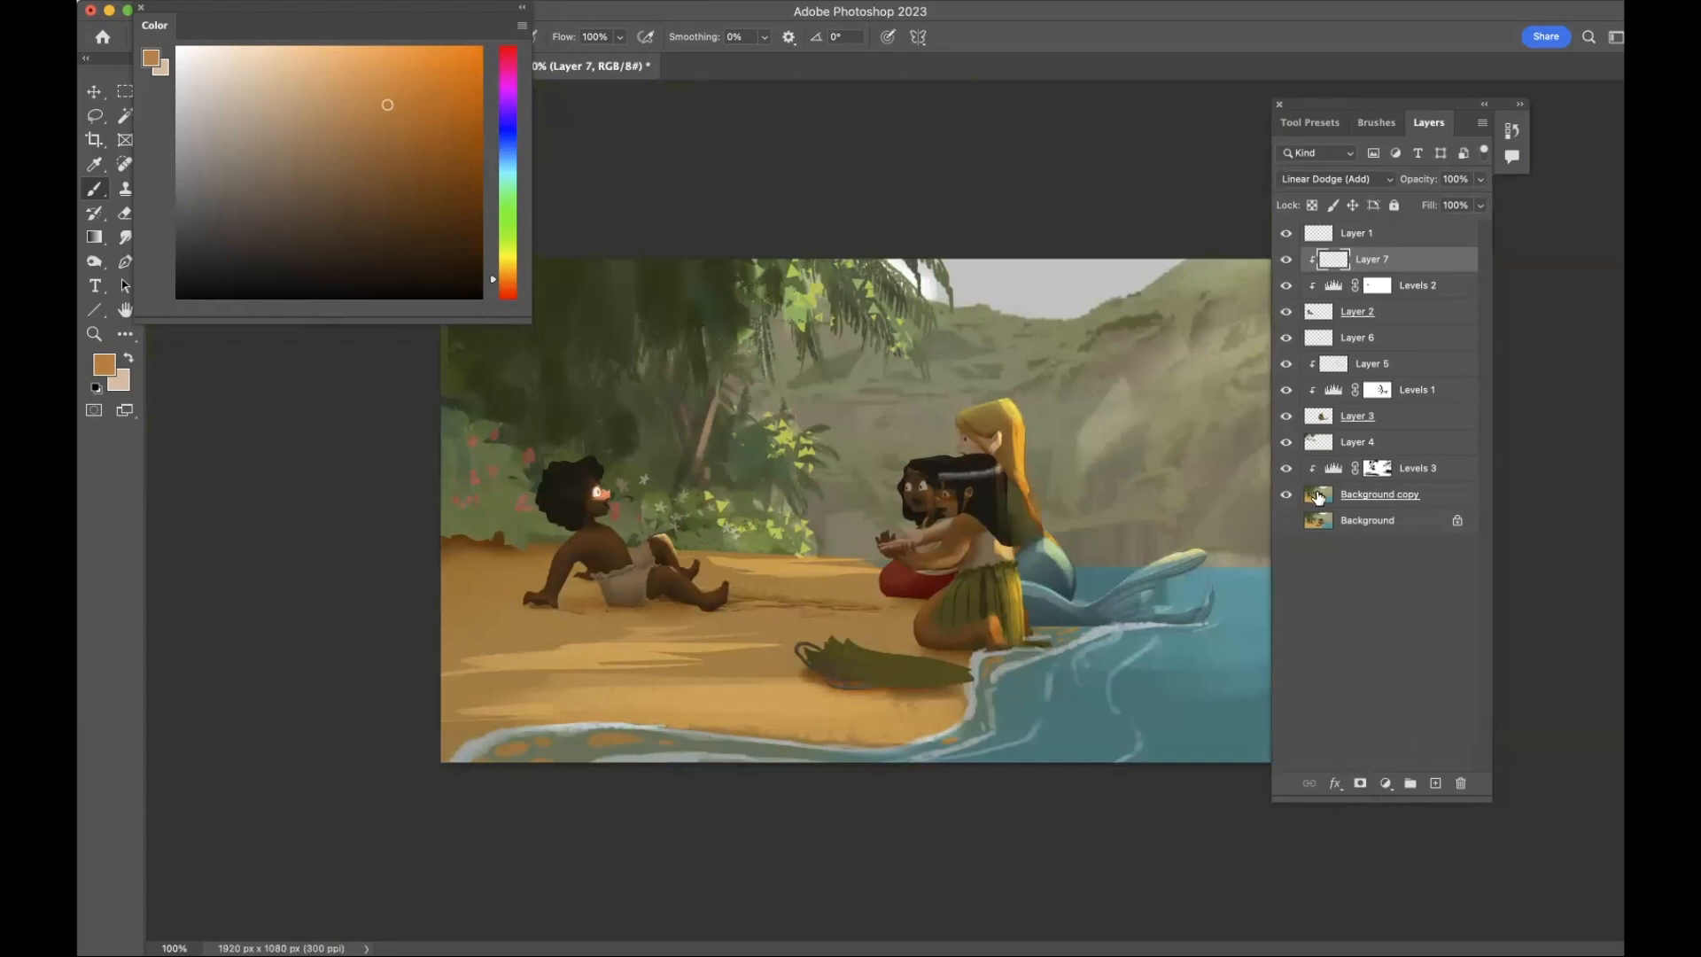
Select Background copy and add a Color Balance adjustment layer above it.
{"action": "left_click", "coordinate": [1379, 494]}
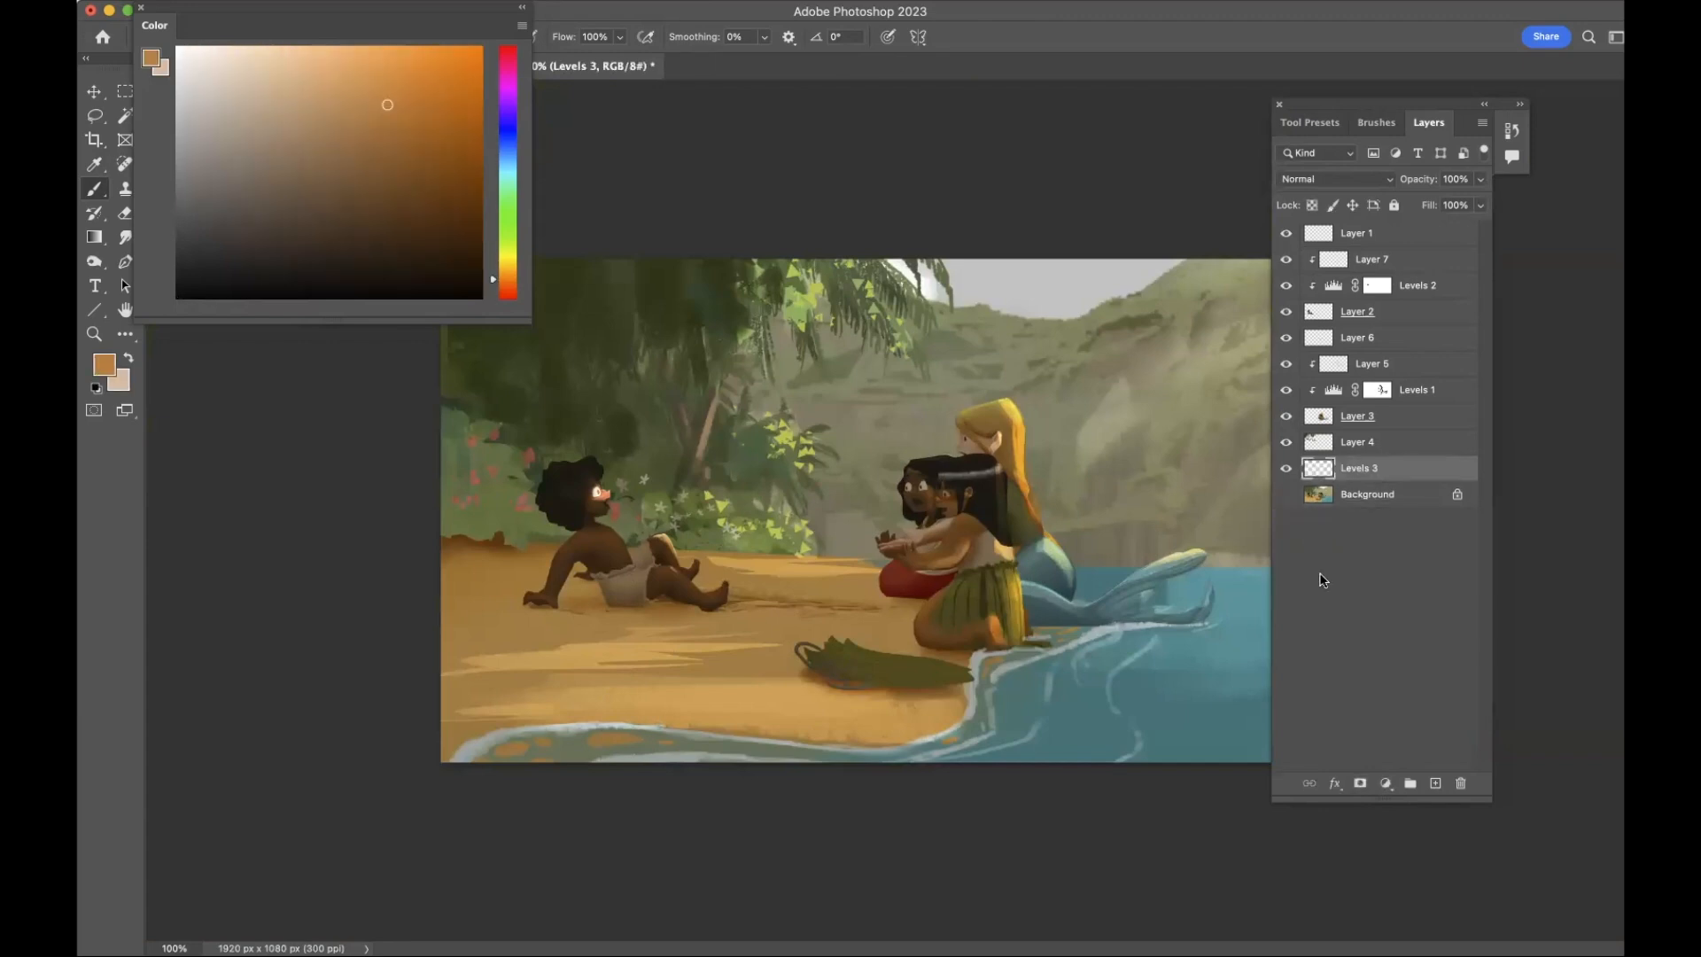
{"action": "left_click", "coordinate": [1359, 783]}
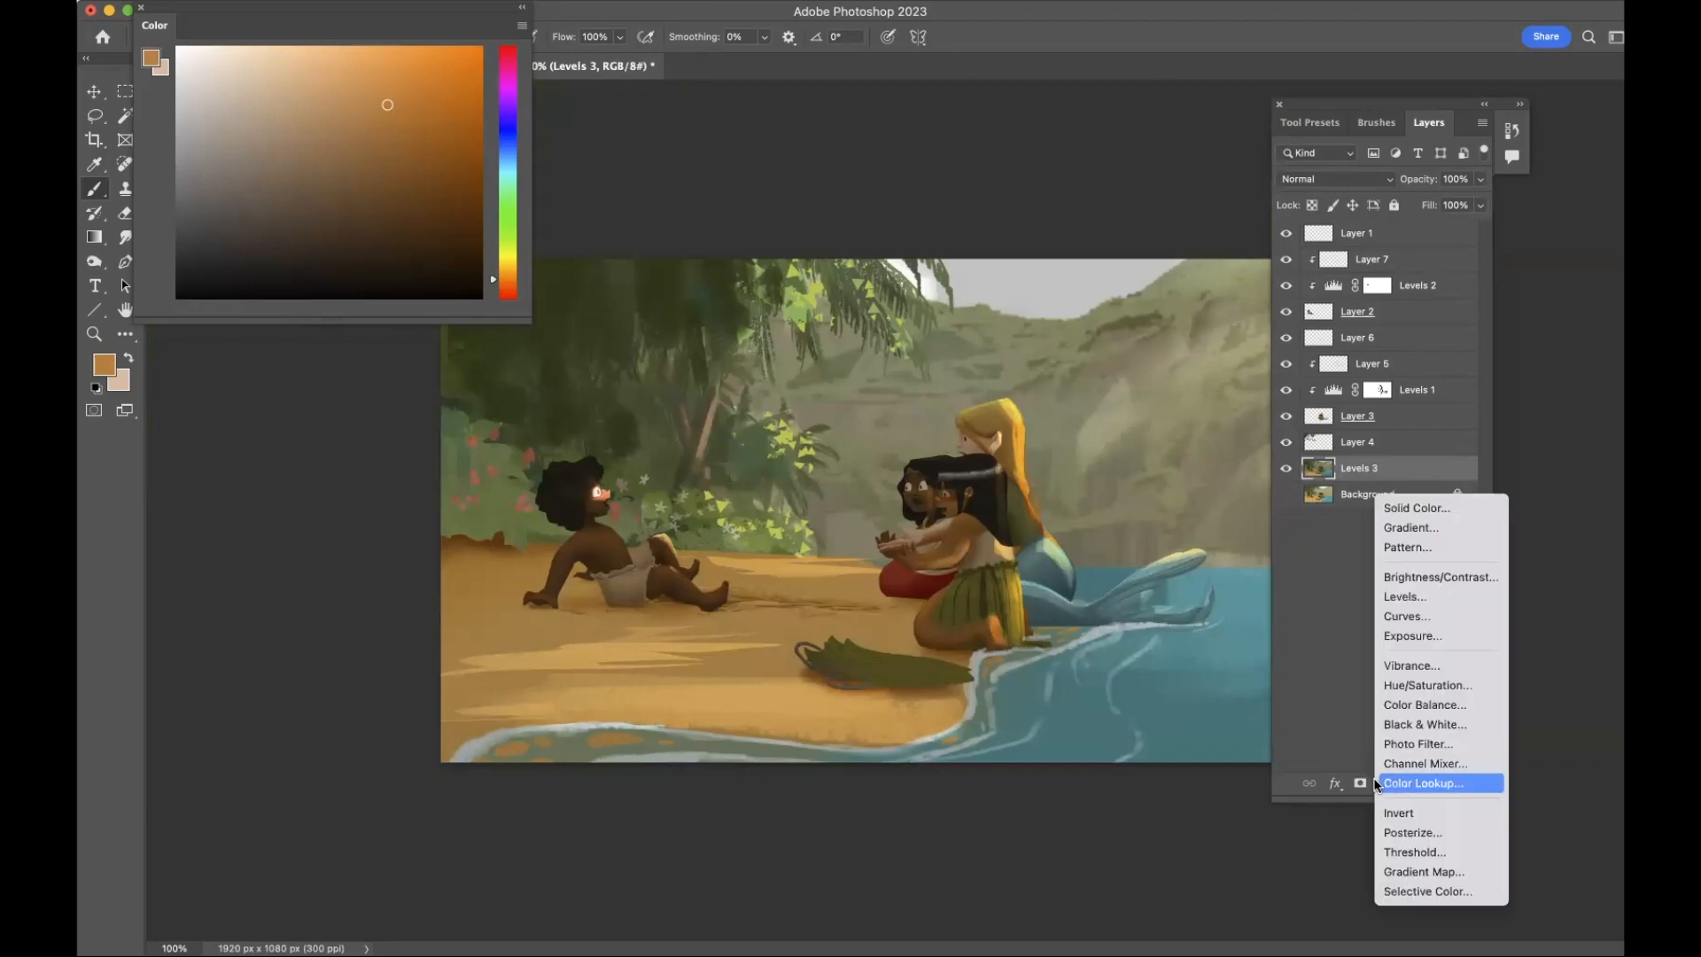
{"action": "left_click", "coordinate": [1424, 703]}
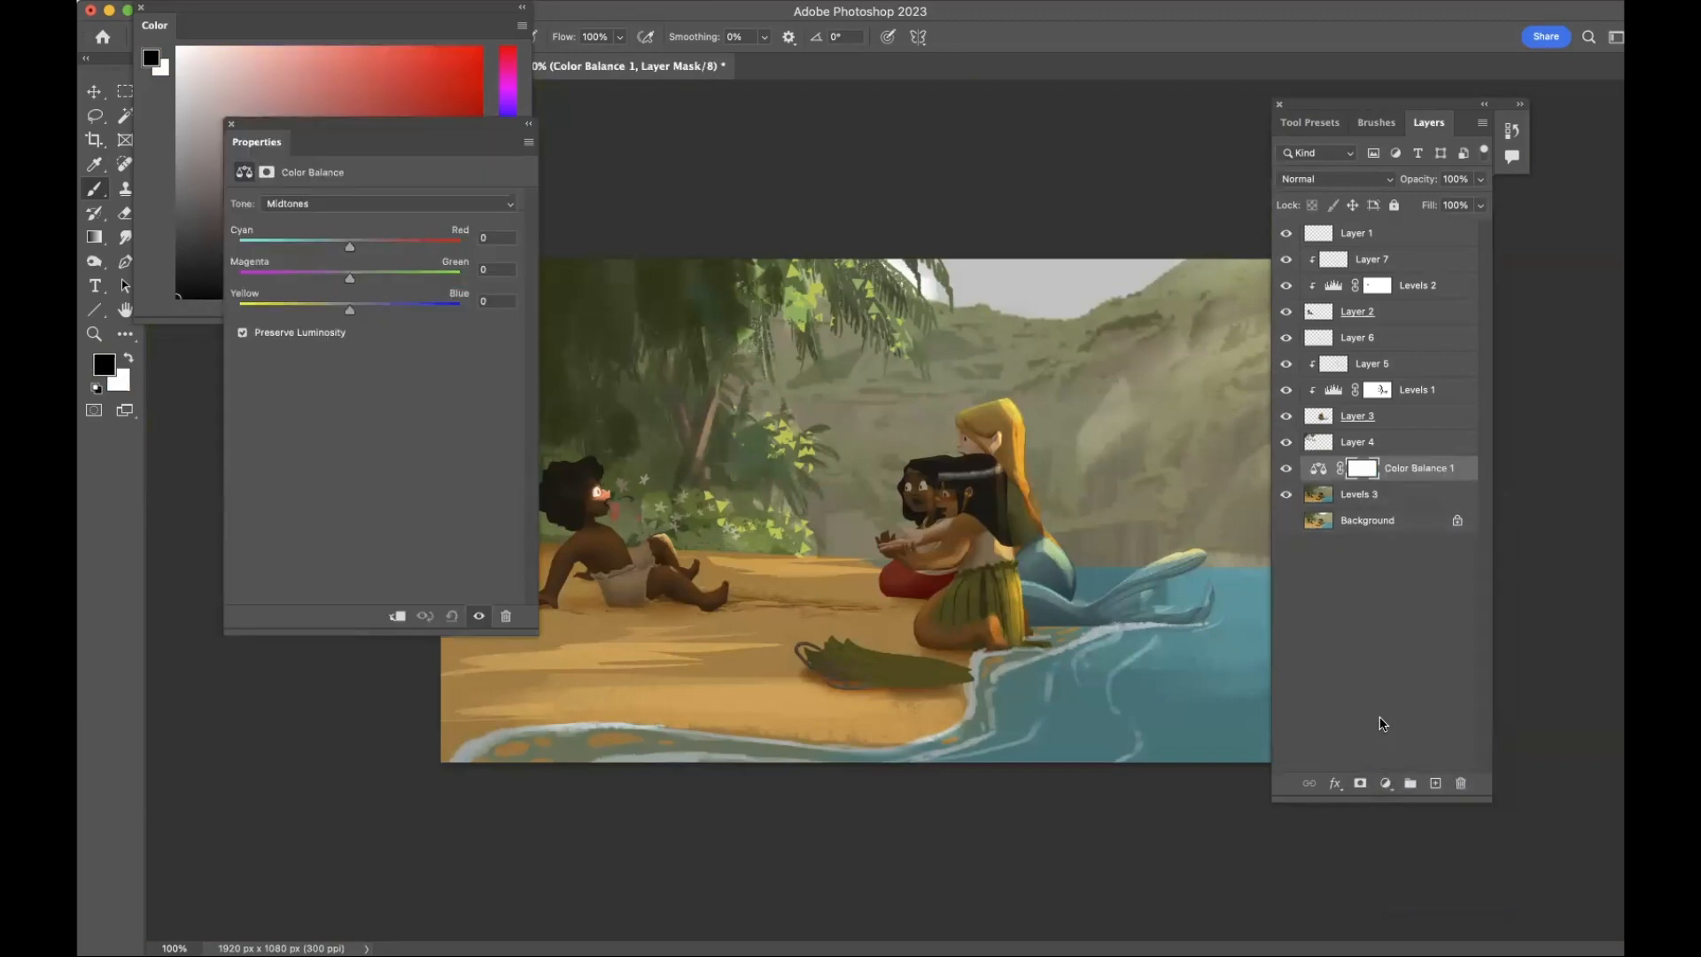
{"action": "mouse_move", "coordinate": [314, 138]}
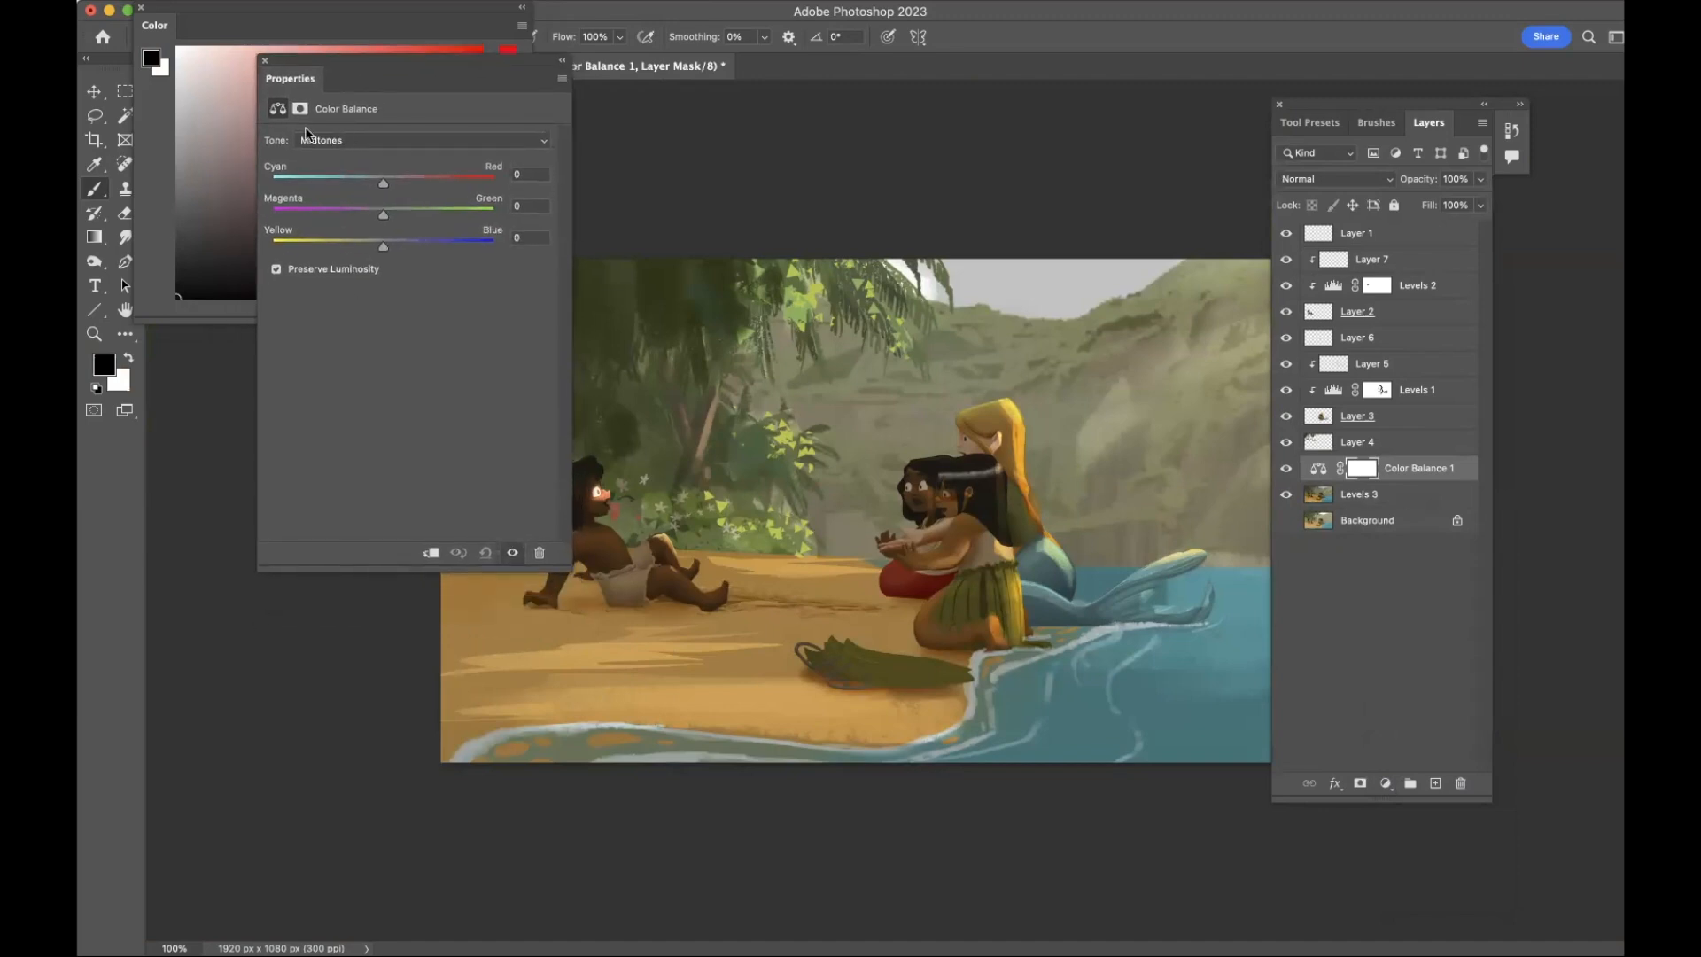
Set Midtones to Cyan/Red -37, Magenta/Green -25, Yellow/Blue +26.
{"action": "left_click_drag", "start_coordinate": [383, 246], "coordinate": [390, 246]}
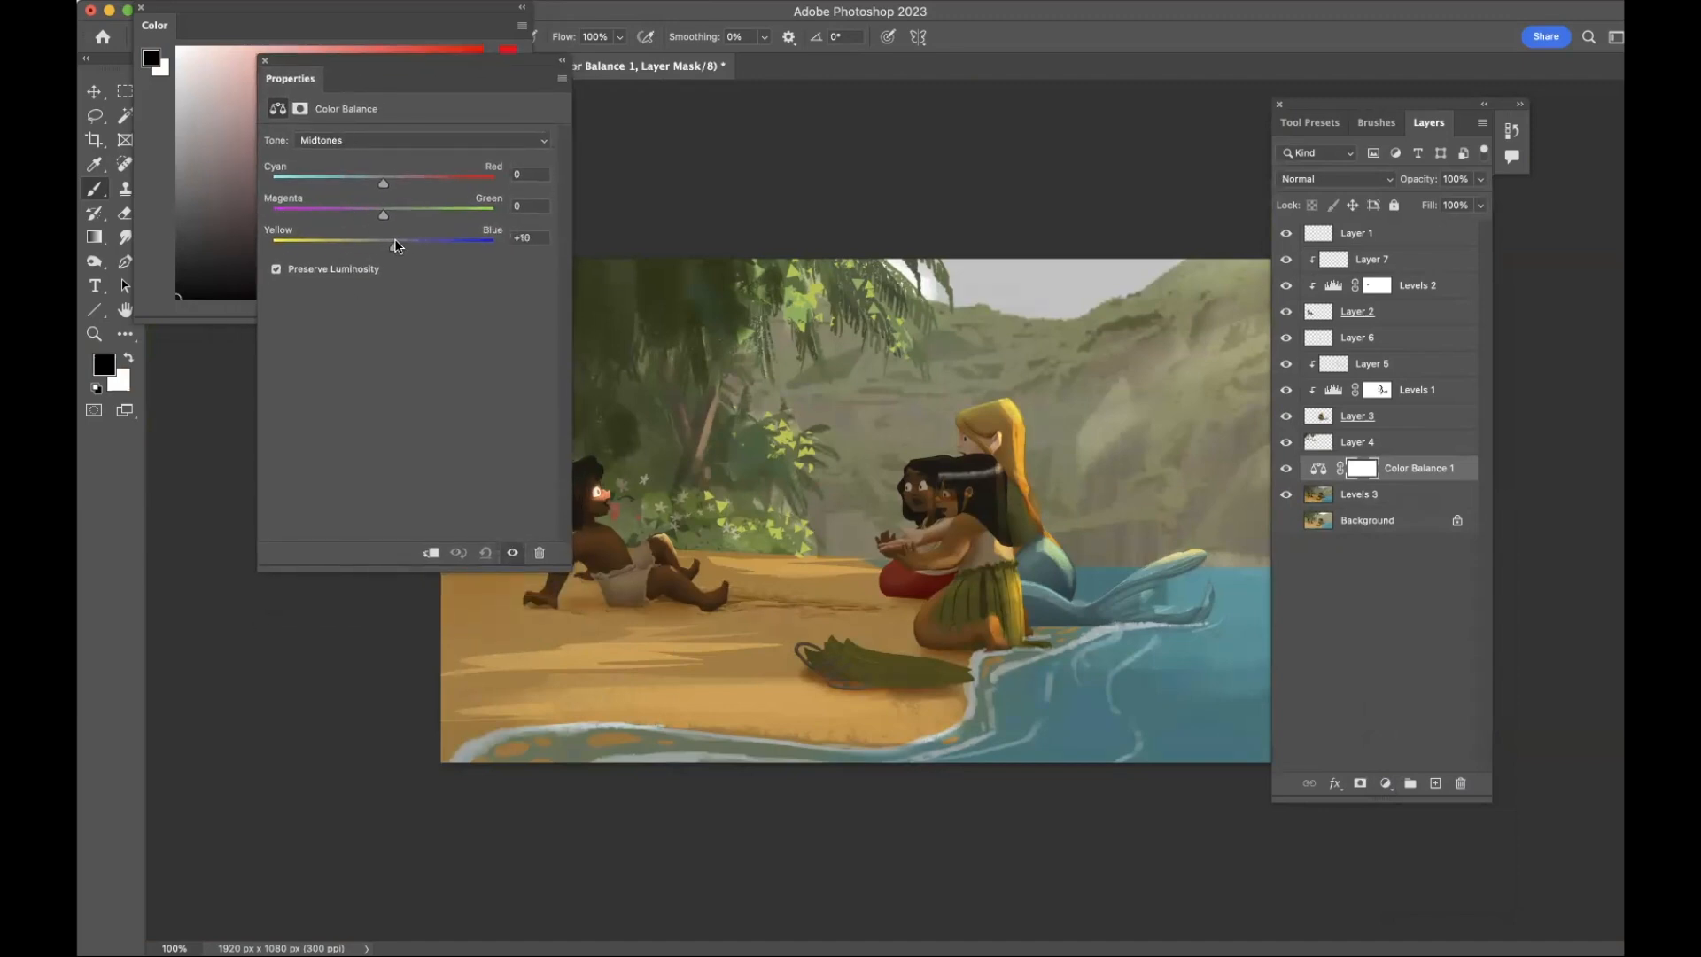
{"action": "left_click_drag", "start_coordinate": [399, 244], "coordinate": [414, 245]}
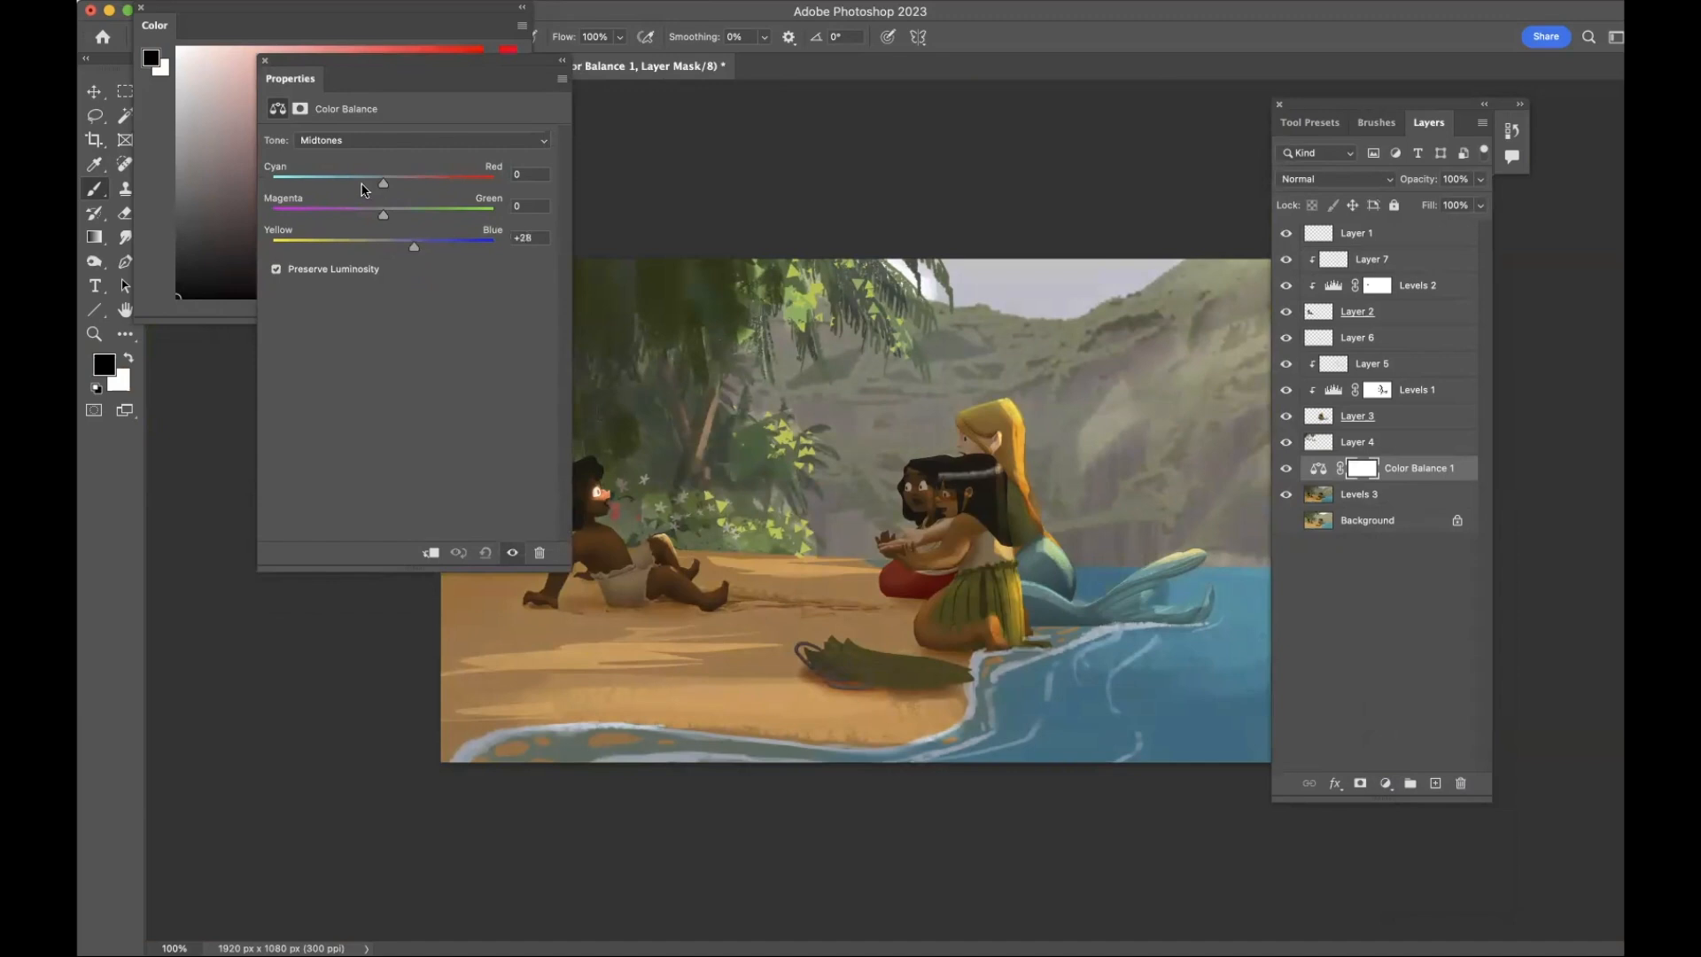
{"action": "left_click_drag", "start_coordinate": [383, 182], "coordinate": [356, 182]}
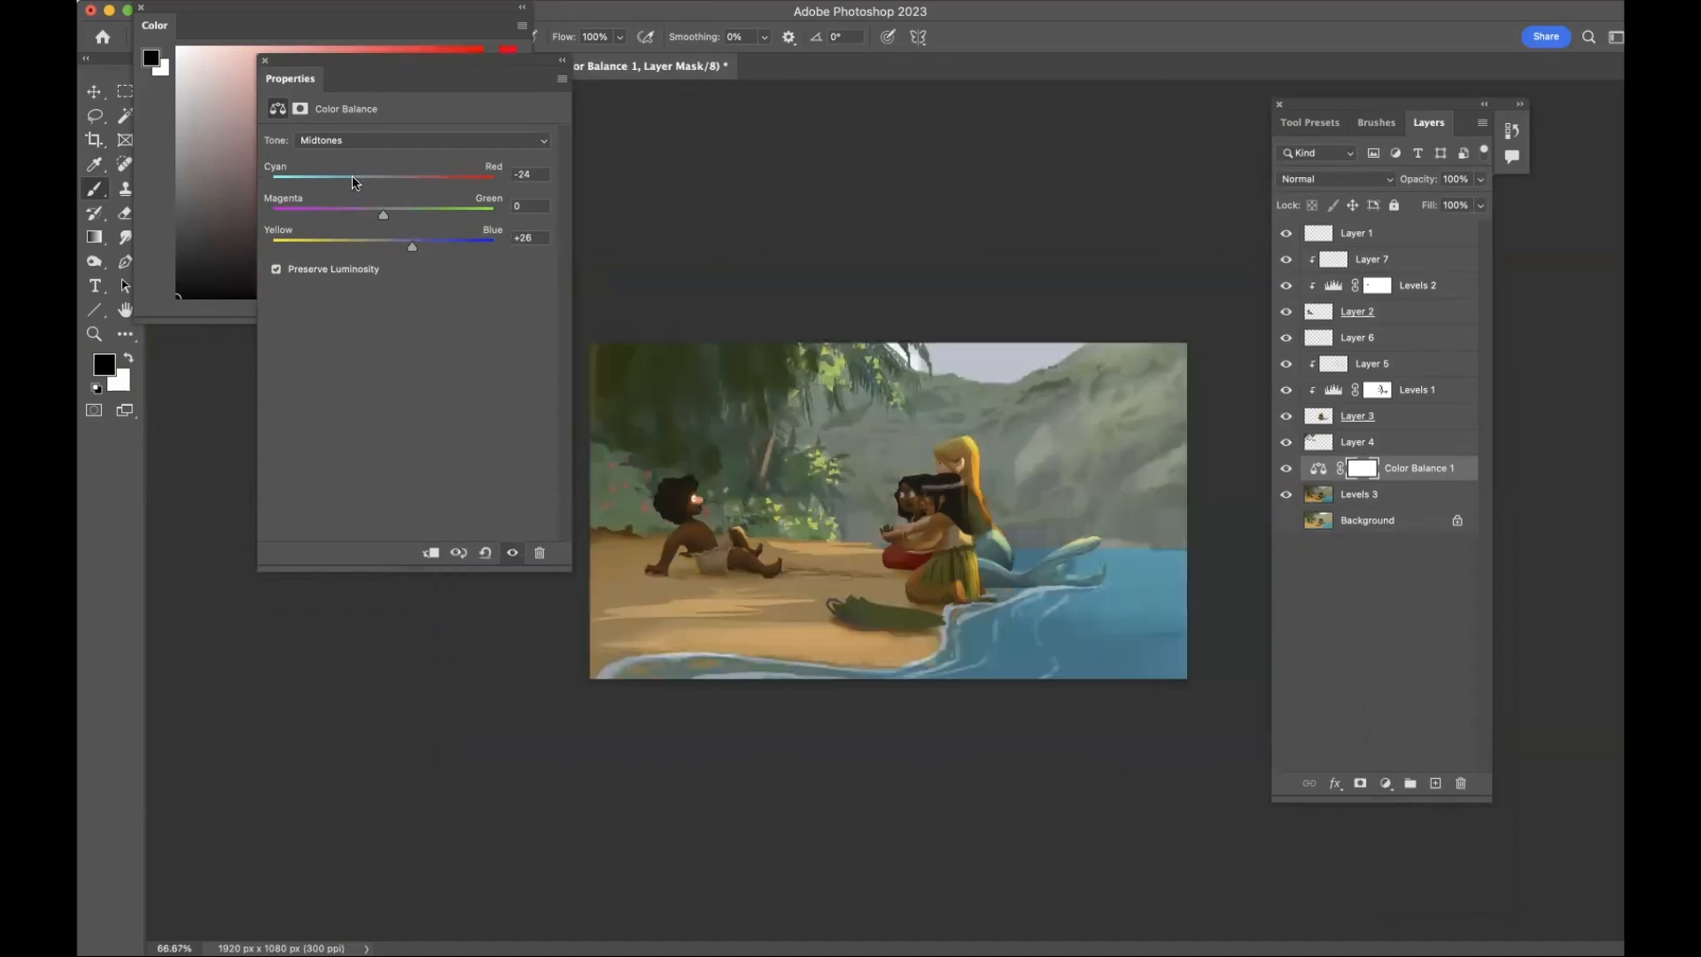
{"action": "left_click_drag", "start_coordinate": [351, 174], "coordinate": [335, 174]}
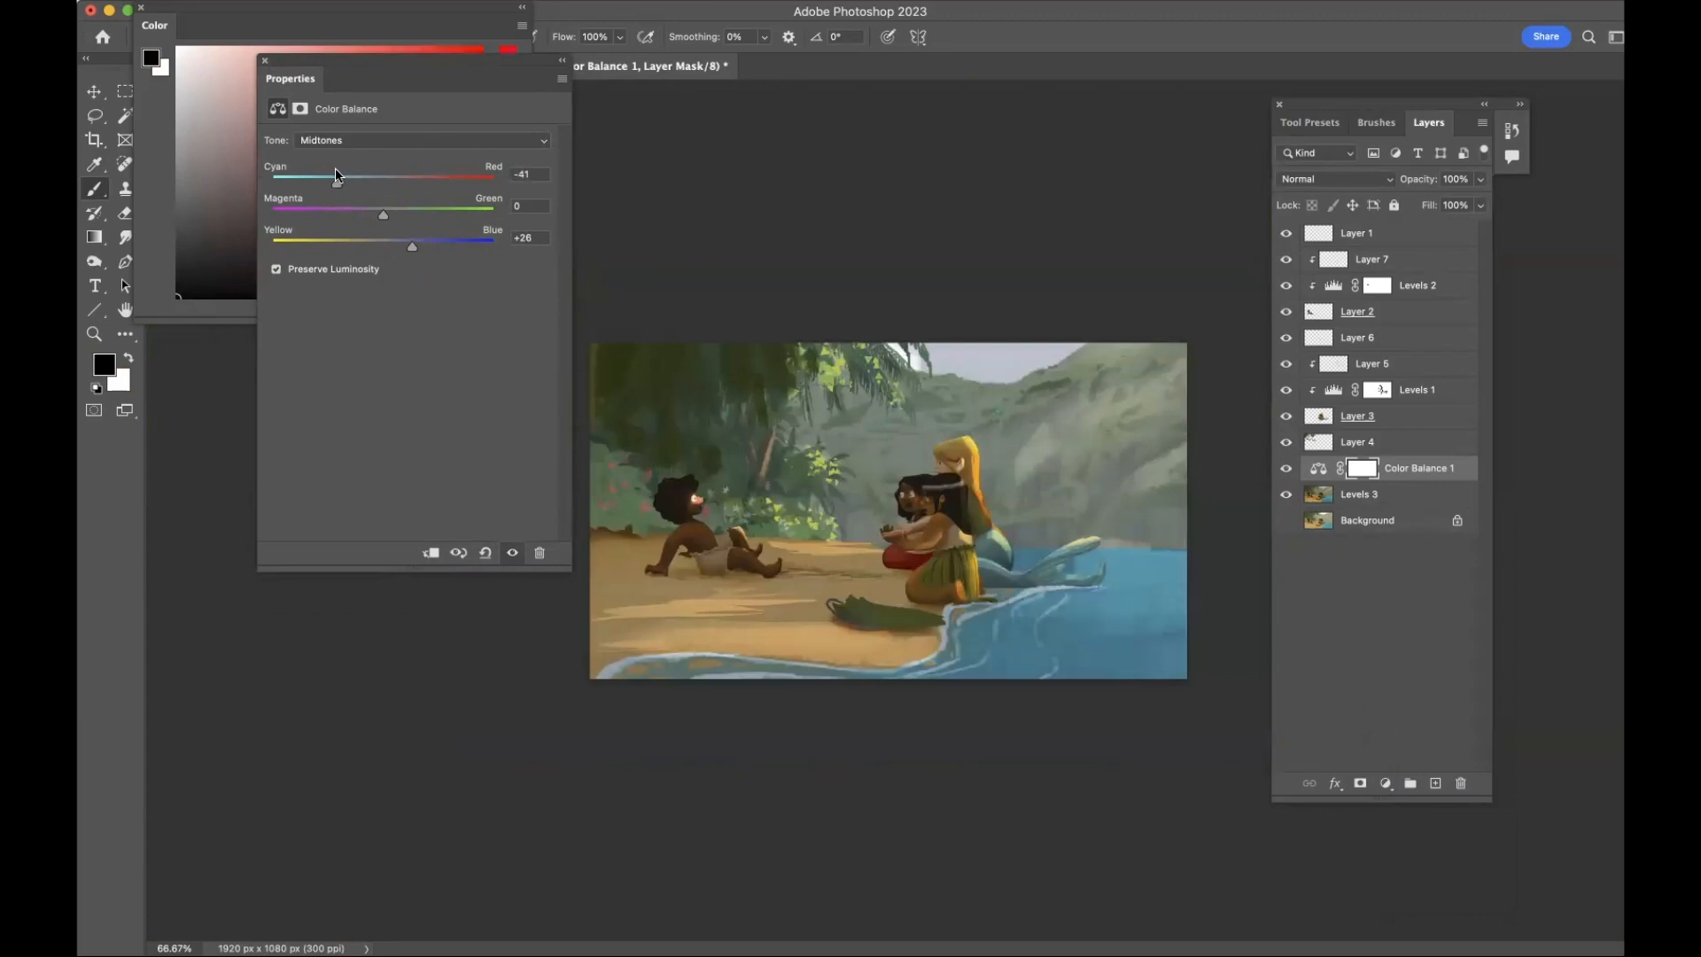
{"action": "left_click_drag", "start_coordinate": [321, 181], "coordinate": [353, 180]}
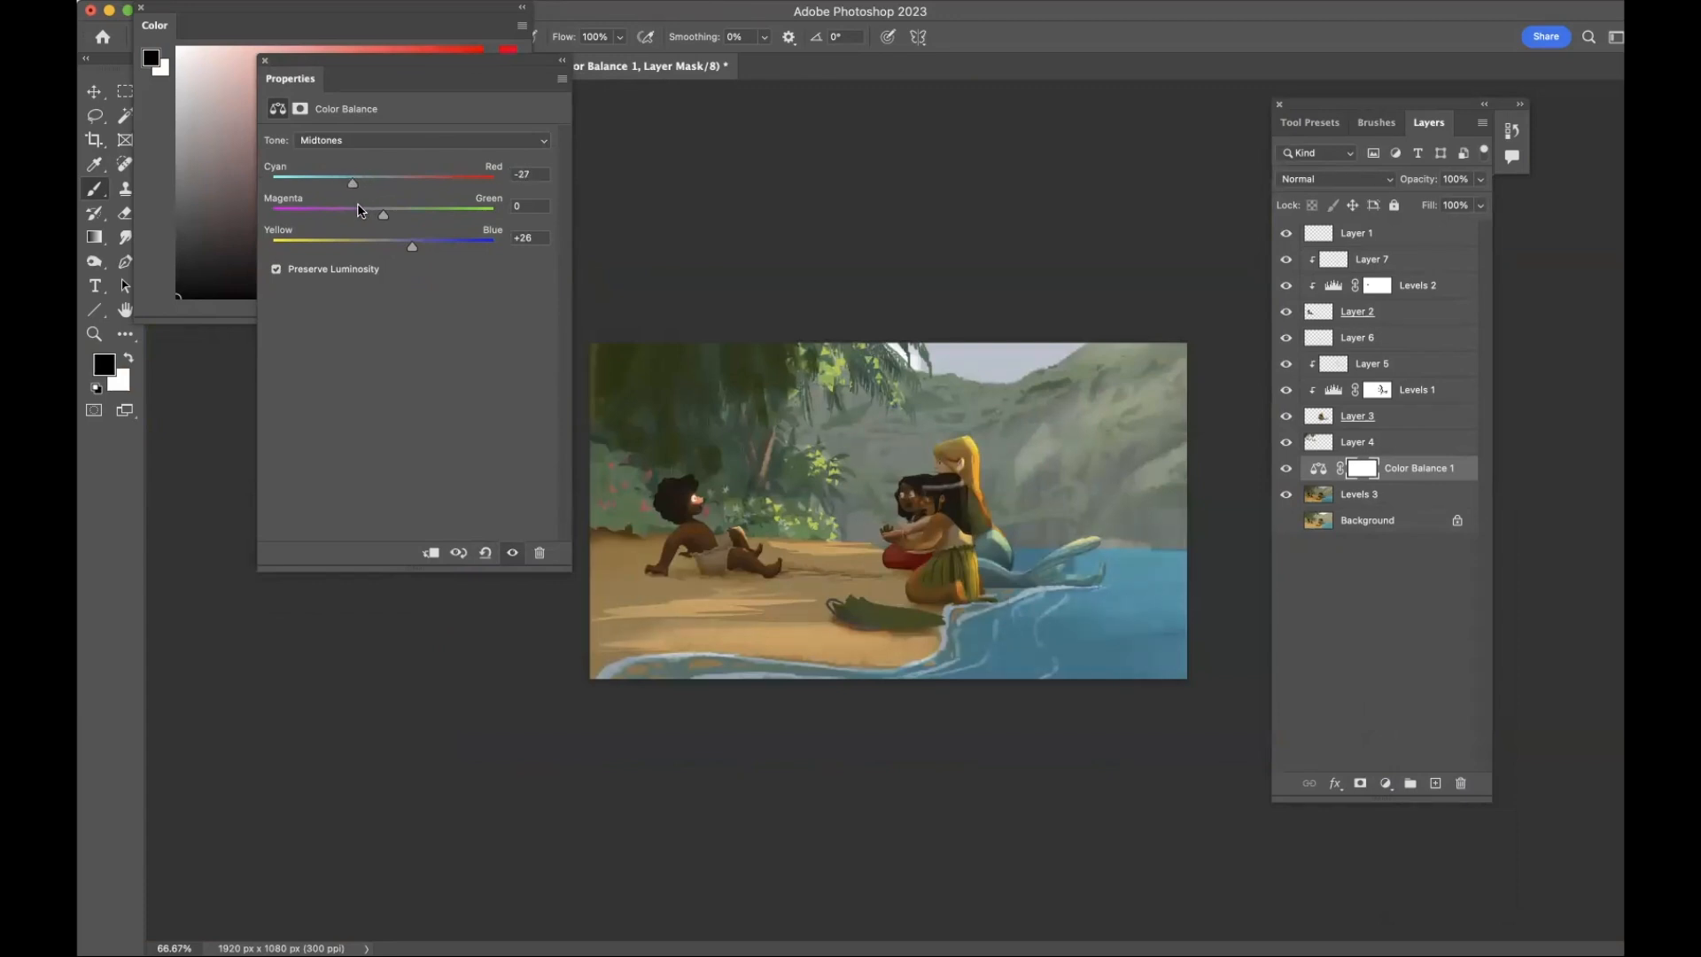
{"action": "left_click_drag", "start_coordinate": [383, 214], "coordinate": [355, 214]}
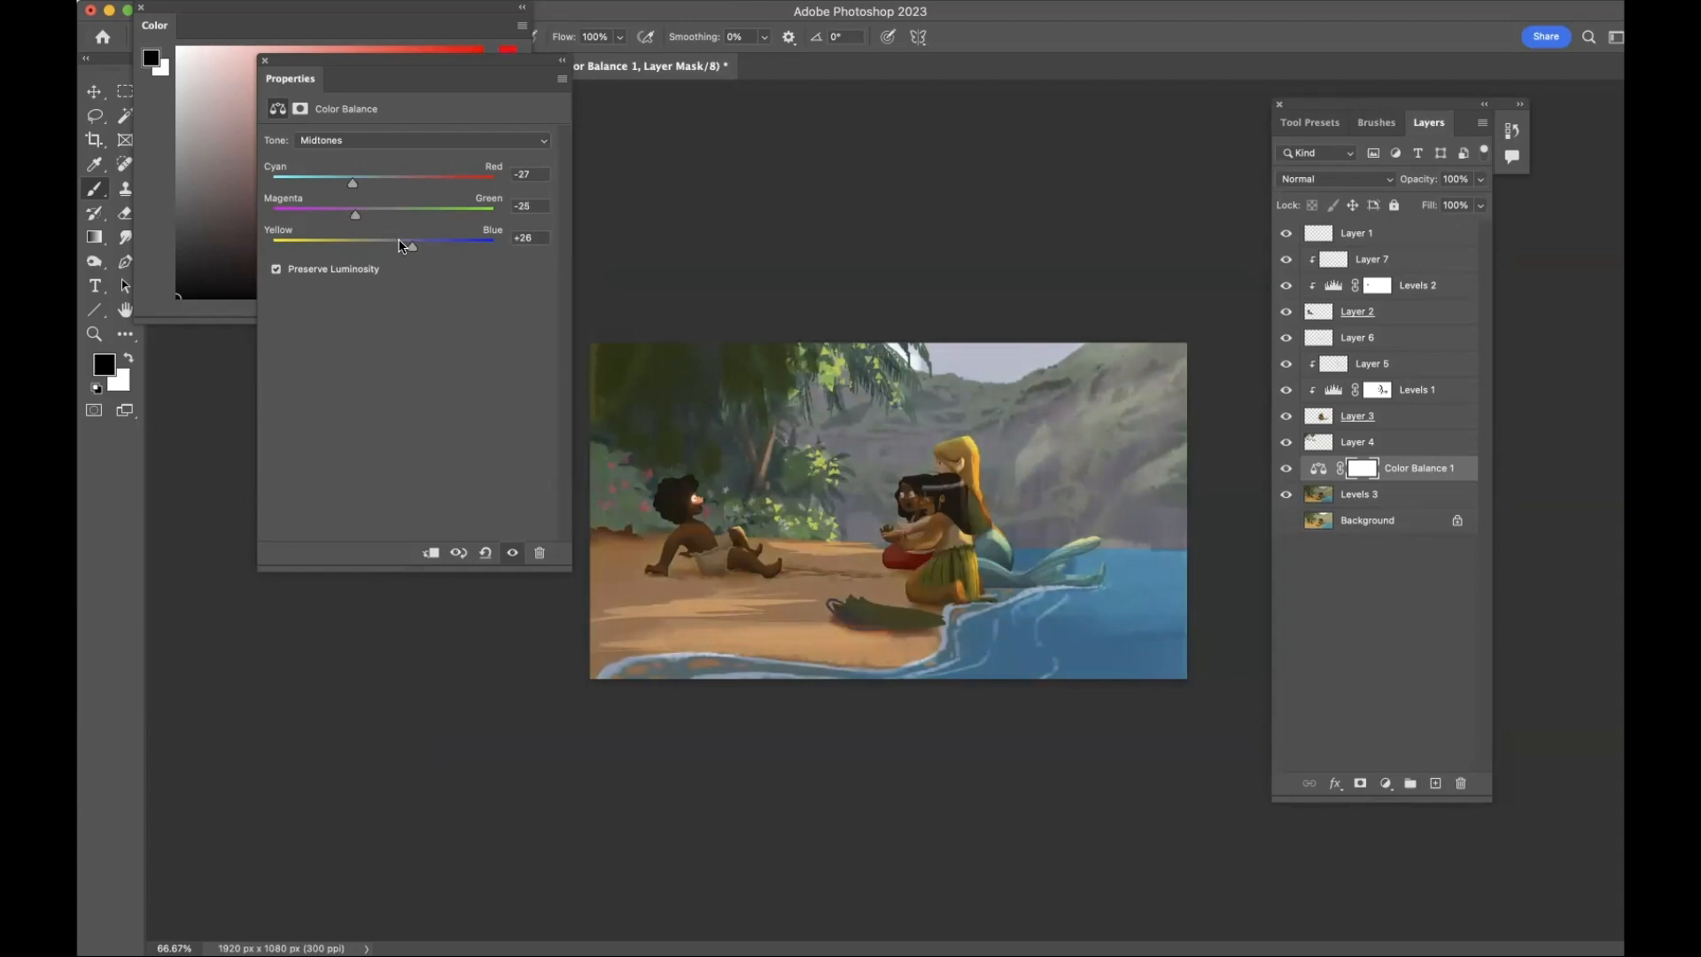
{"action": "left_click_drag", "start_coordinate": [409, 244], "coordinate": [434, 245]}
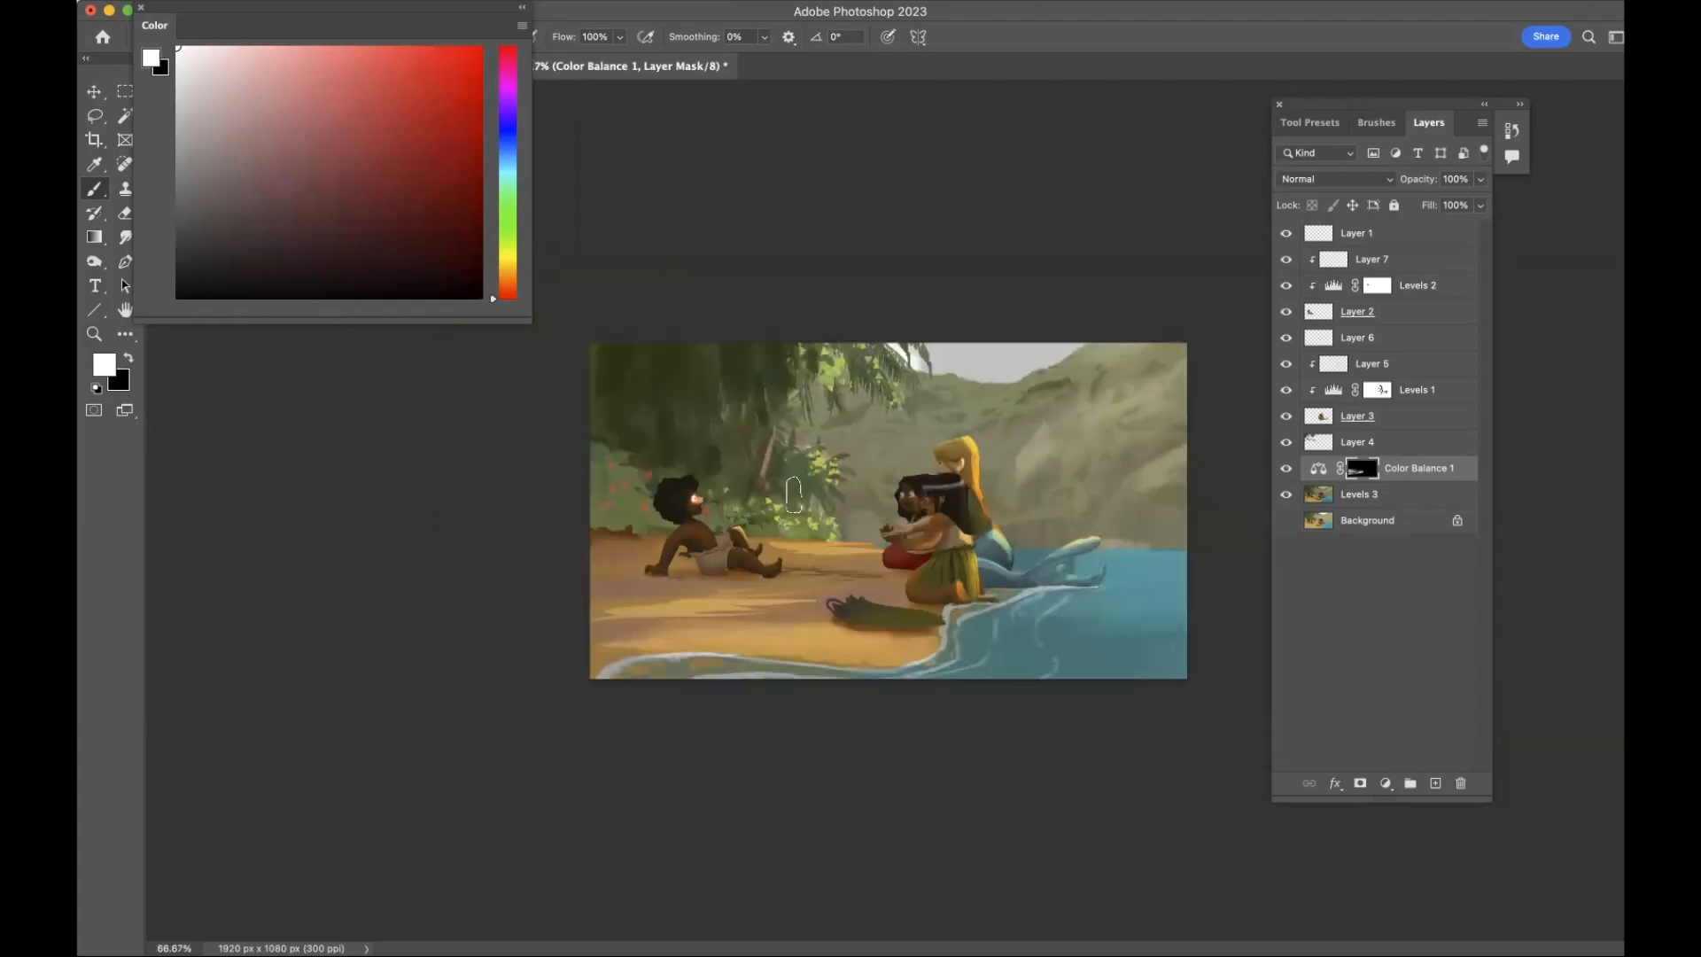
{"action": "mouse_move", "coordinate": [803, 552]}
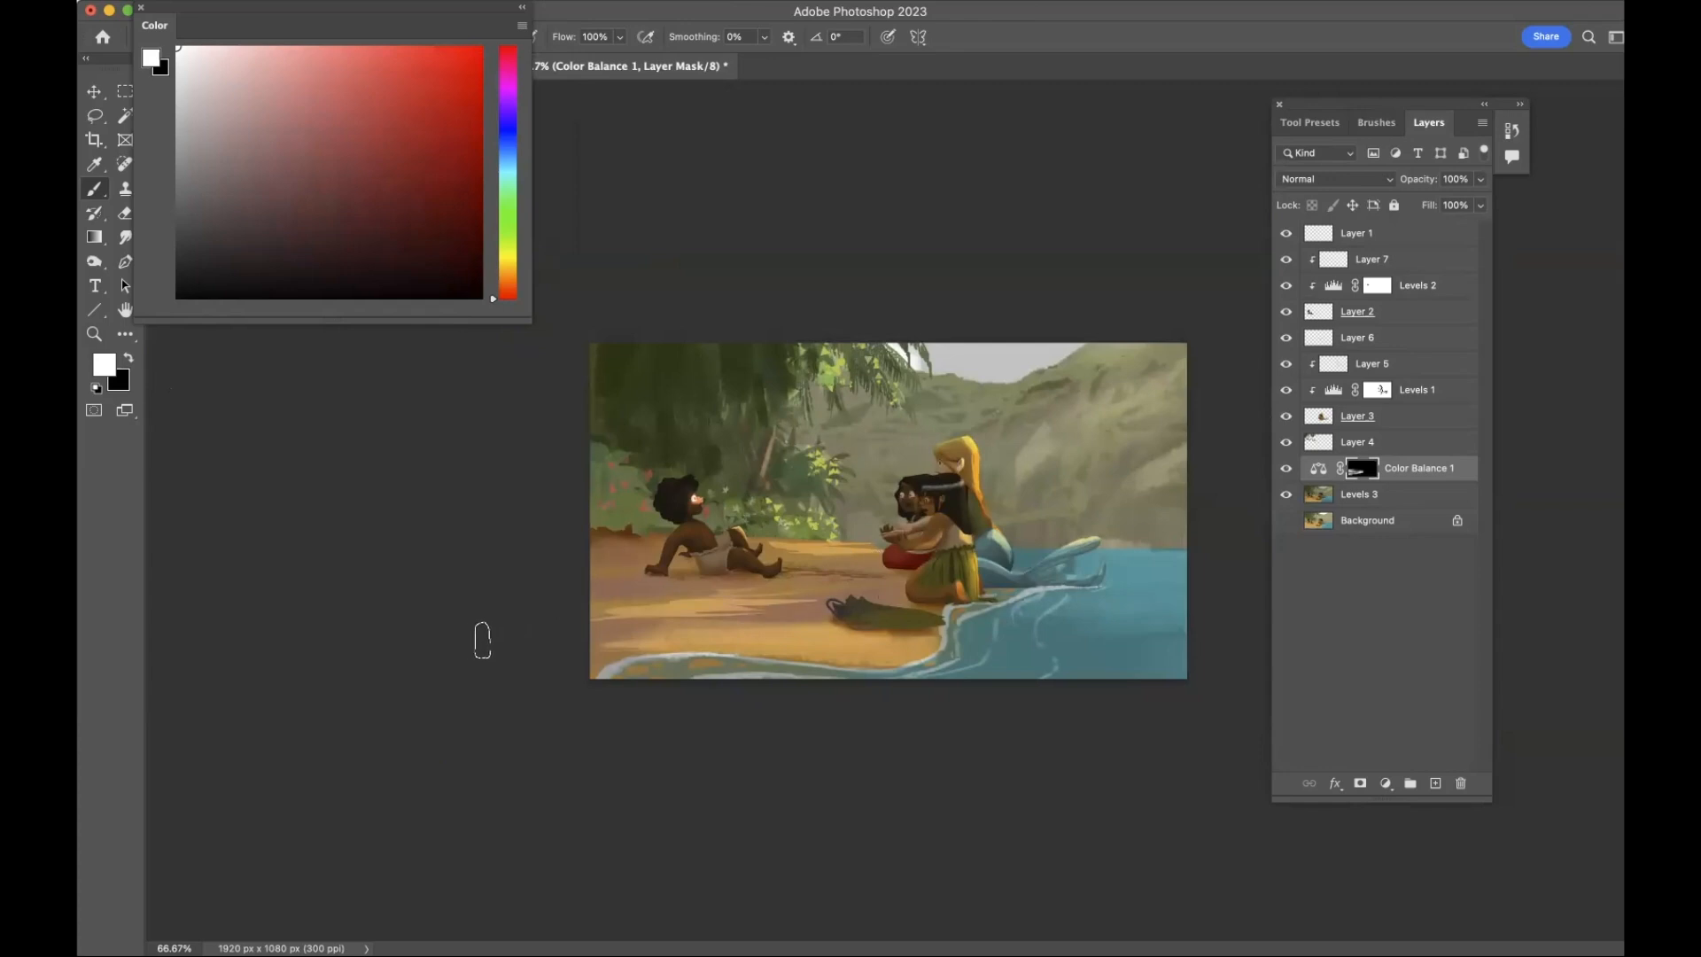
{"action": "mouse_move", "coordinate": [569, 634]}
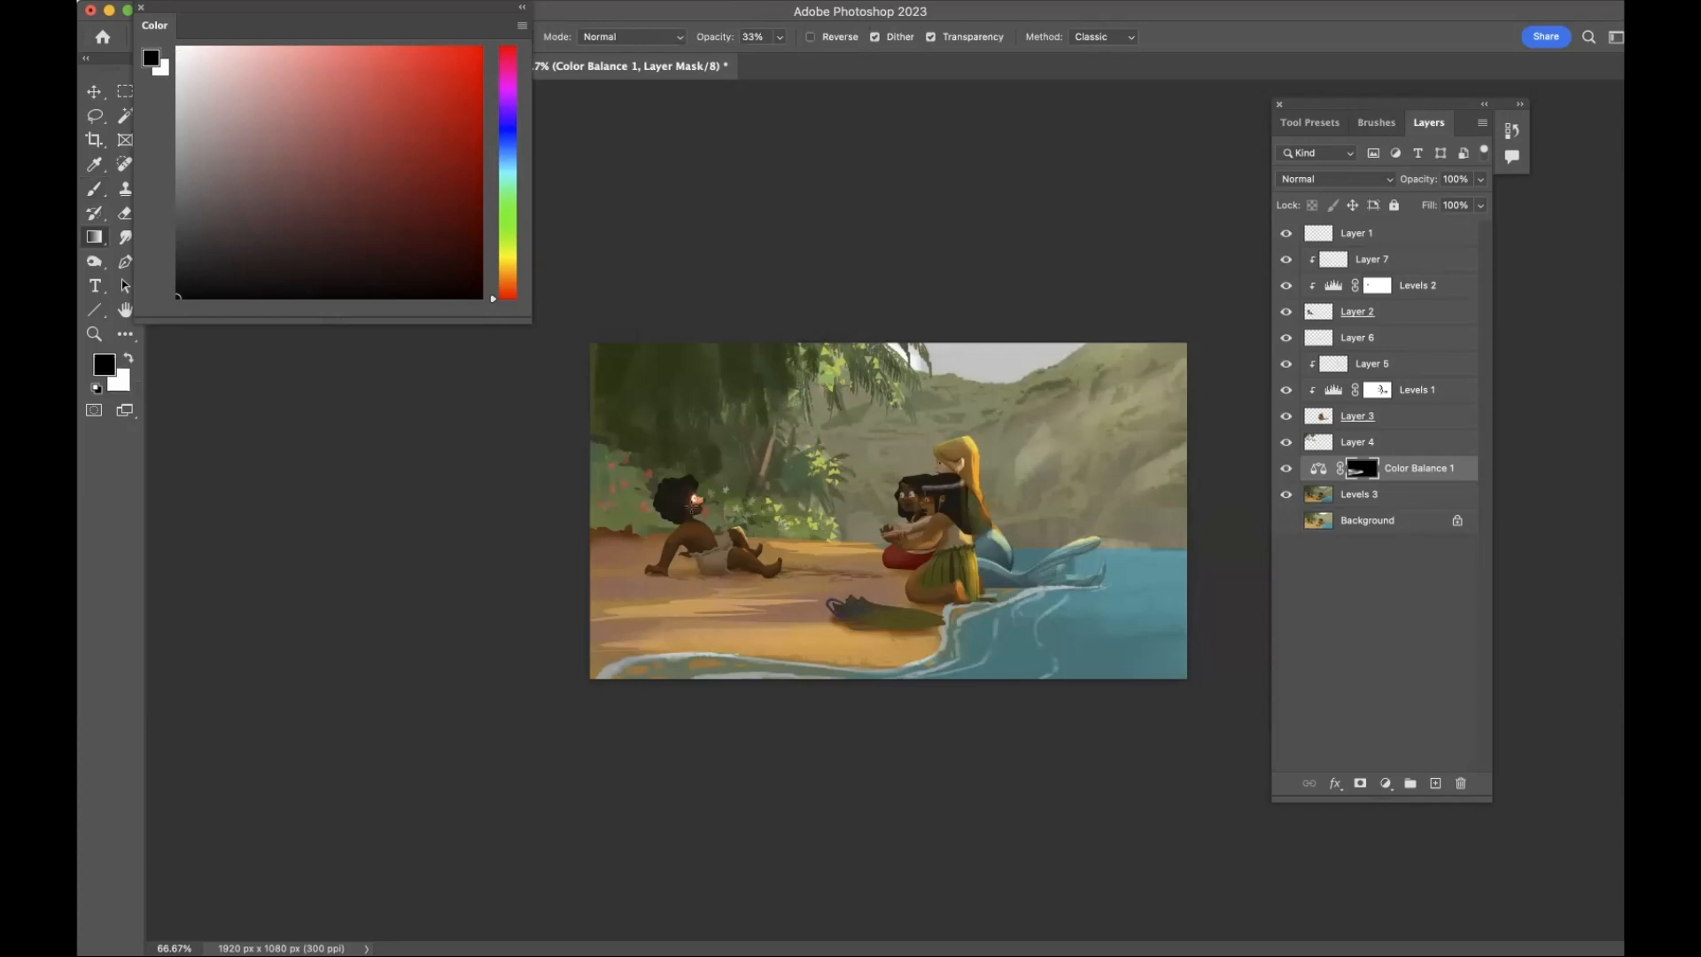
Drag a 33% opacity gradient onto Color Balance 1's black mask to reveal the cooling.
{"action": "left_click", "coordinate": [125, 358]}
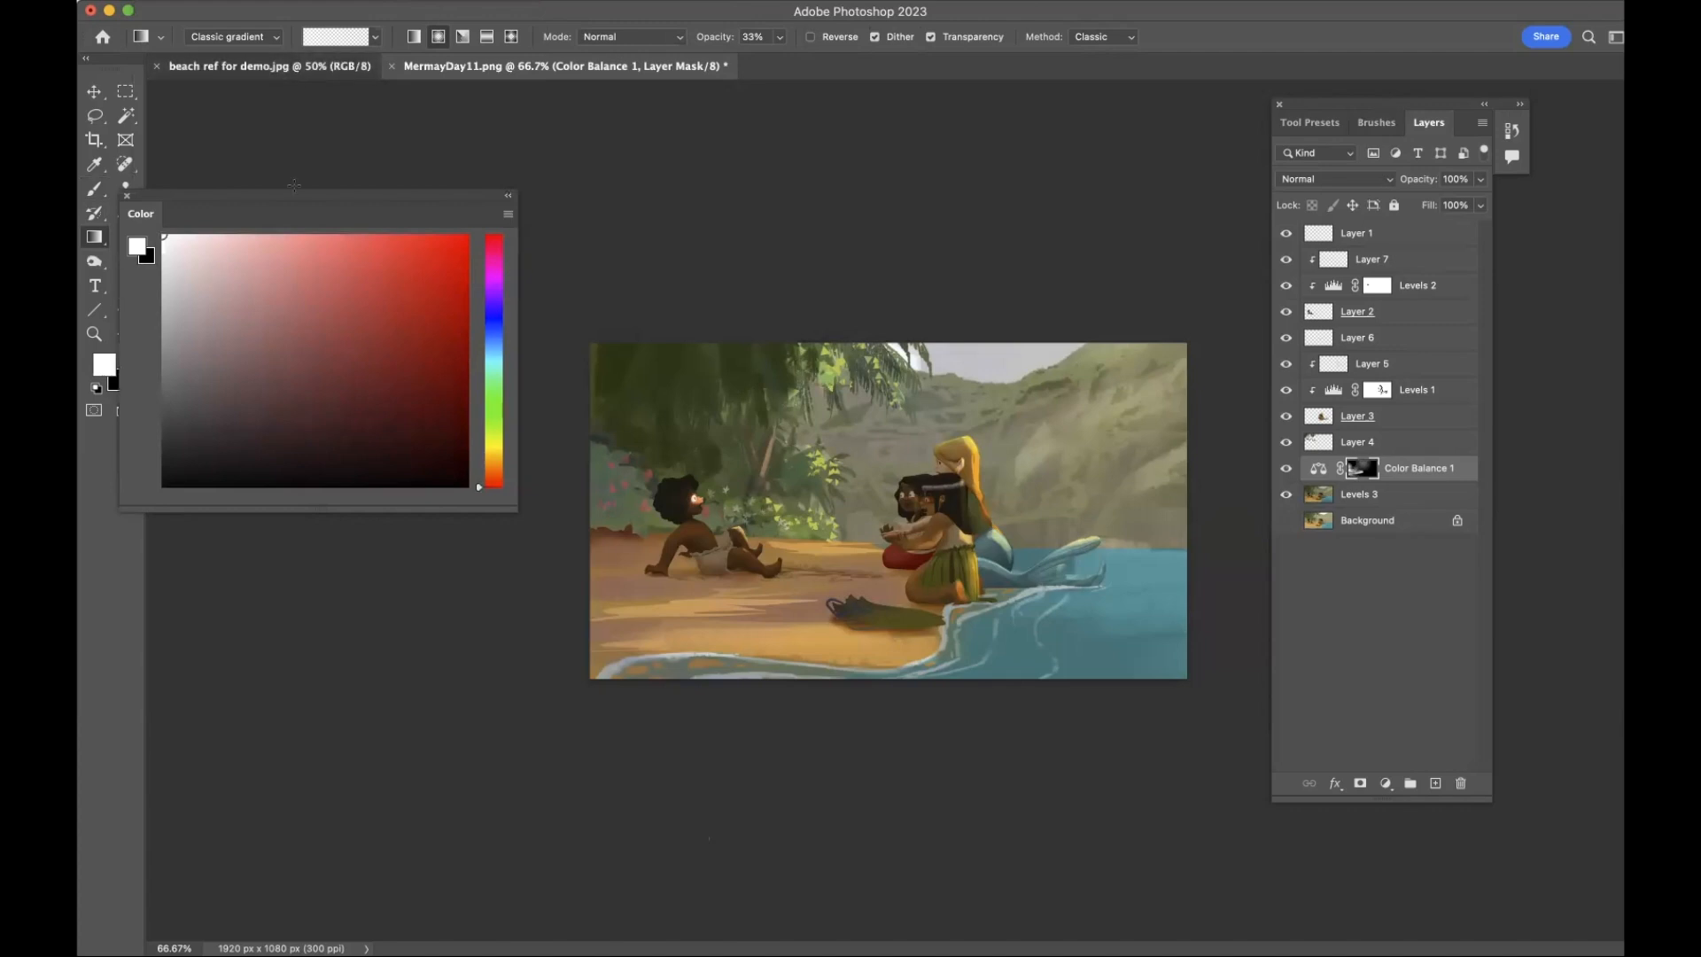
{"action": "left_click", "coordinate": [268, 66]}
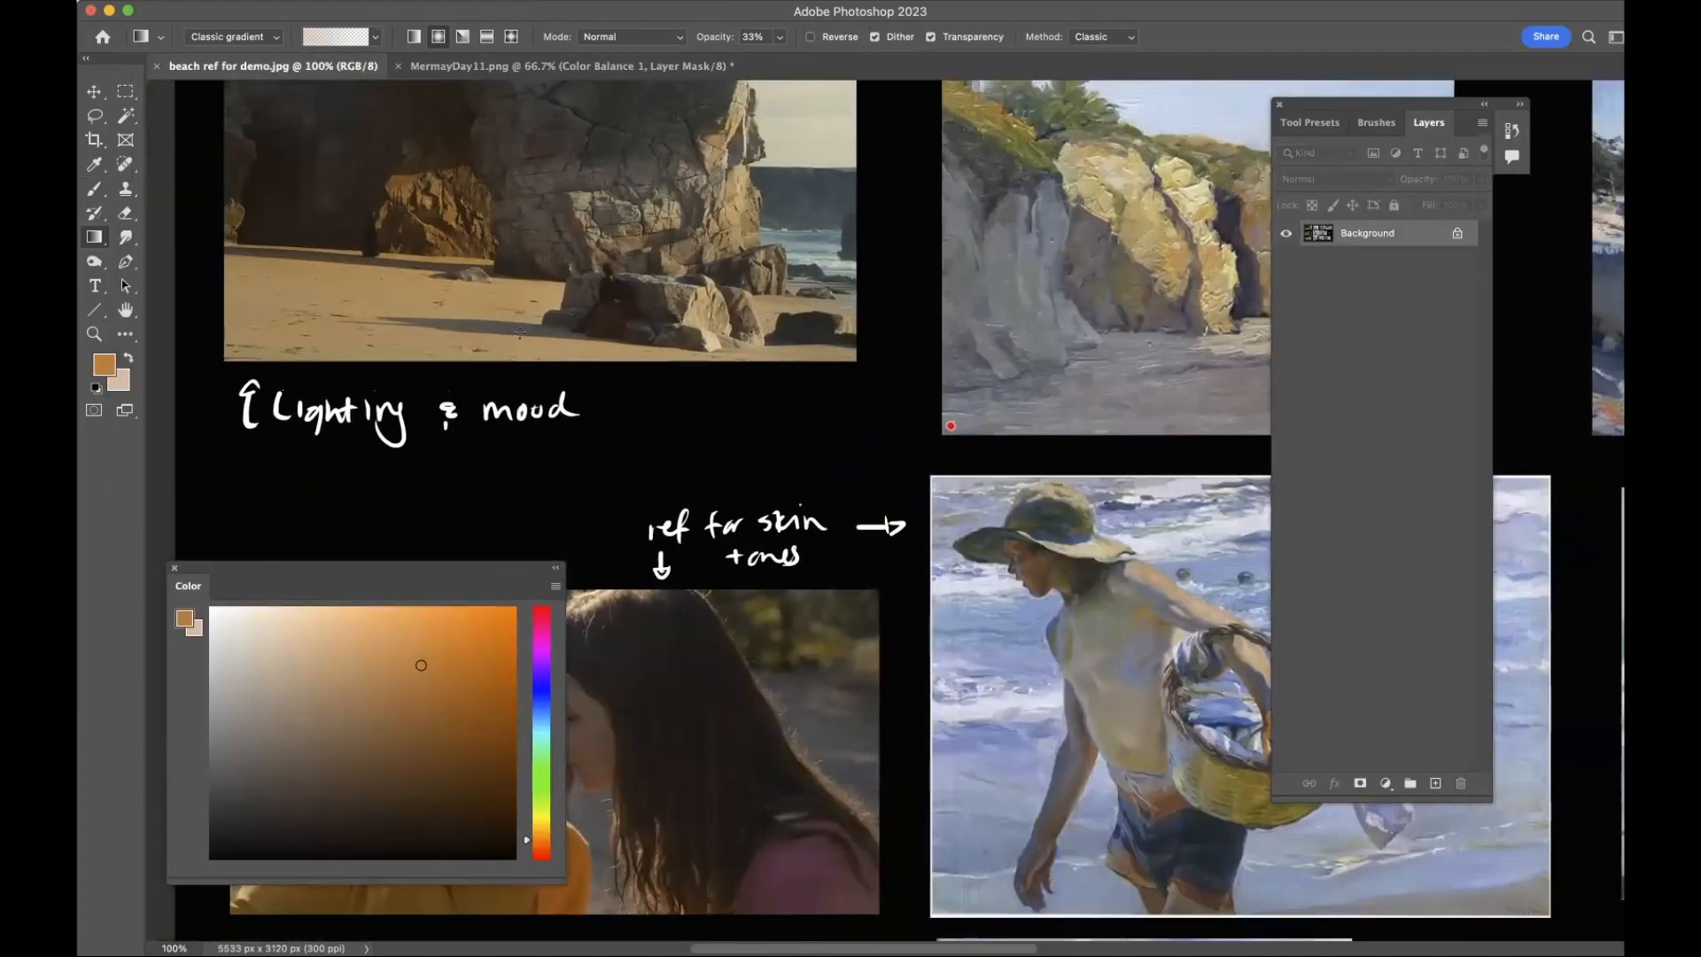
{"action": "left_click", "coordinate": [569, 65]}
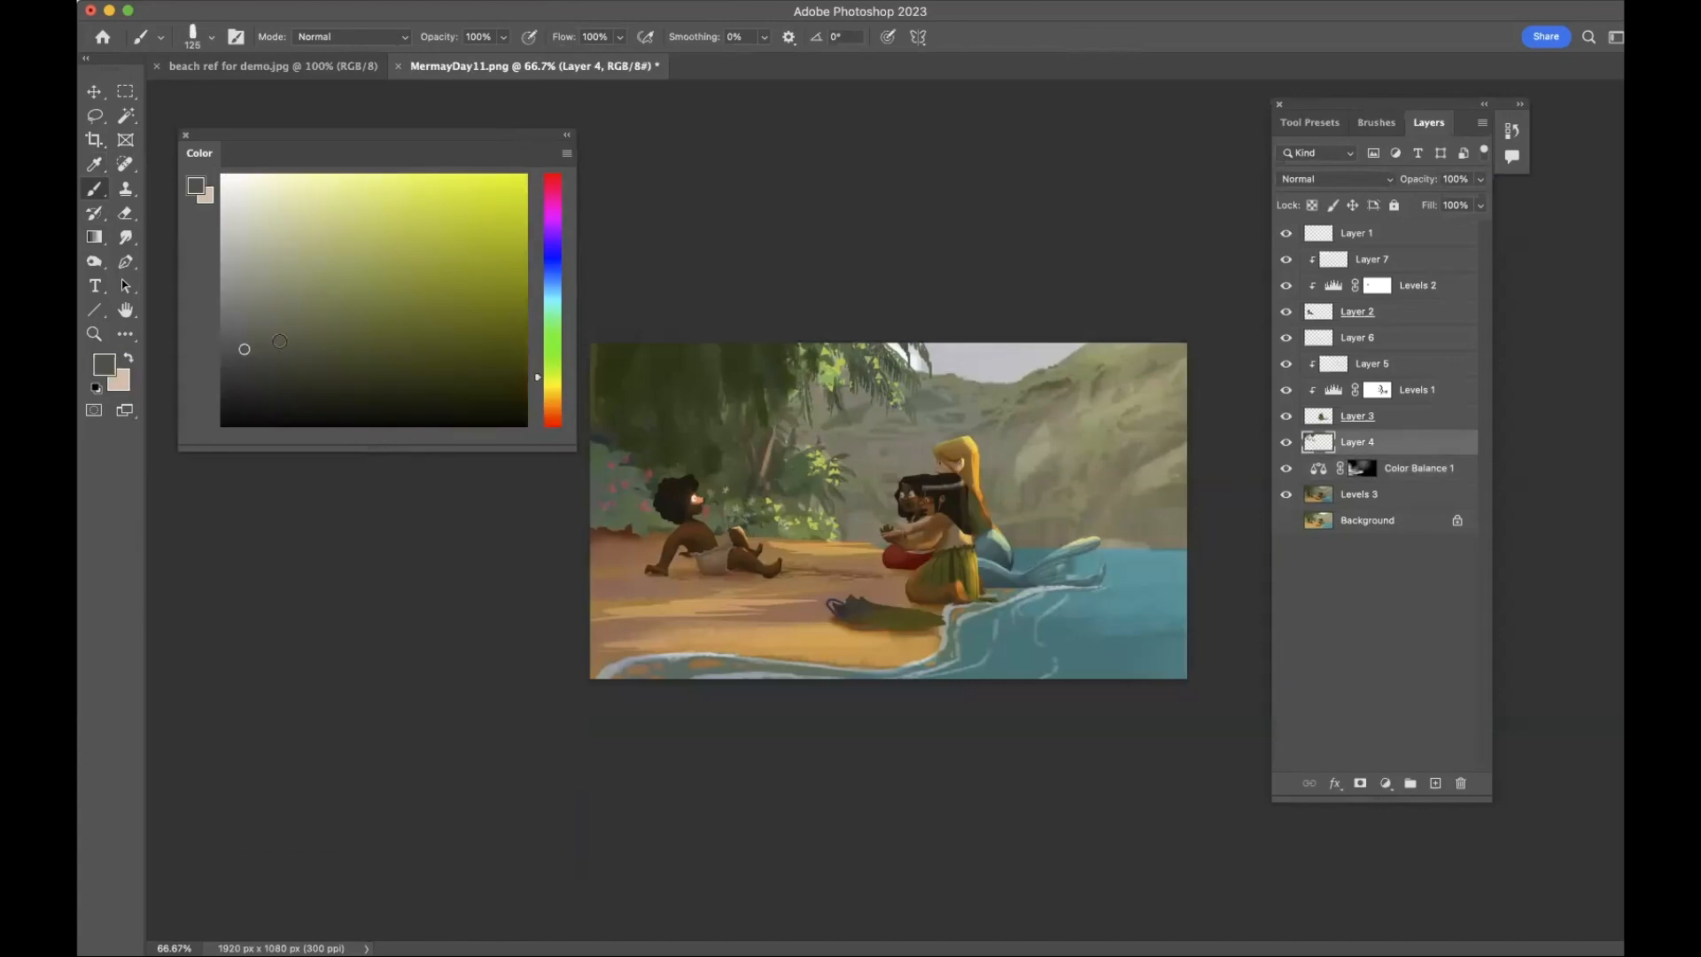
{"action": "mouse_move", "coordinate": [583, 586]}
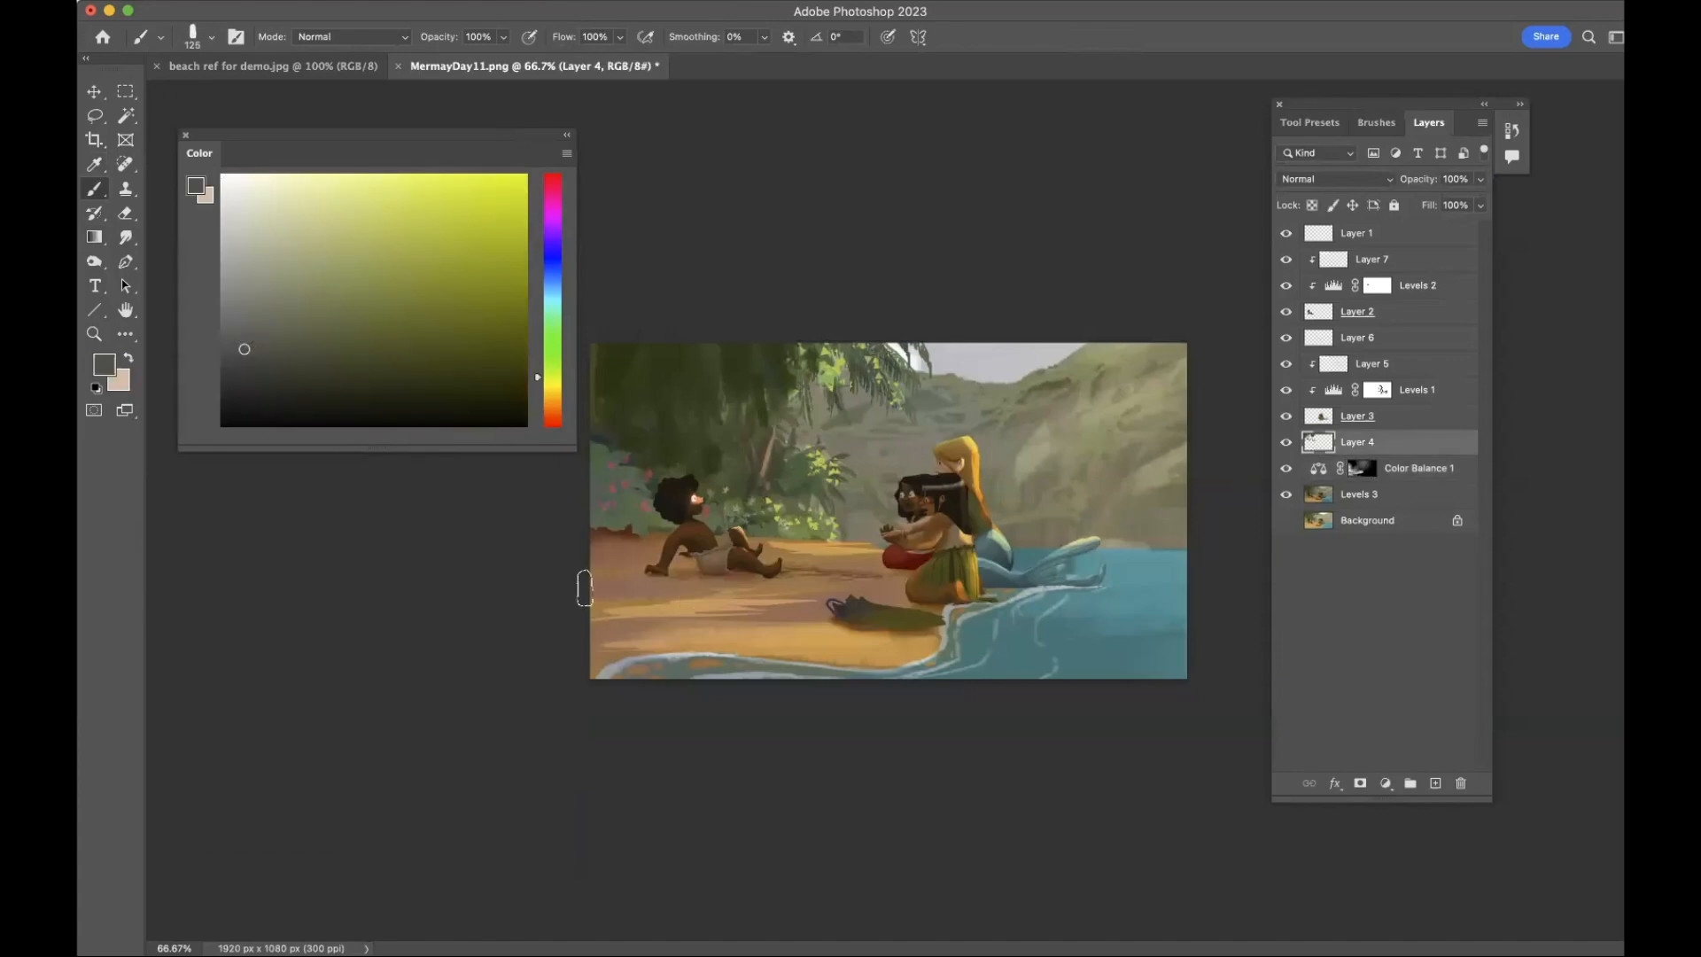
{"action": "mouse_move", "coordinate": [531, 376]}
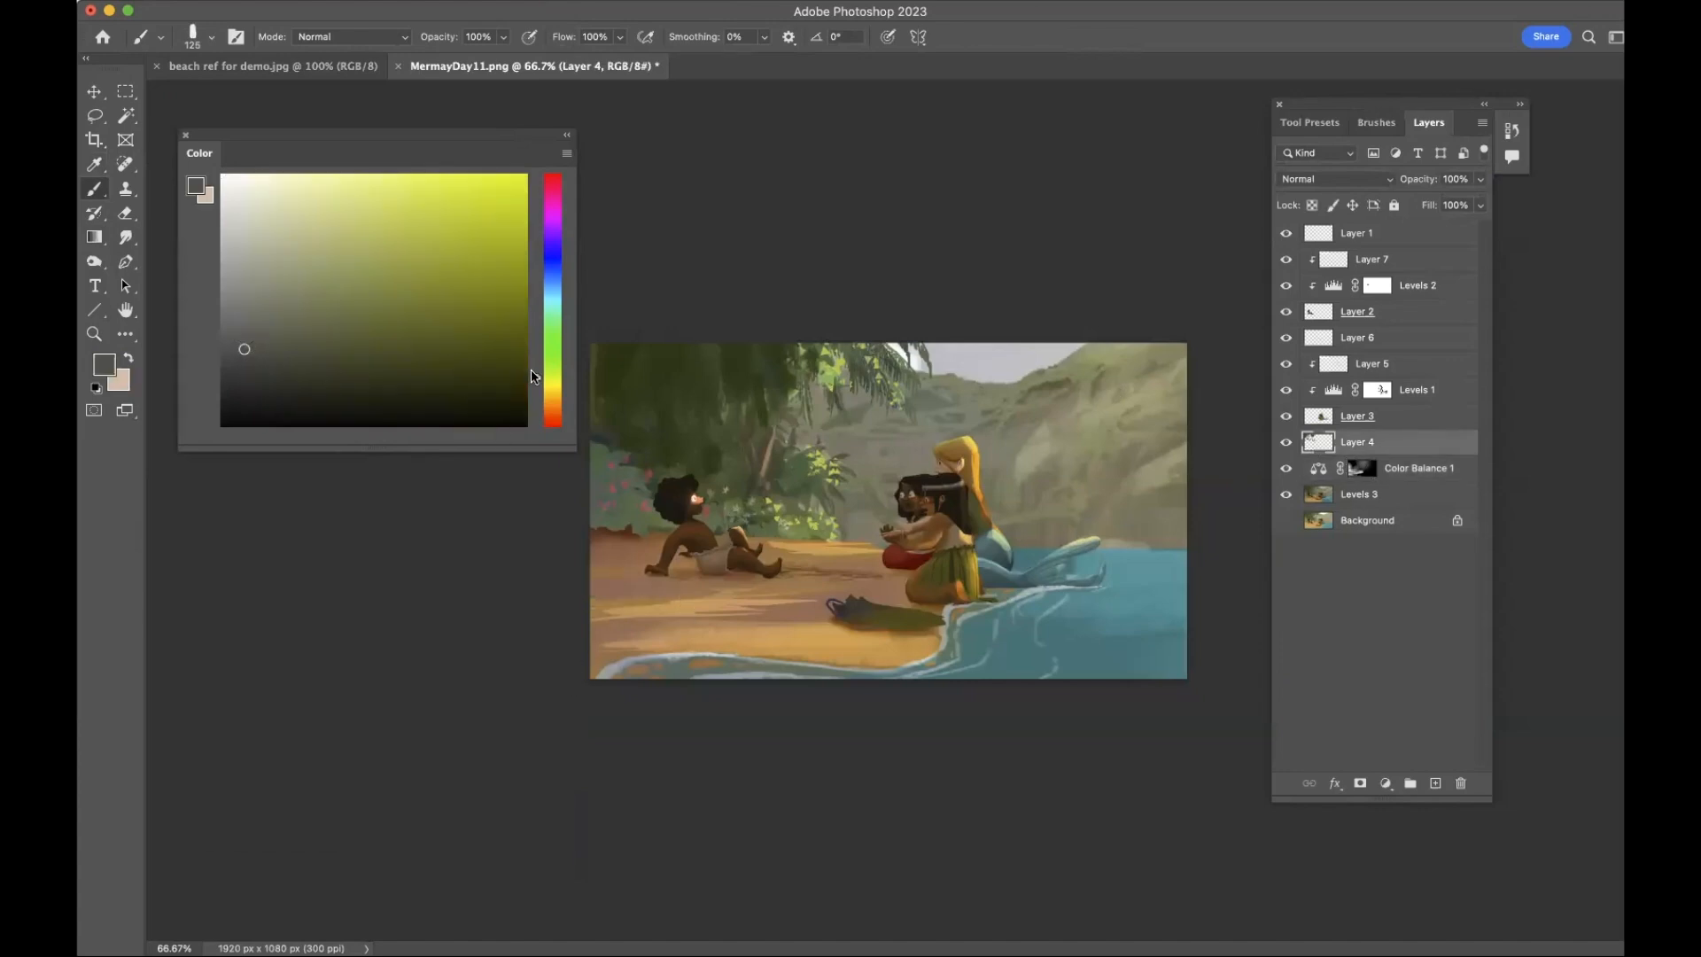
Sample warm brown and tan tones for shading the foreground sand on Layer 4.
{"action": "left_click", "coordinate": [553, 274]}
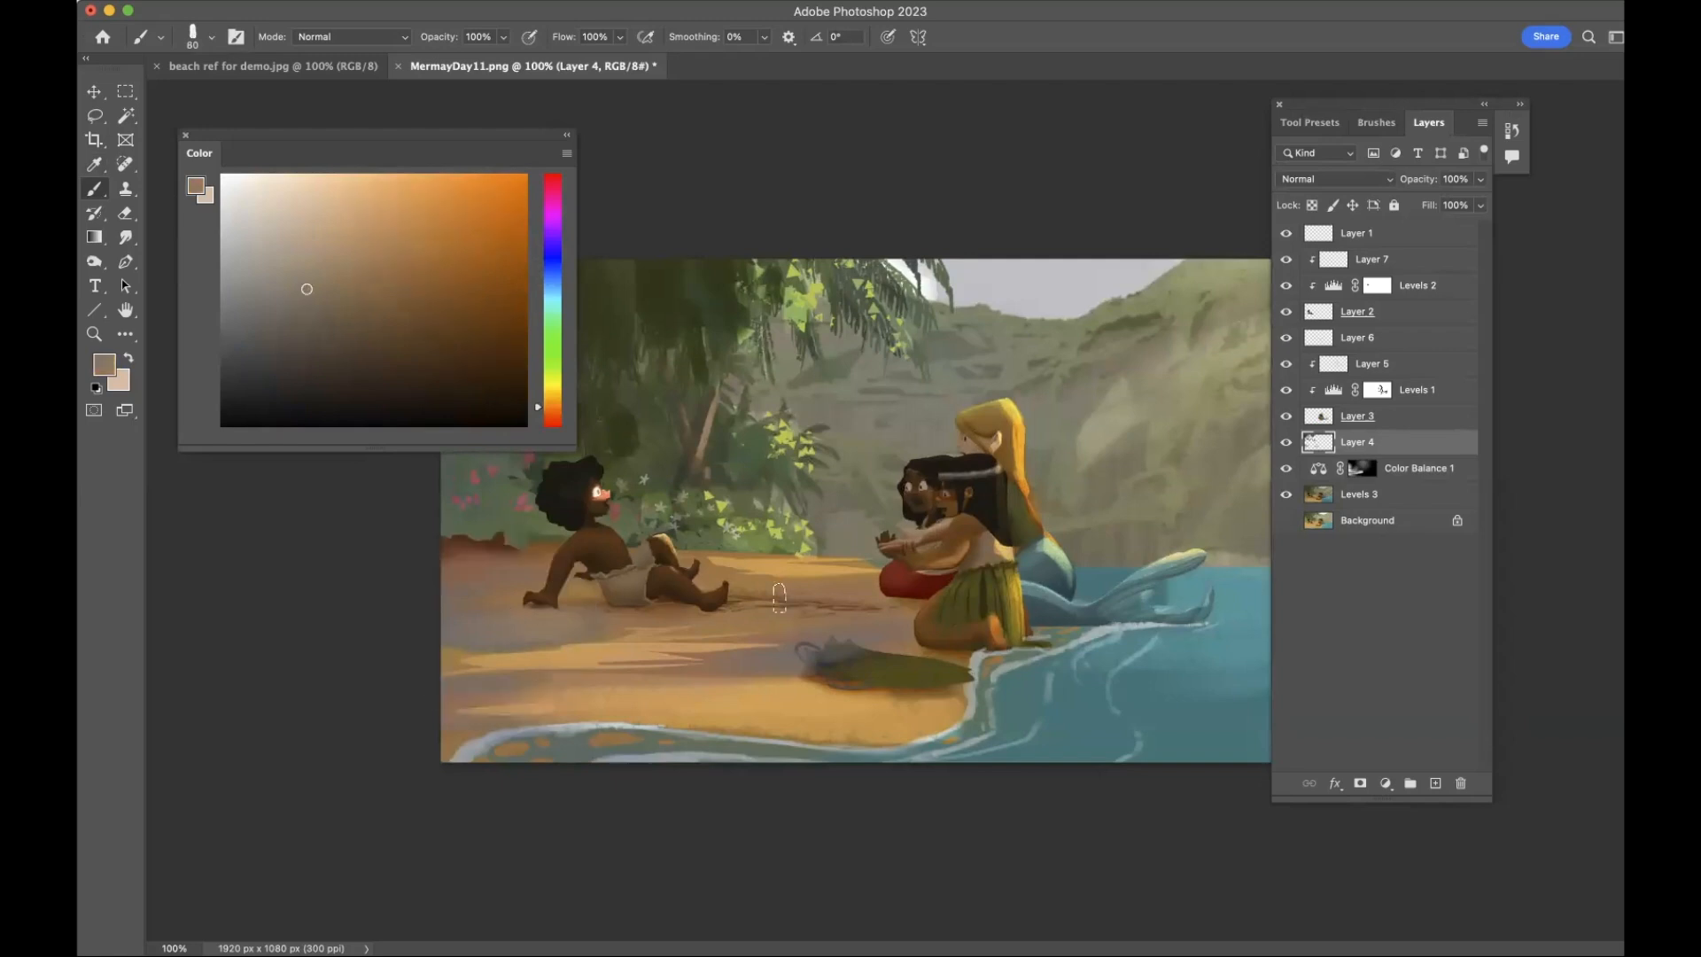
{"action": "mouse_move", "coordinate": [549, 624]}
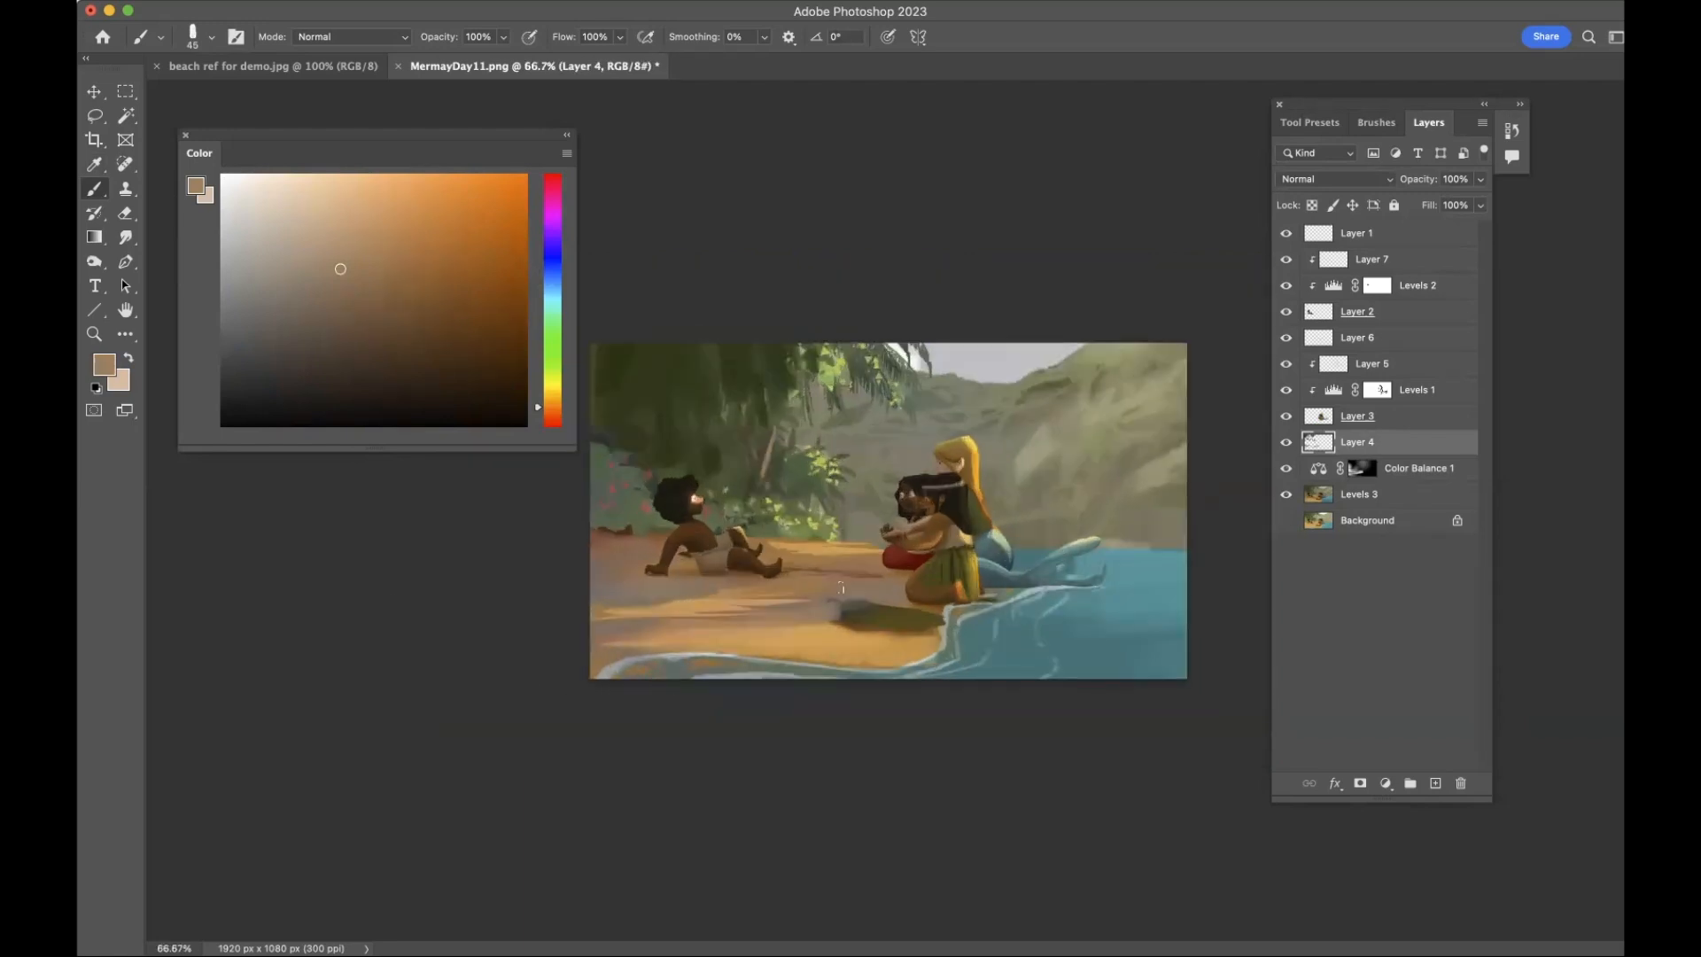
{"action": "left_click", "coordinate": [391, 211]}
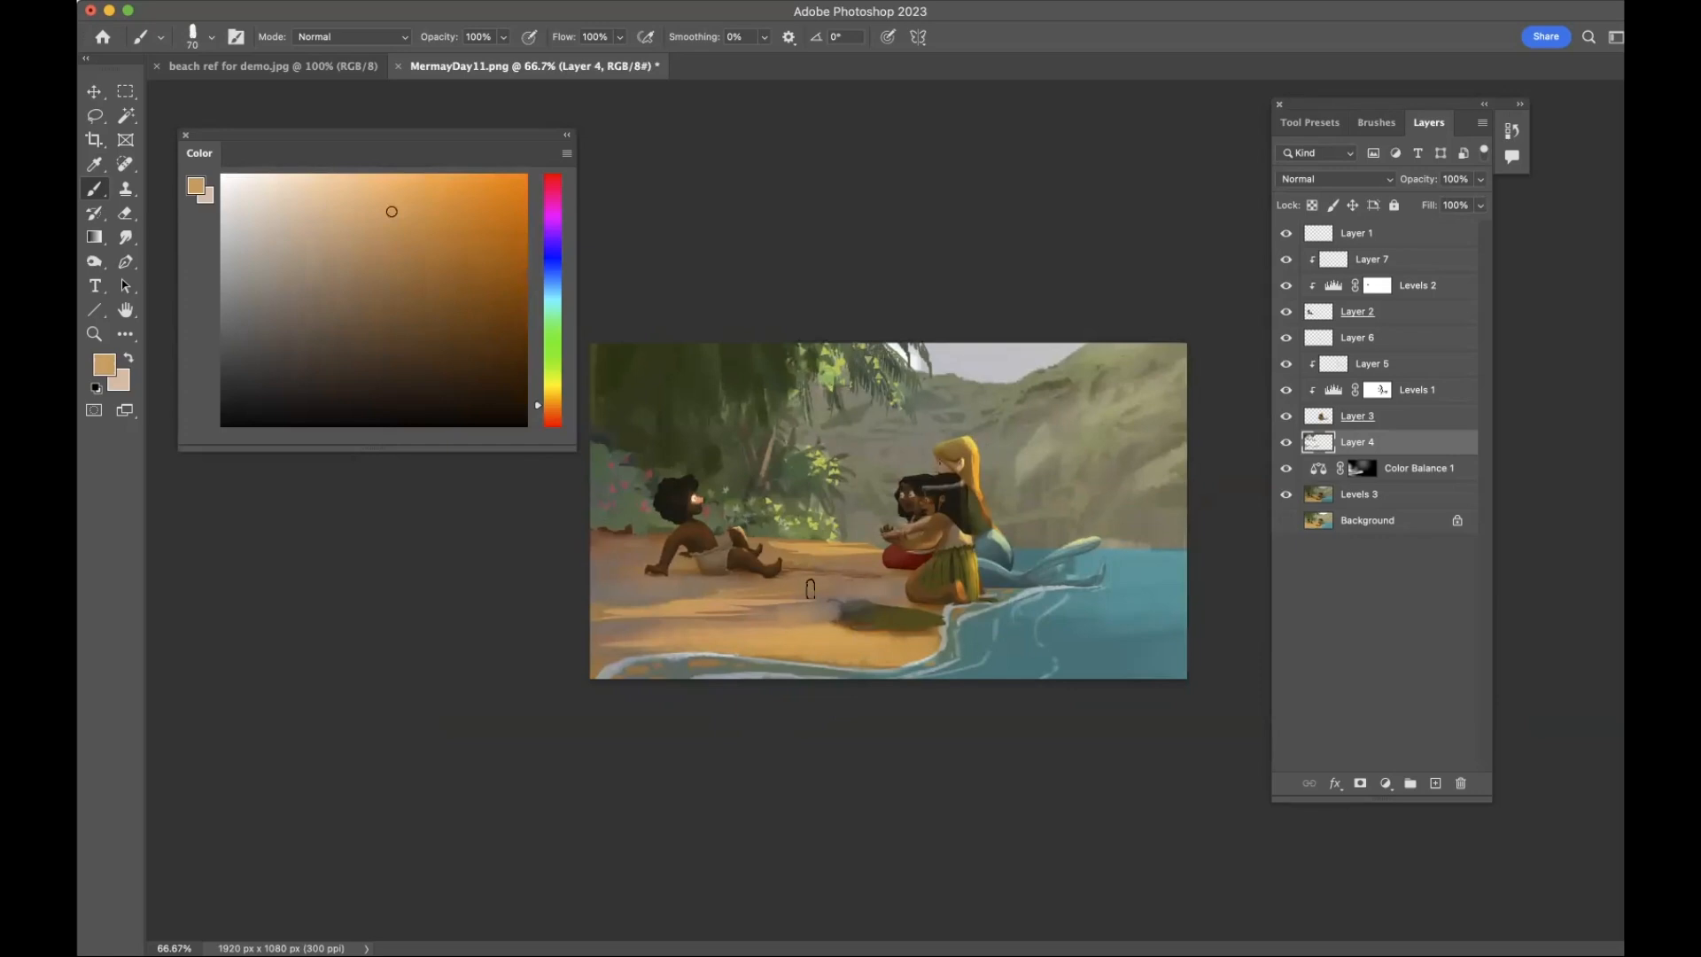
{"action": "mouse_move", "coordinate": [563, 613]}
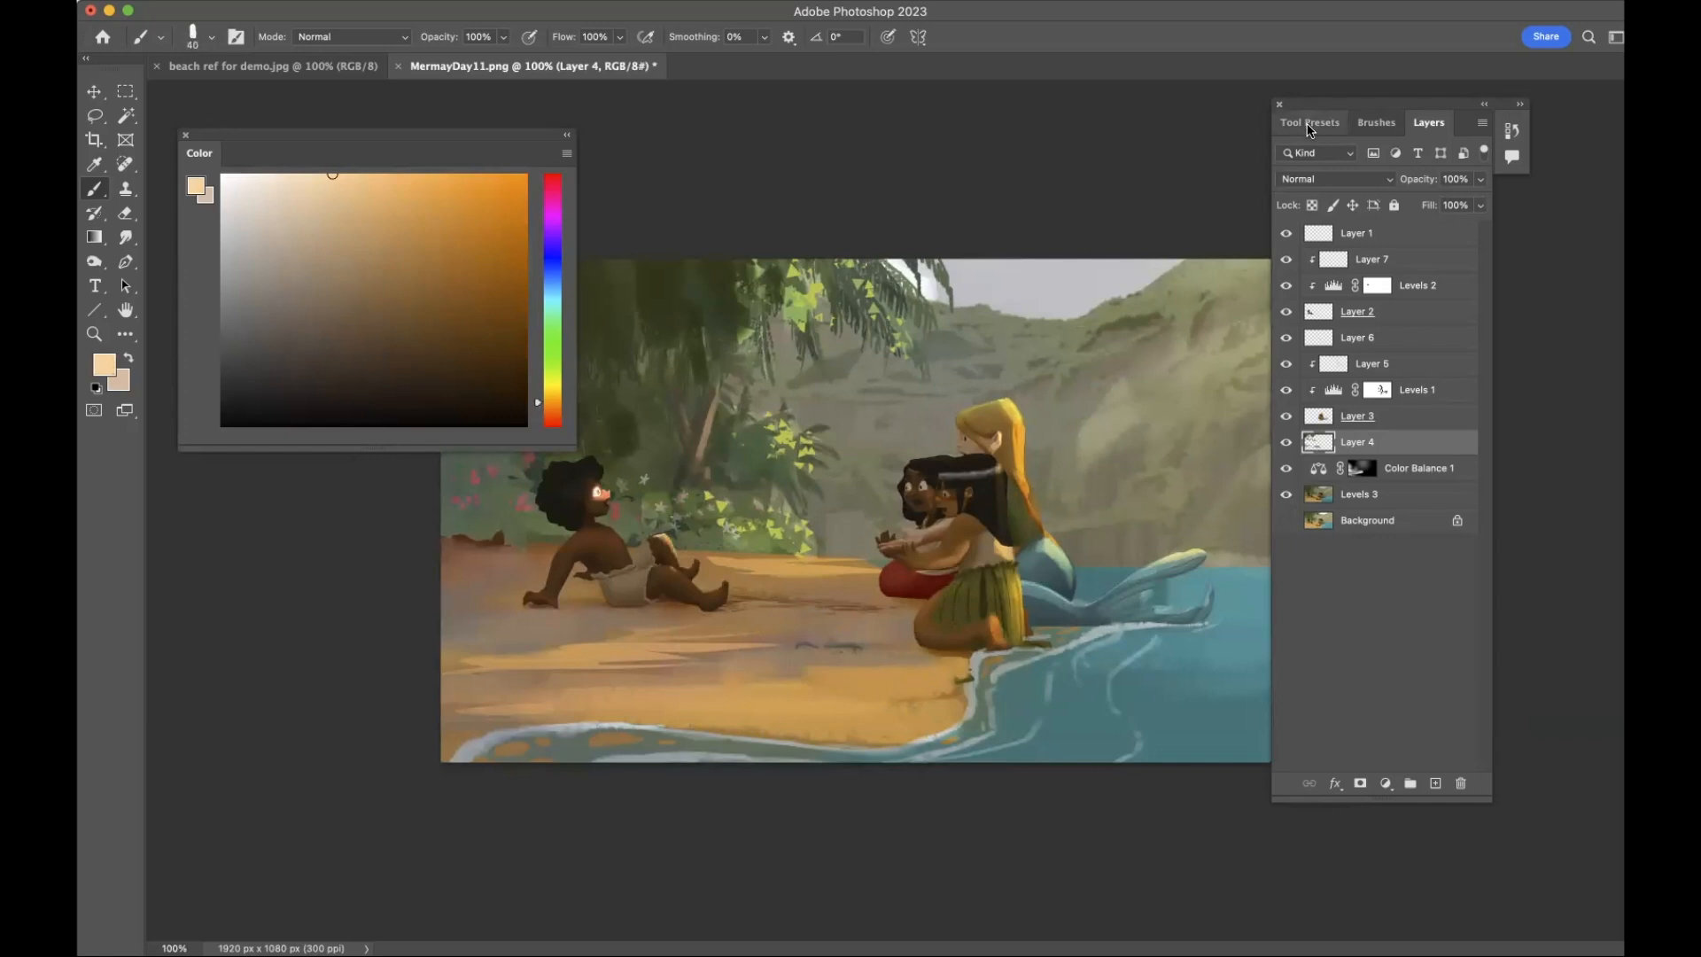
Choose the MM Vert Fixed flat brush and lasso an irregular patch of foreground sand.
{"action": "left_click", "coordinate": [1375, 122]}
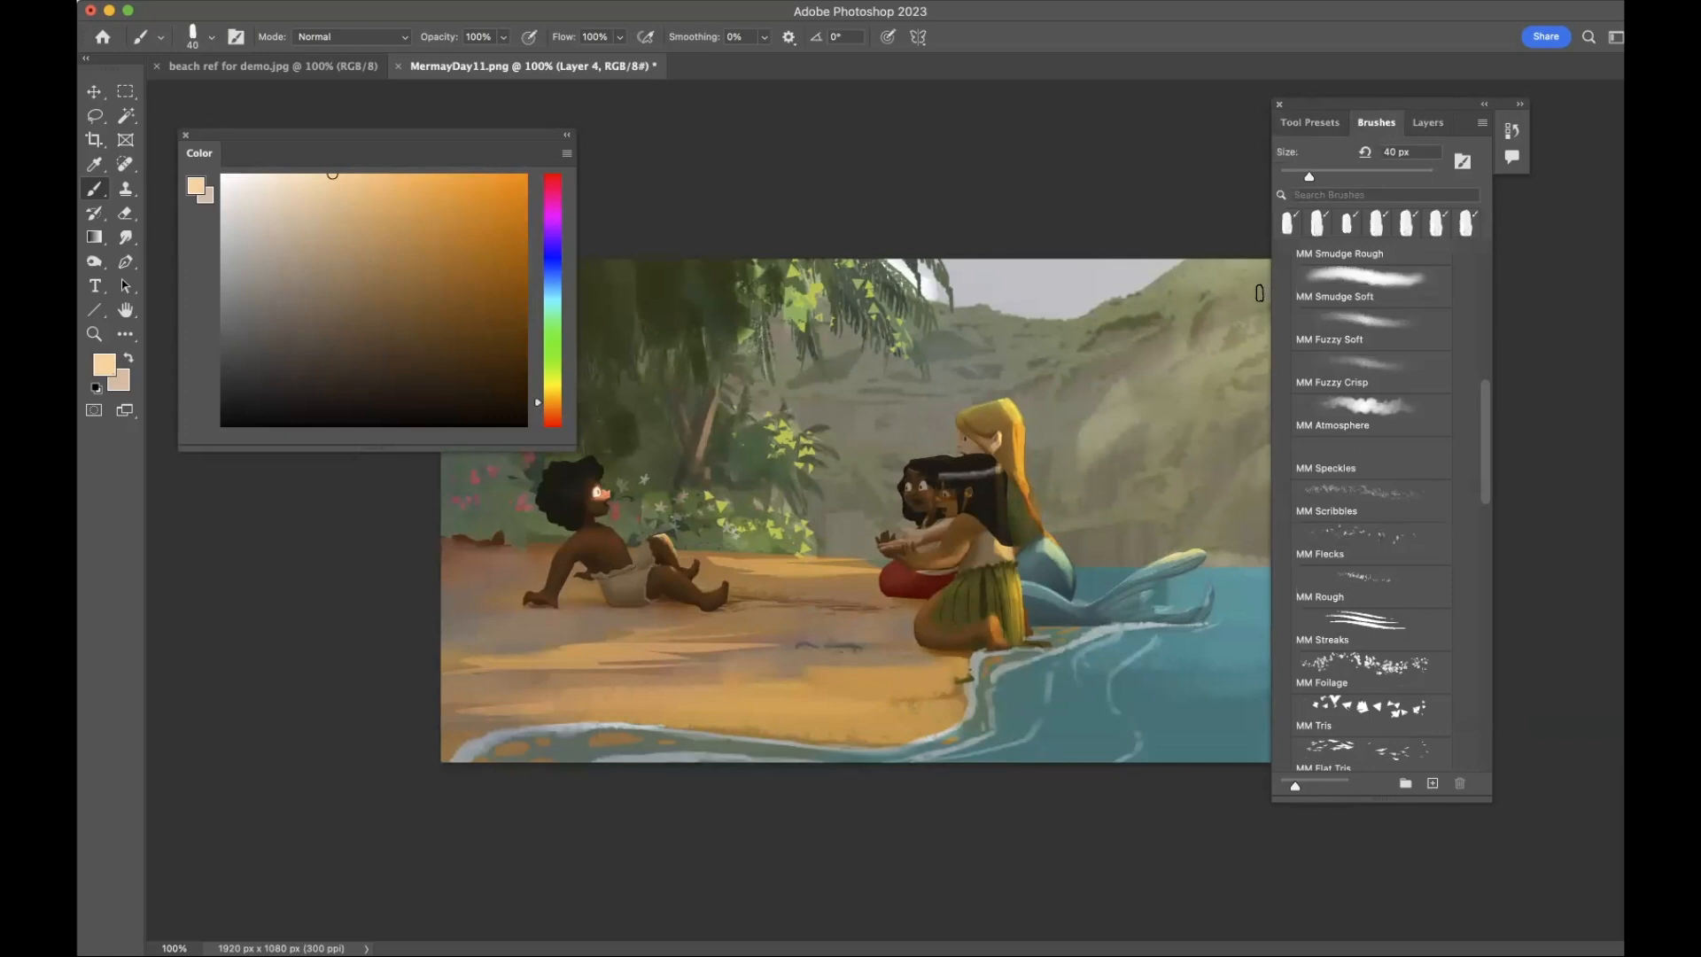
{"action": "mouse_move", "coordinate": [1272, 273]}
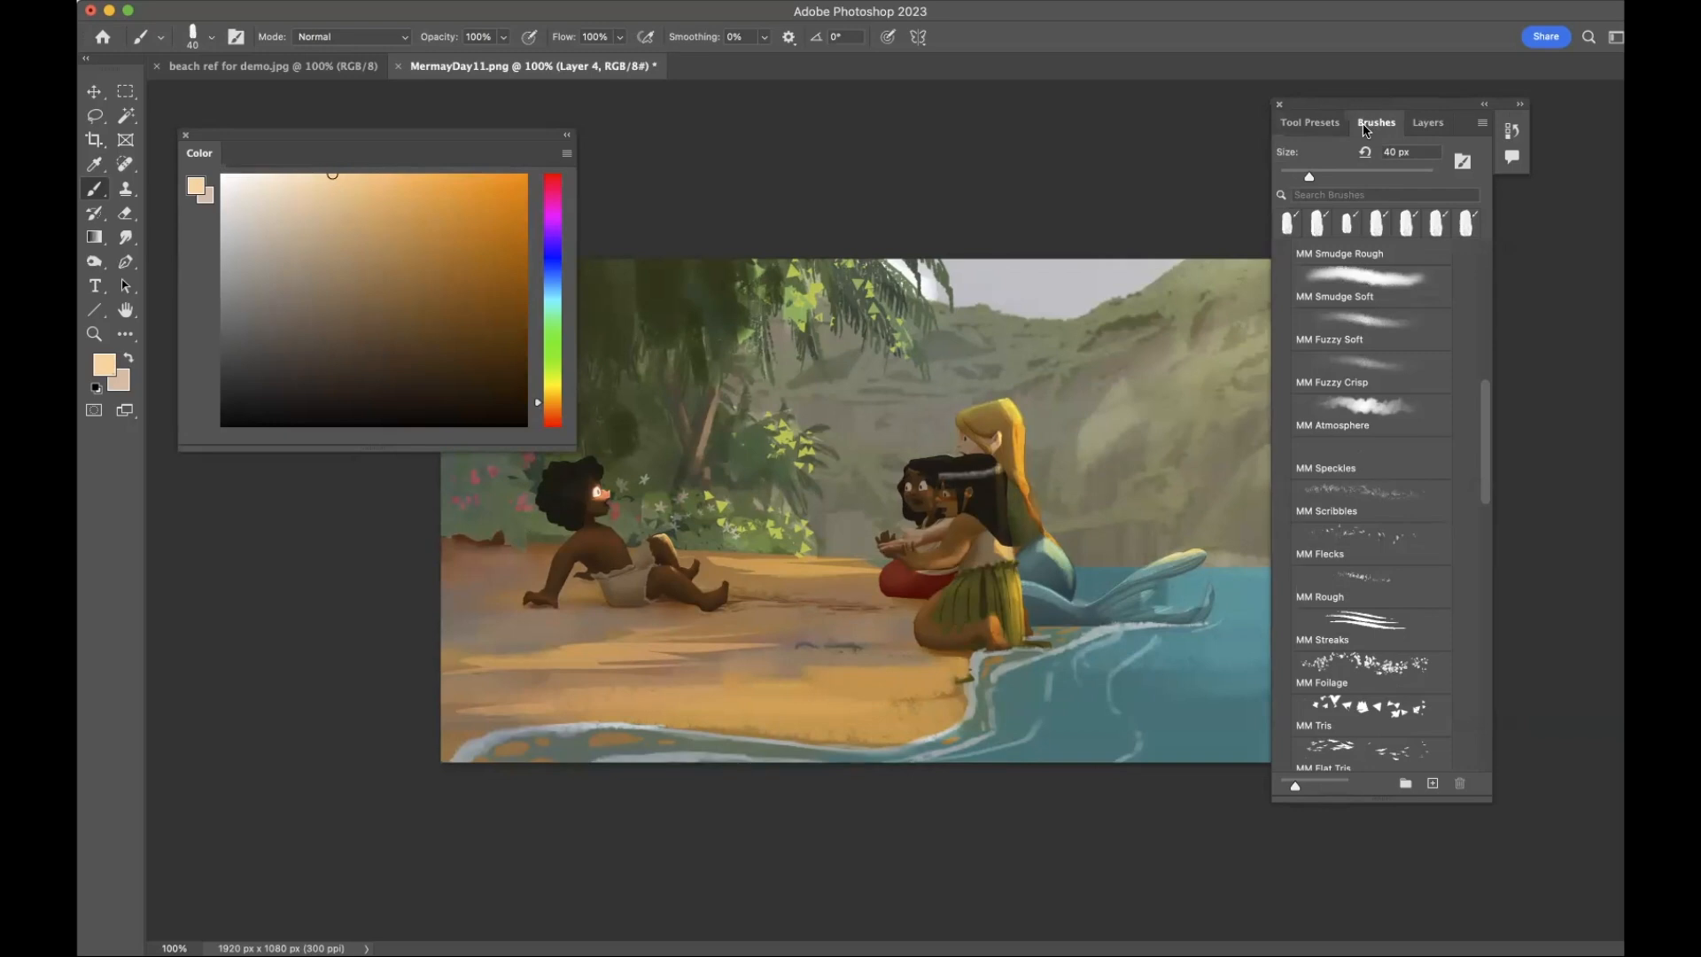
{"action": "mouse_move", "coordinate": [1434, 326]}
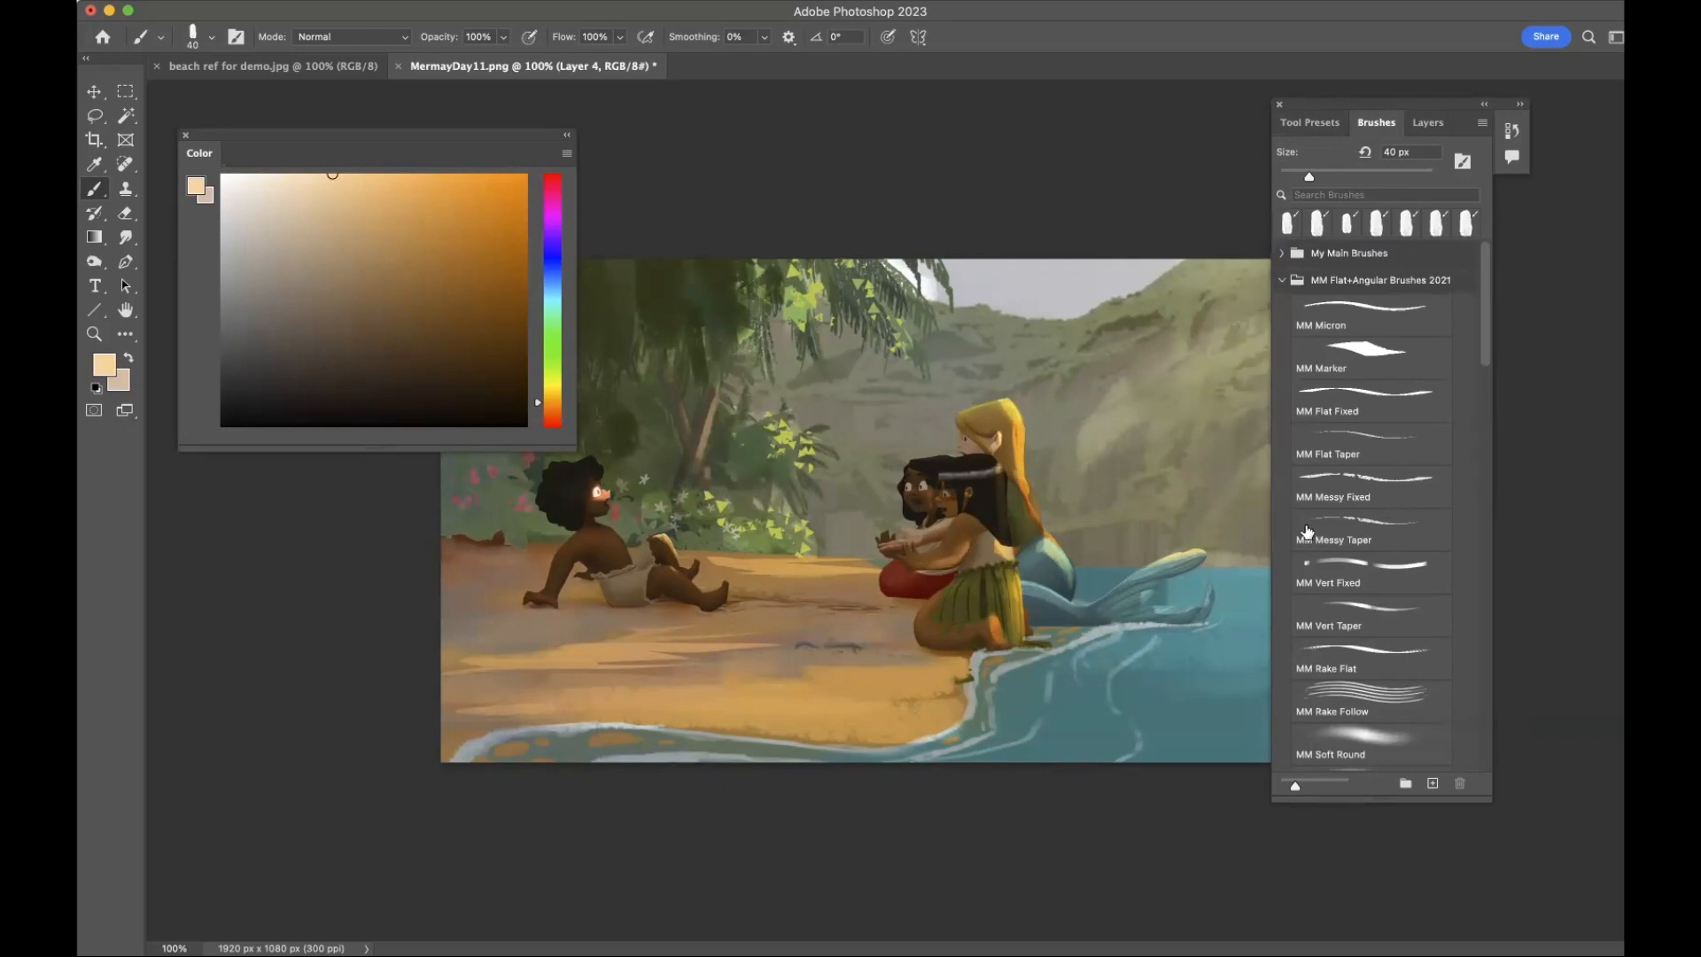
{"action": "left_click", "coordinate": [1370, 573]}
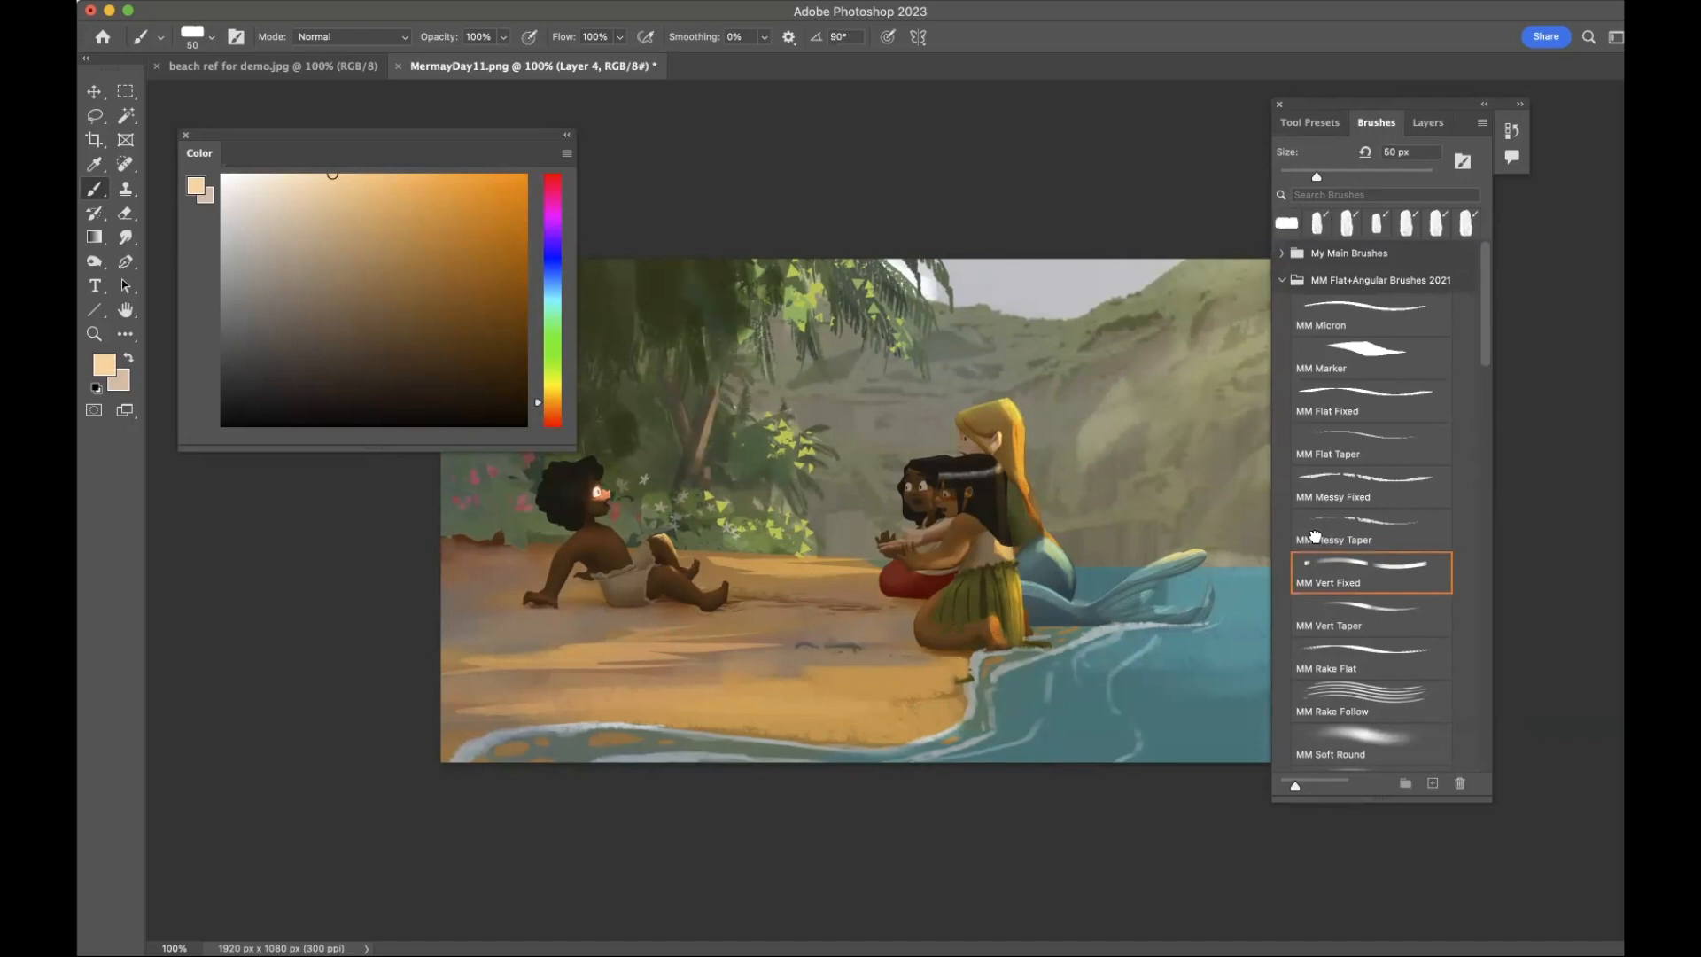
{"action": "left_click", "coordinate": [1369, 539]}
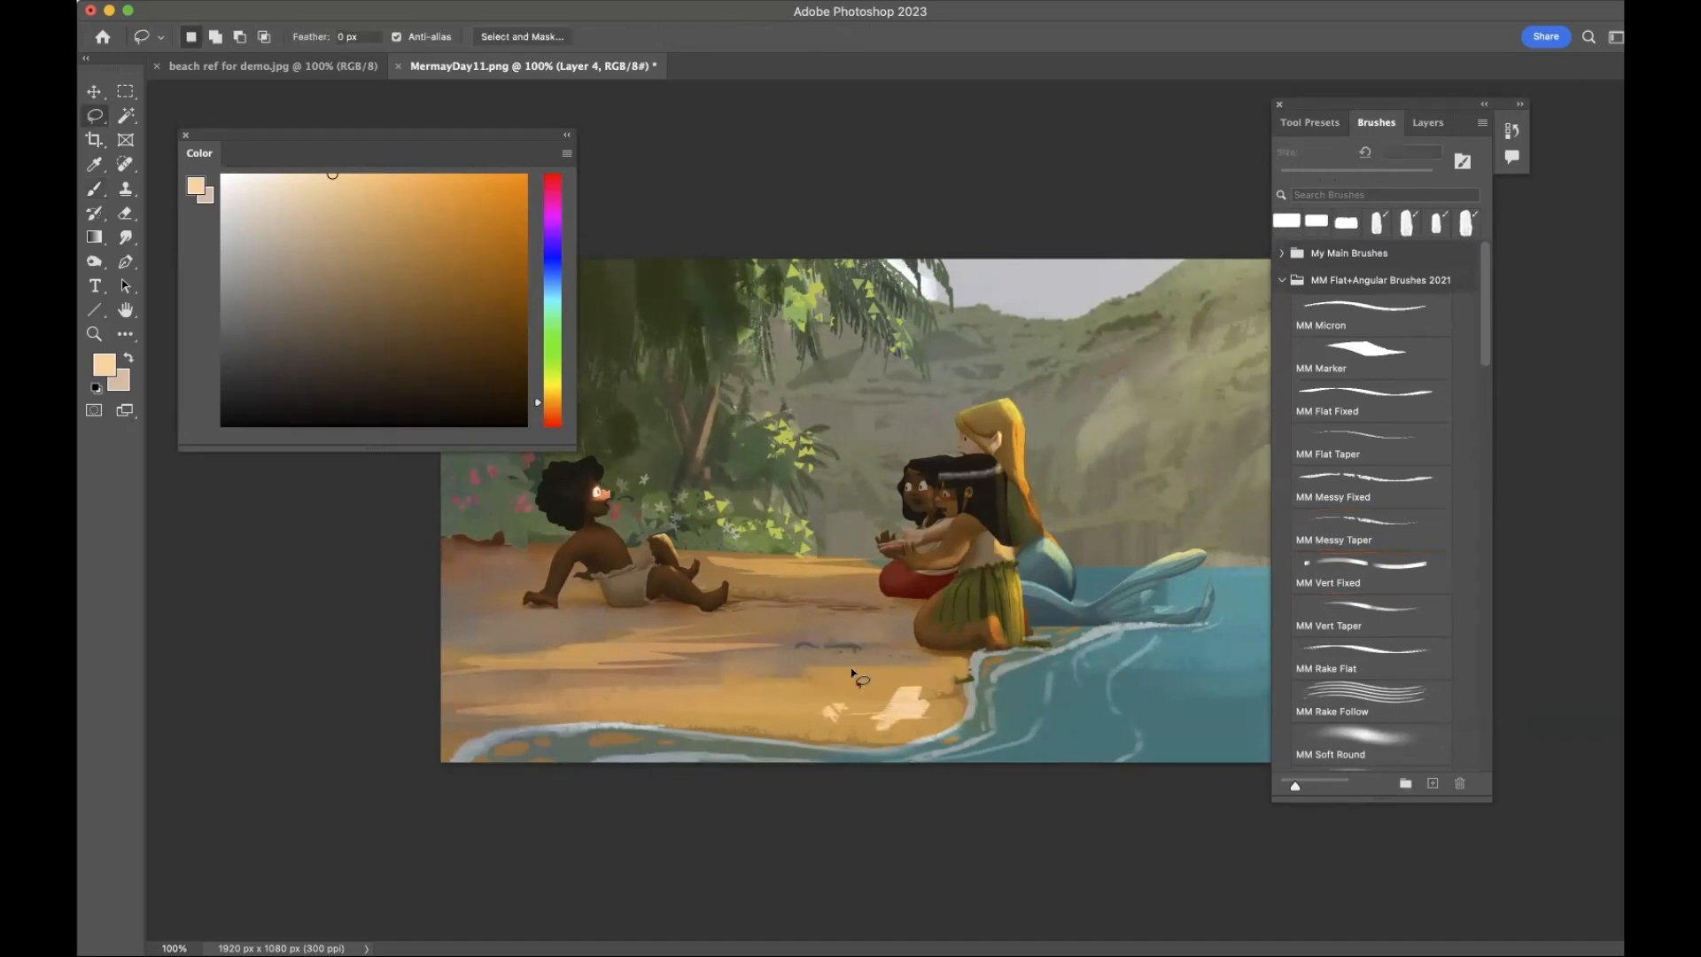
{"action": "left_click_drag", "start_coordinate": [857, 680], "coordinate": [819, 743]}
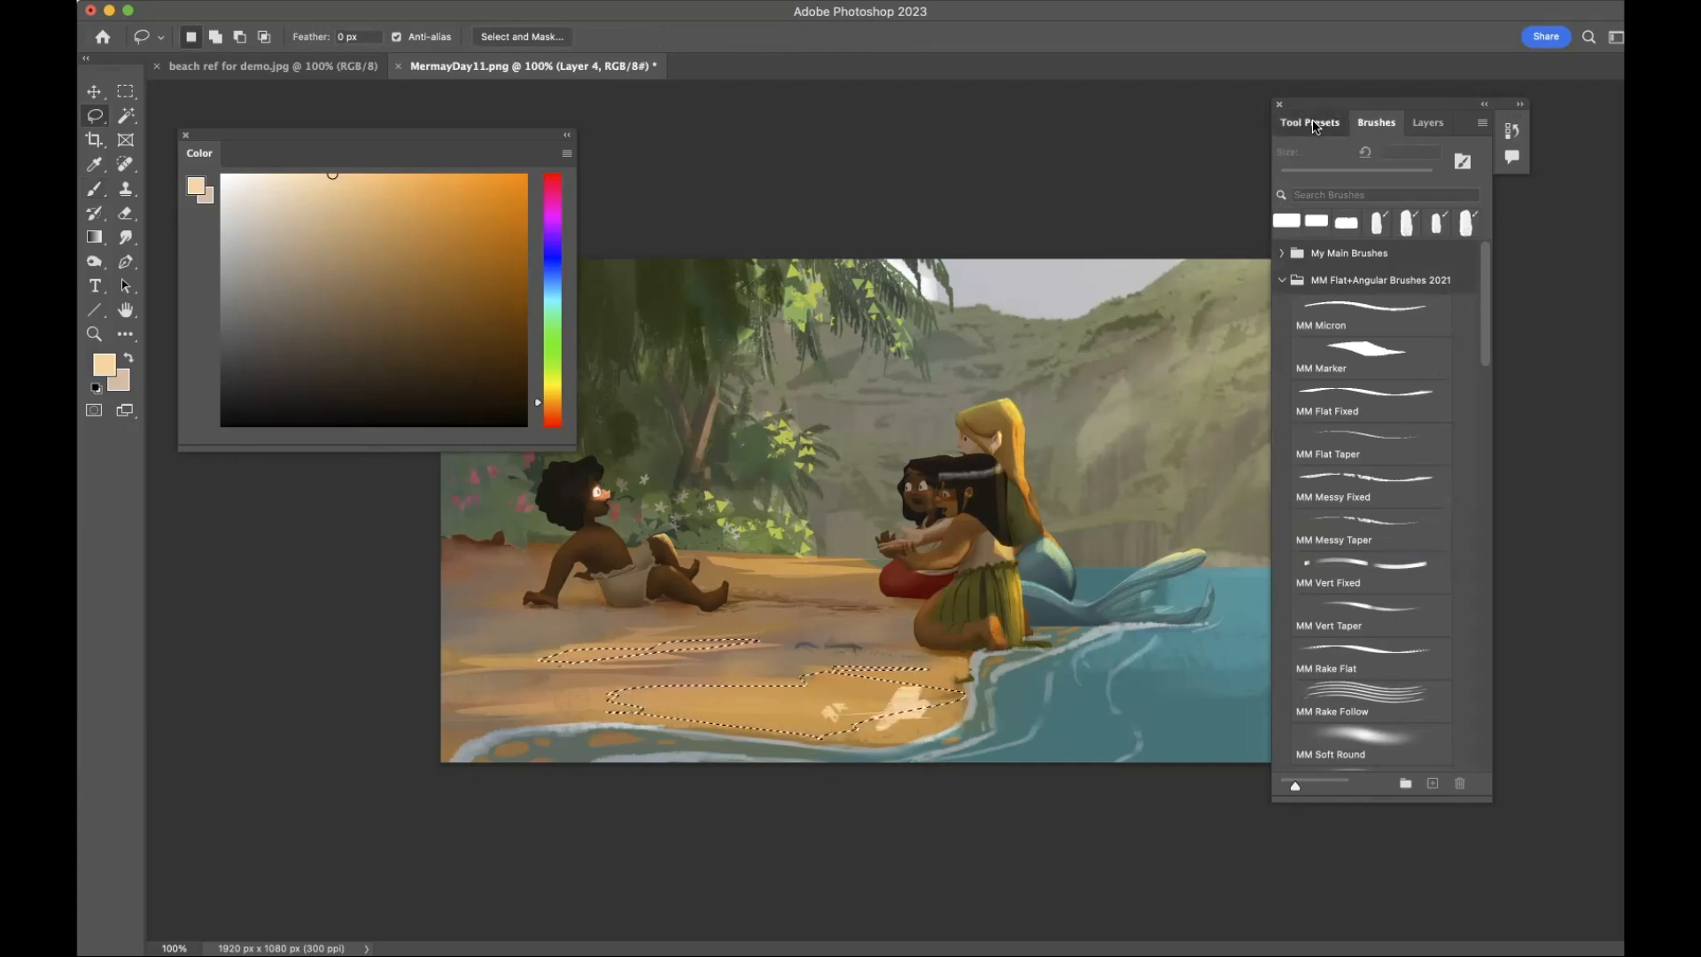
Paint dappled light on the selected sand patch with a preset brush, then return to Layers.
{"action": "left_click", "coordinate": [1309, 122]}
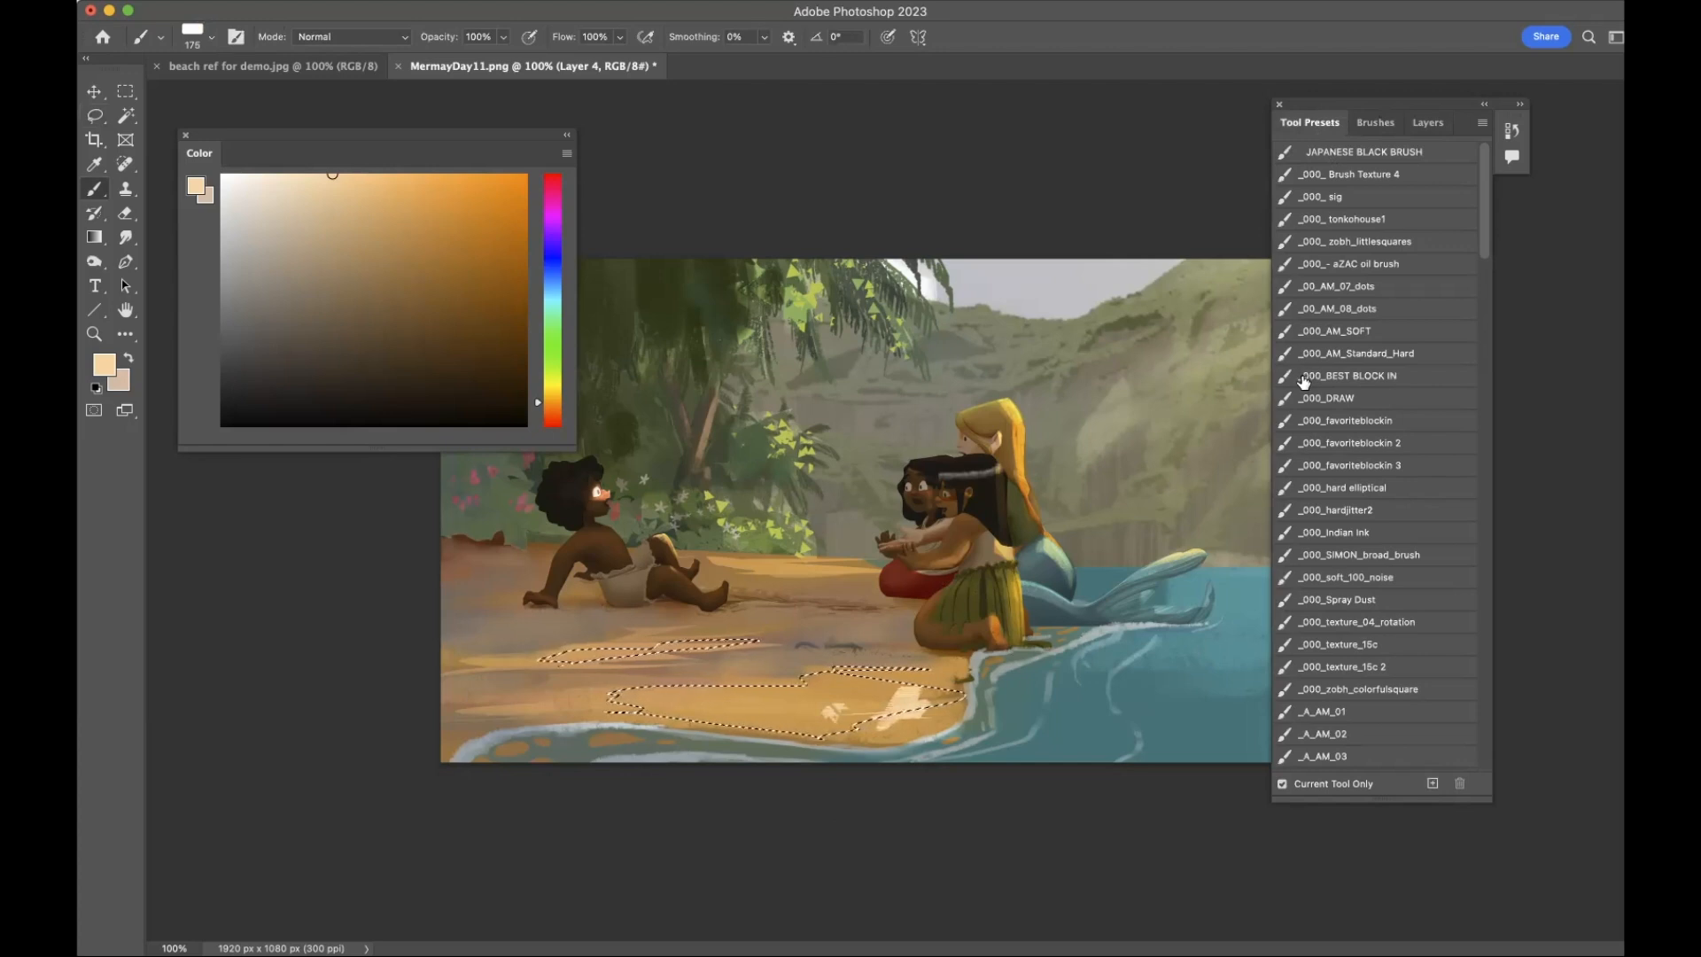
{"action": "mouse_move", "coordinate": [1349, 376]}
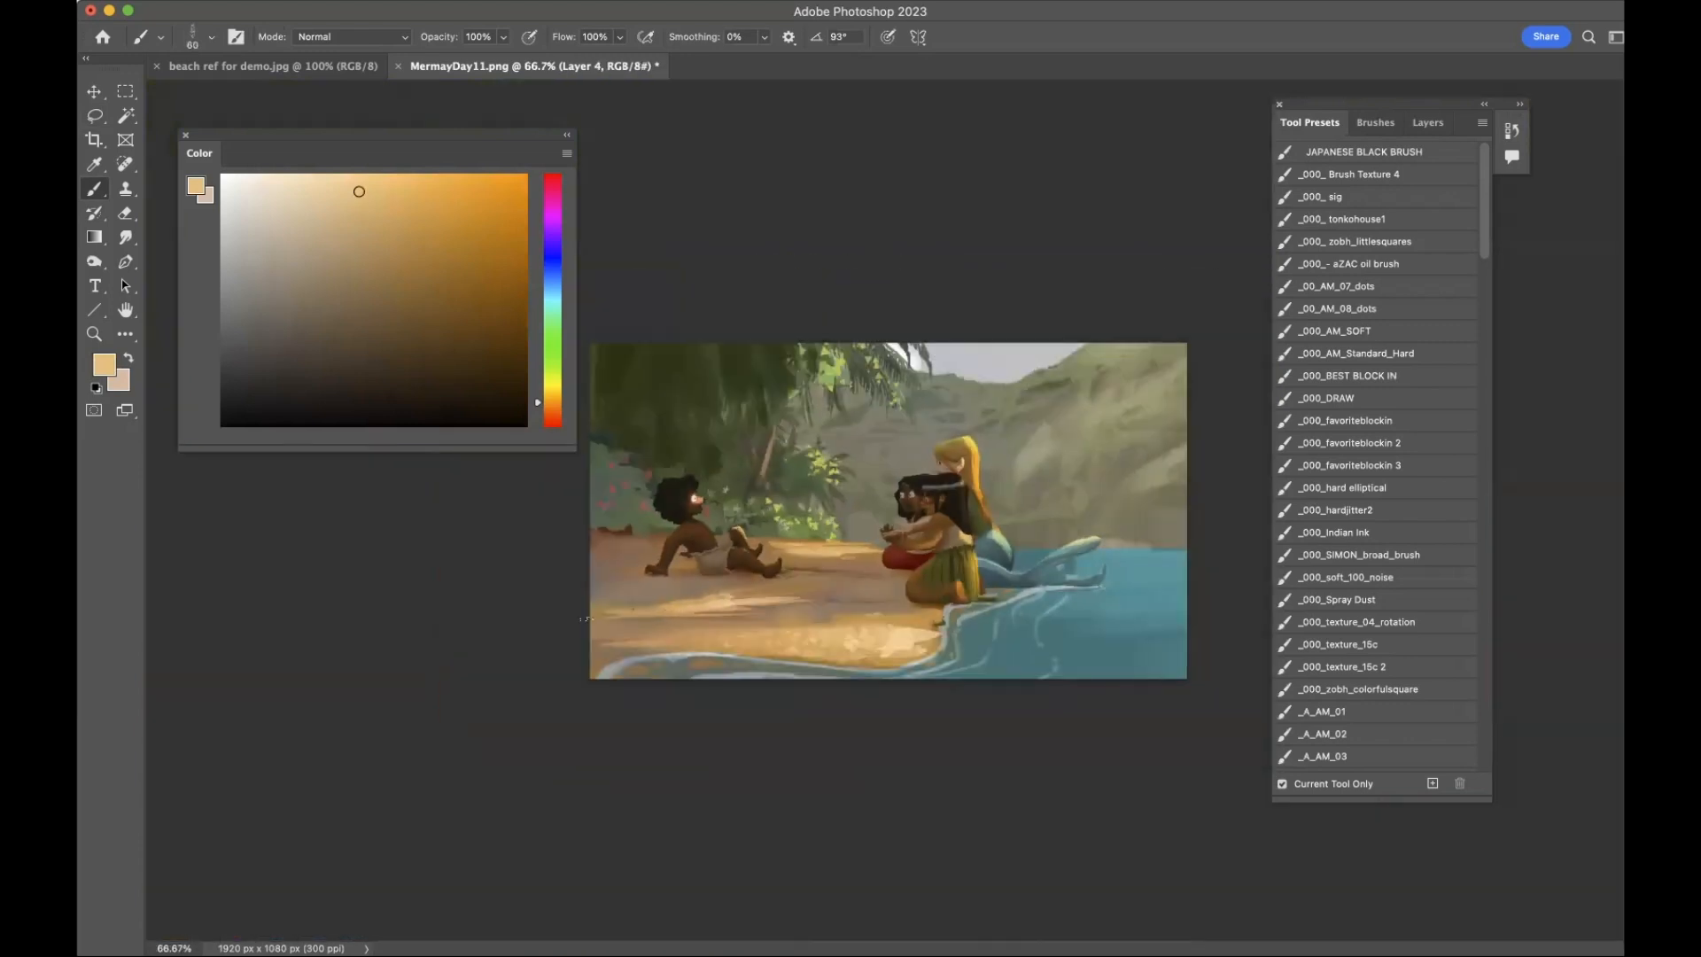
{"action": "left_click", "coordinate": [1375, 122]}
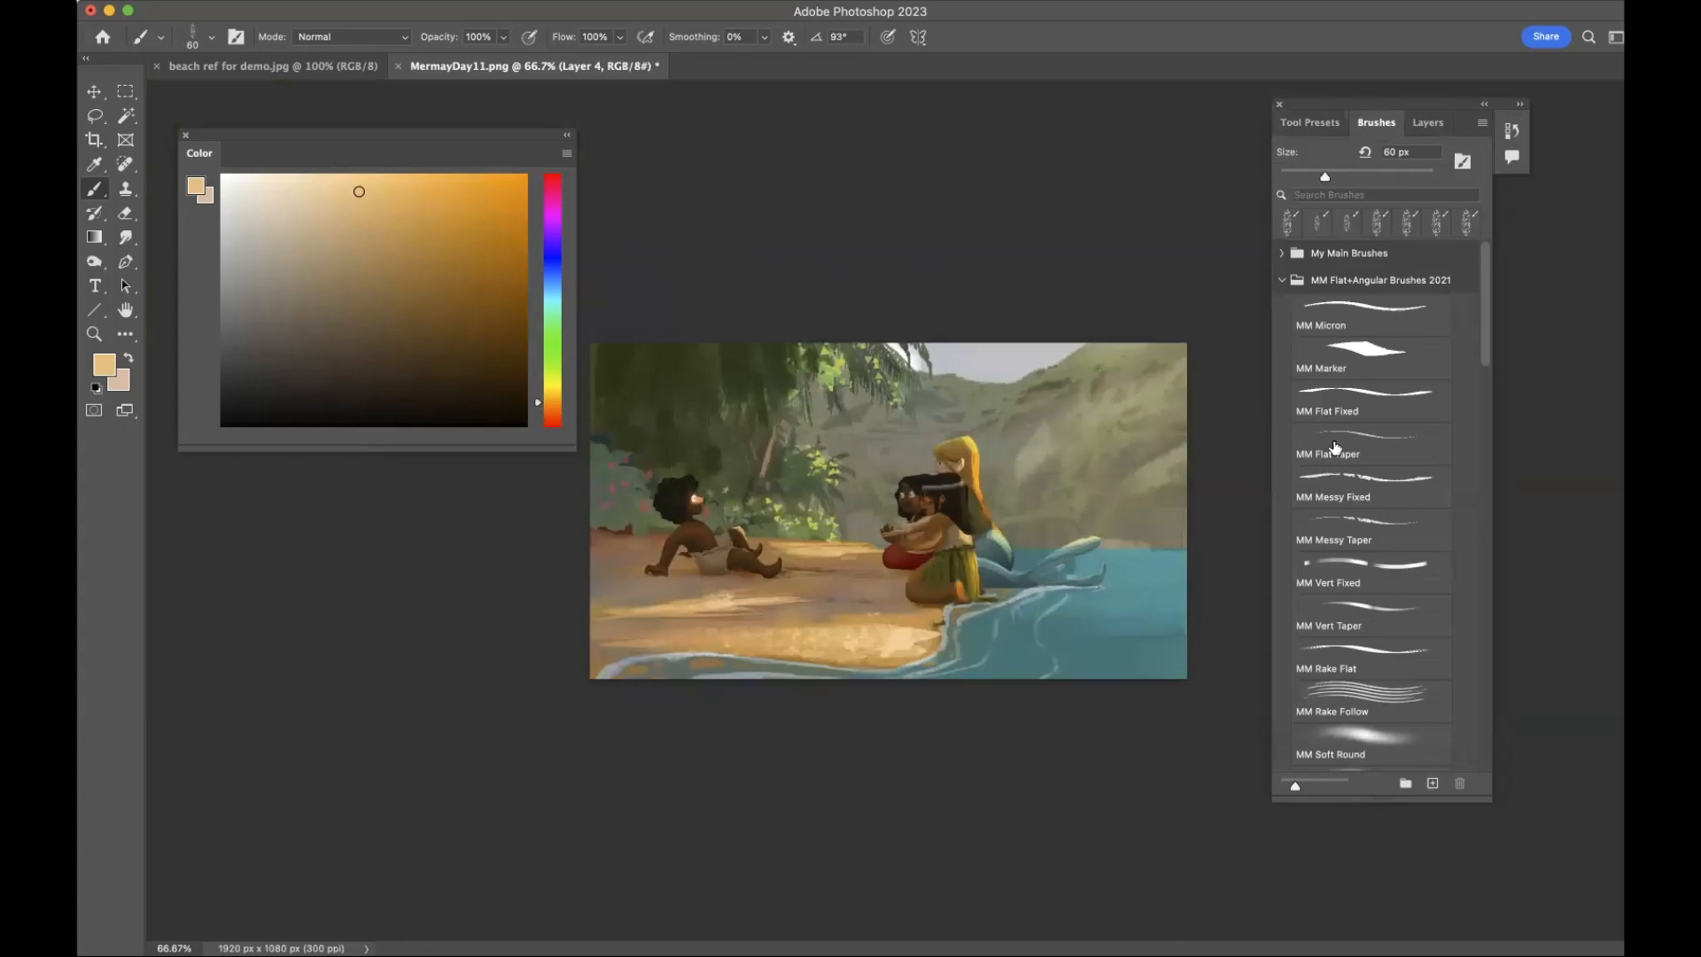
{"action": "left_click", "coordinate": [1428, 122]}
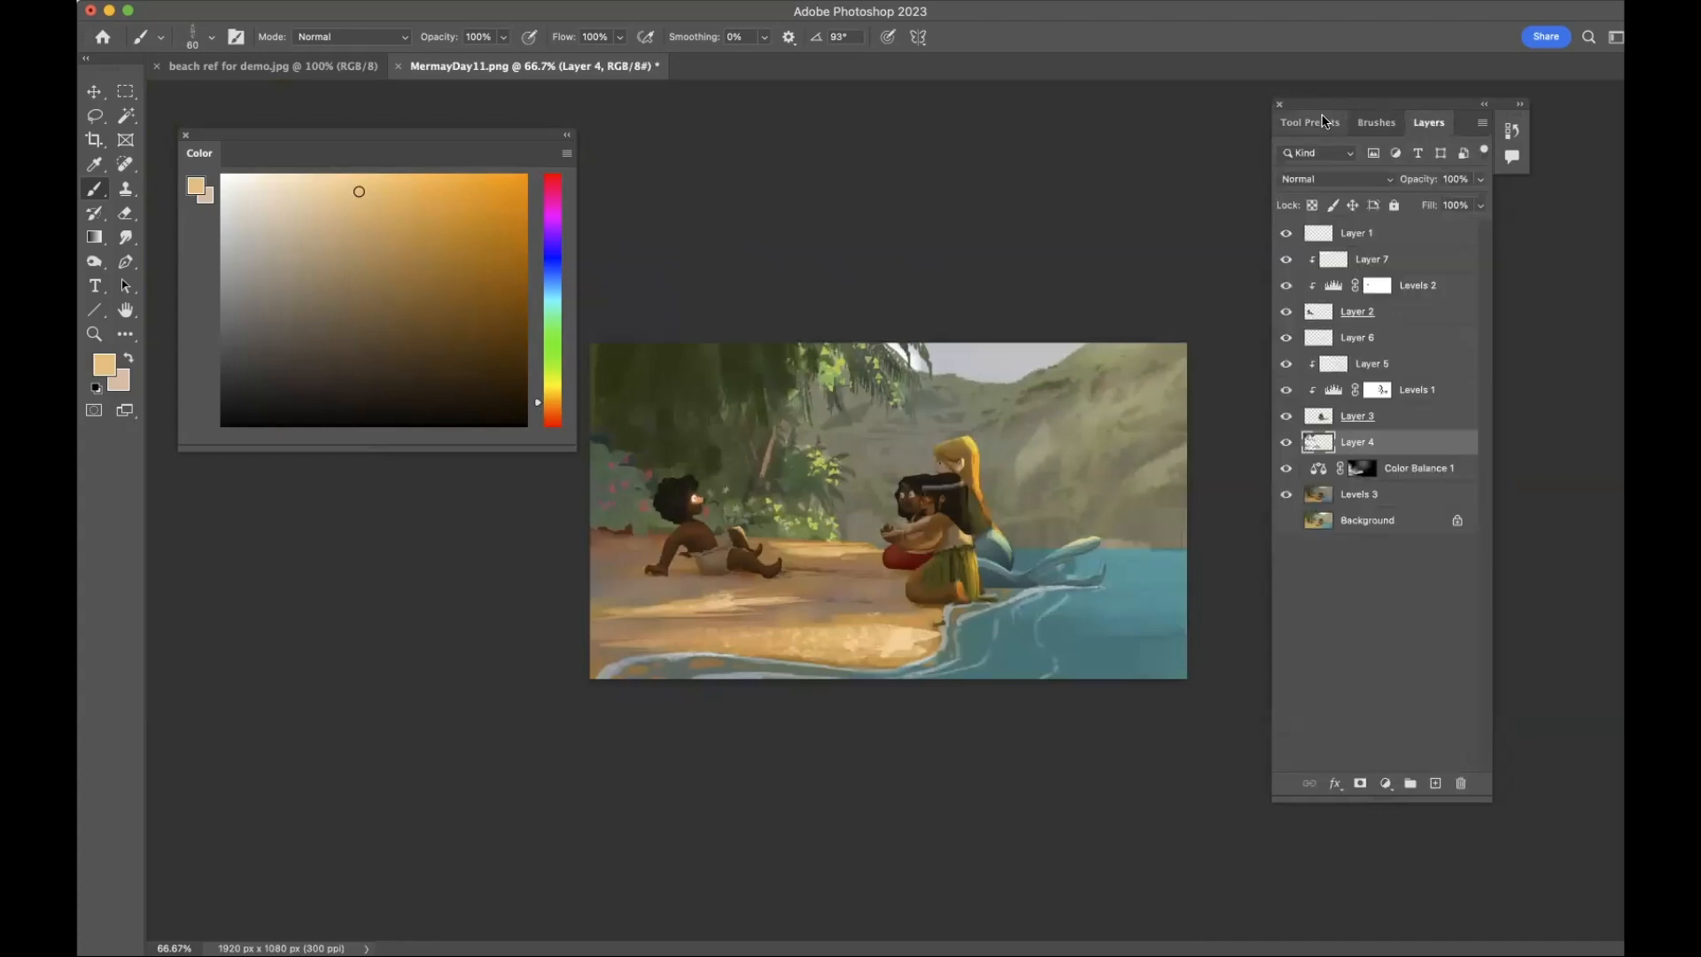
Paint pale light highlights and streaks on the sand near the boy with a round preset brush.
{"action": "left_click", "coordinate": [1308, 122]}
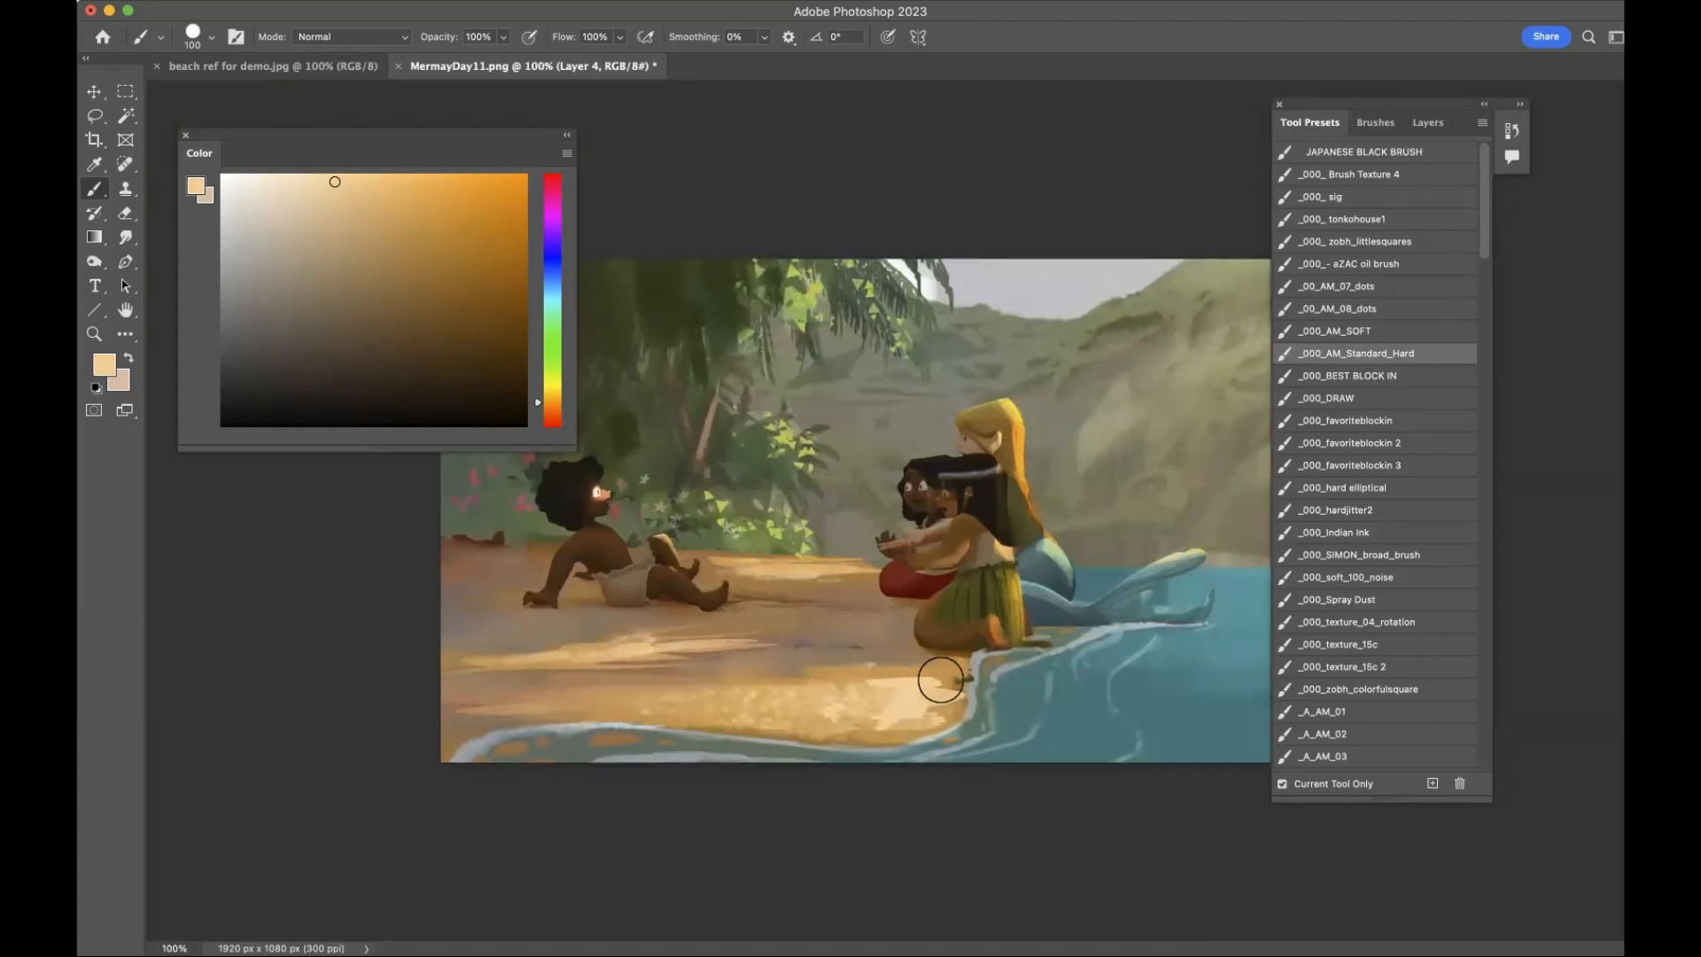
{"action": "left_click_drag", "start_coordinate": [941, 680], "coordinate": [691, 654]}
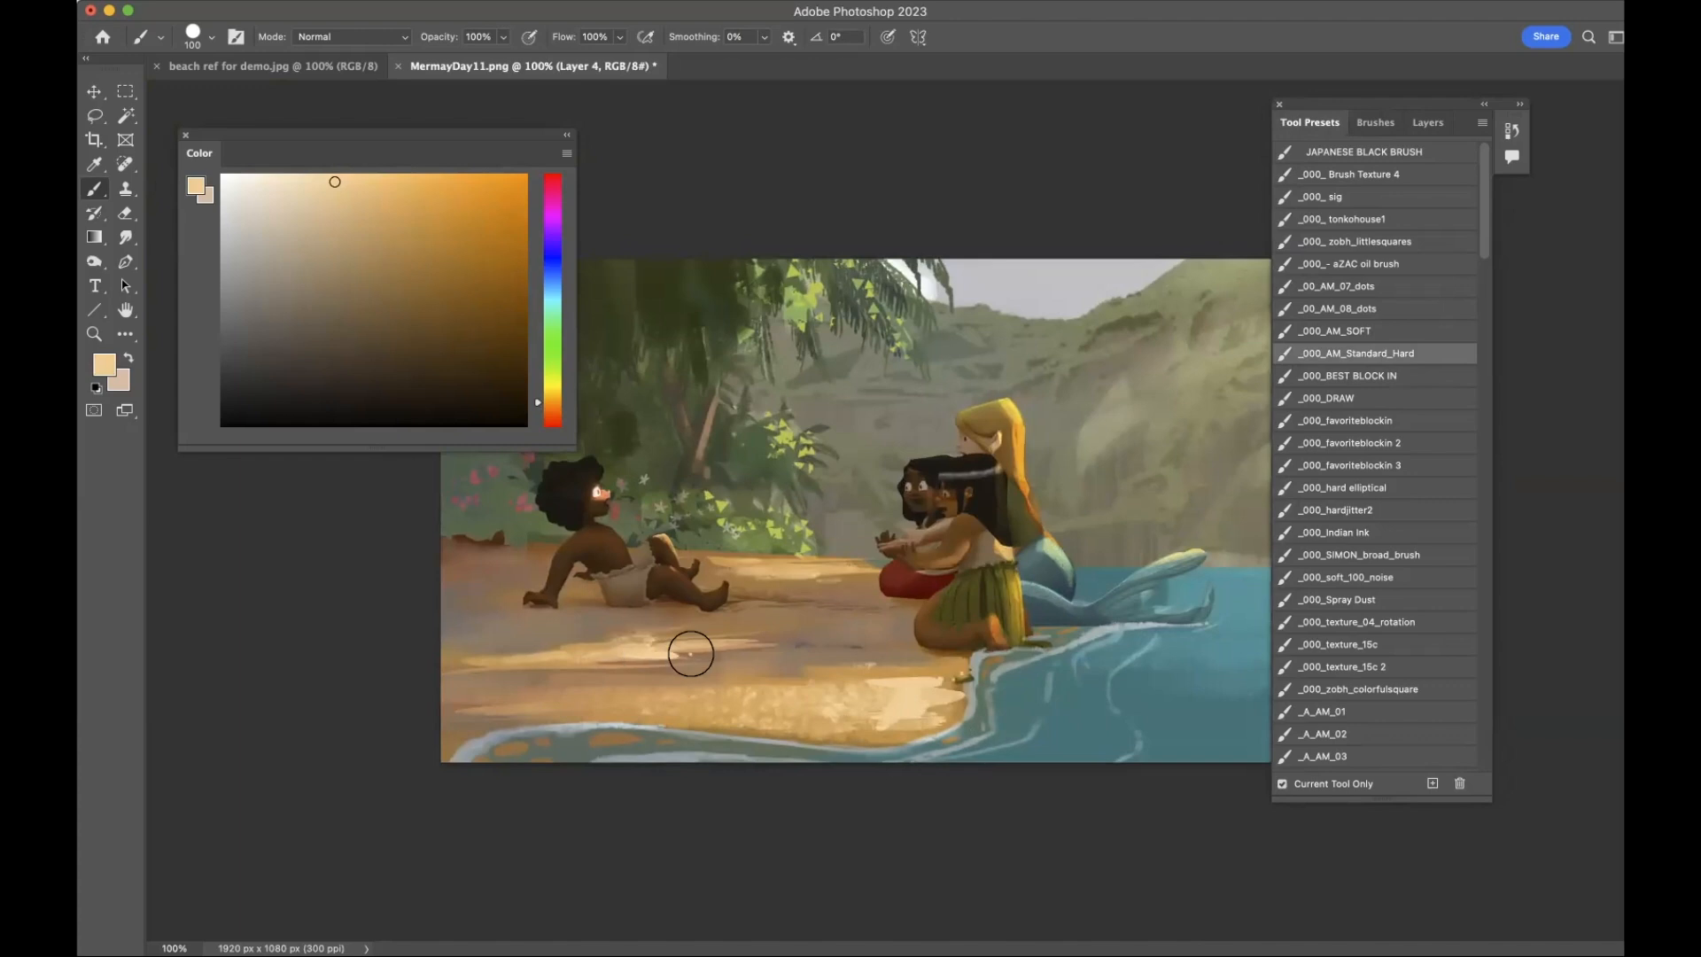
{"action": "left_click_drag", "start_coordinate": [691, 652], "coordinate": [735, 666]}
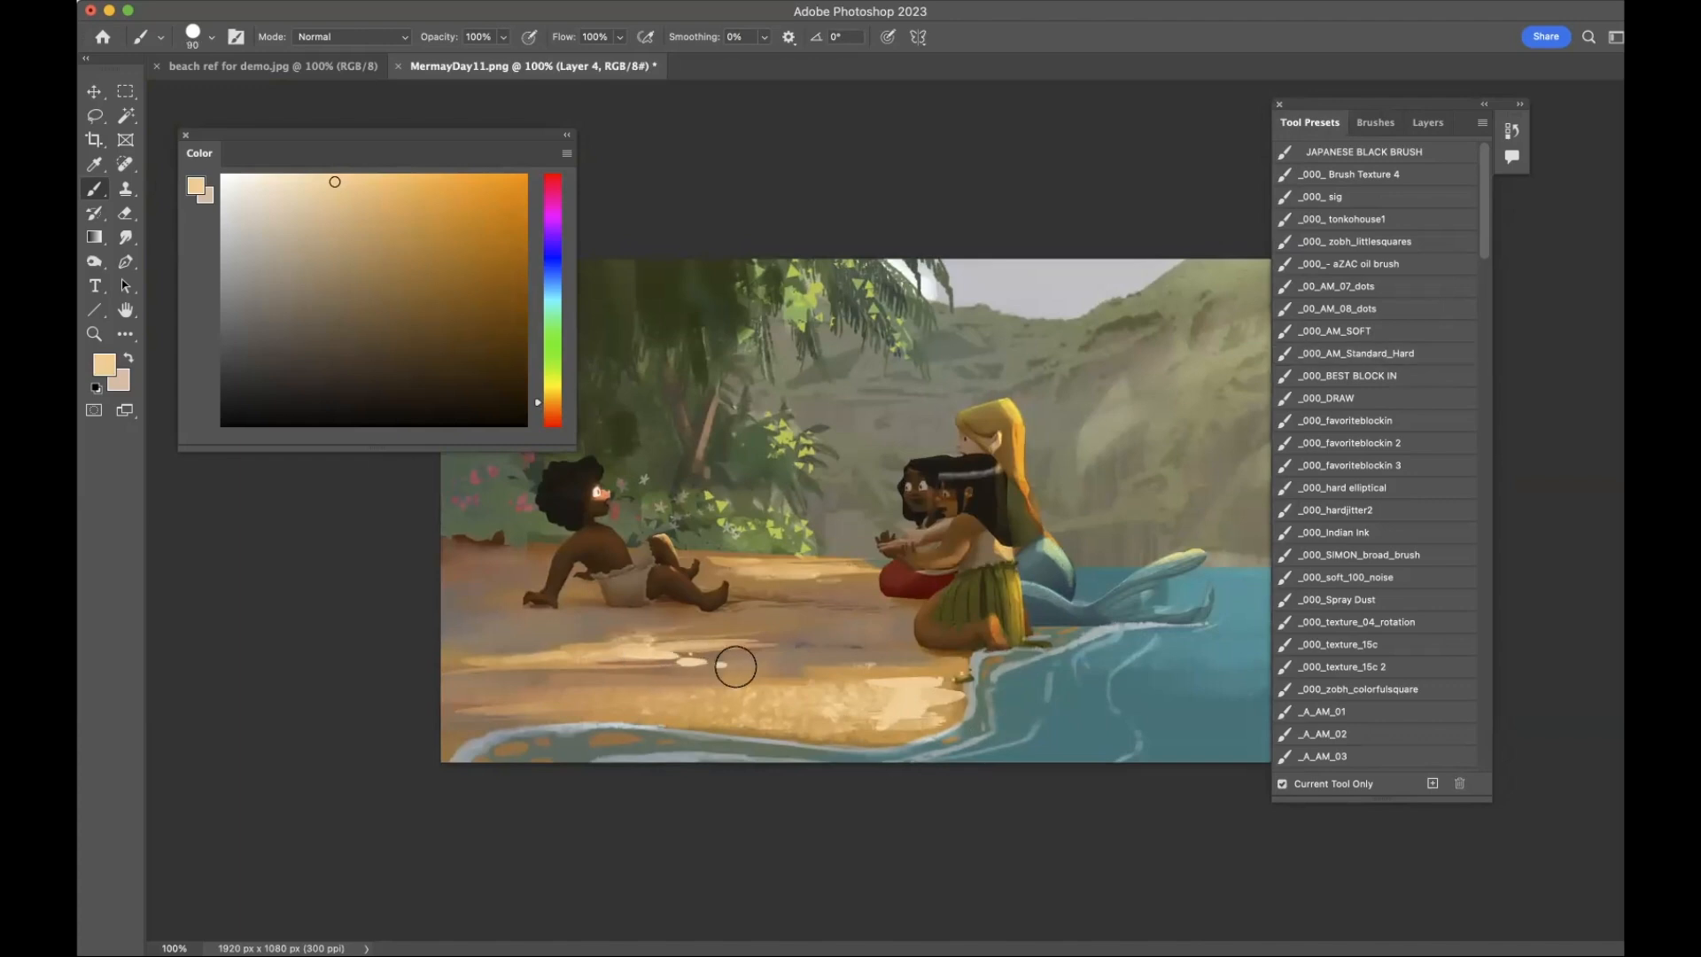
{"action": "mouse_move", "coordinate": [647, 664]}
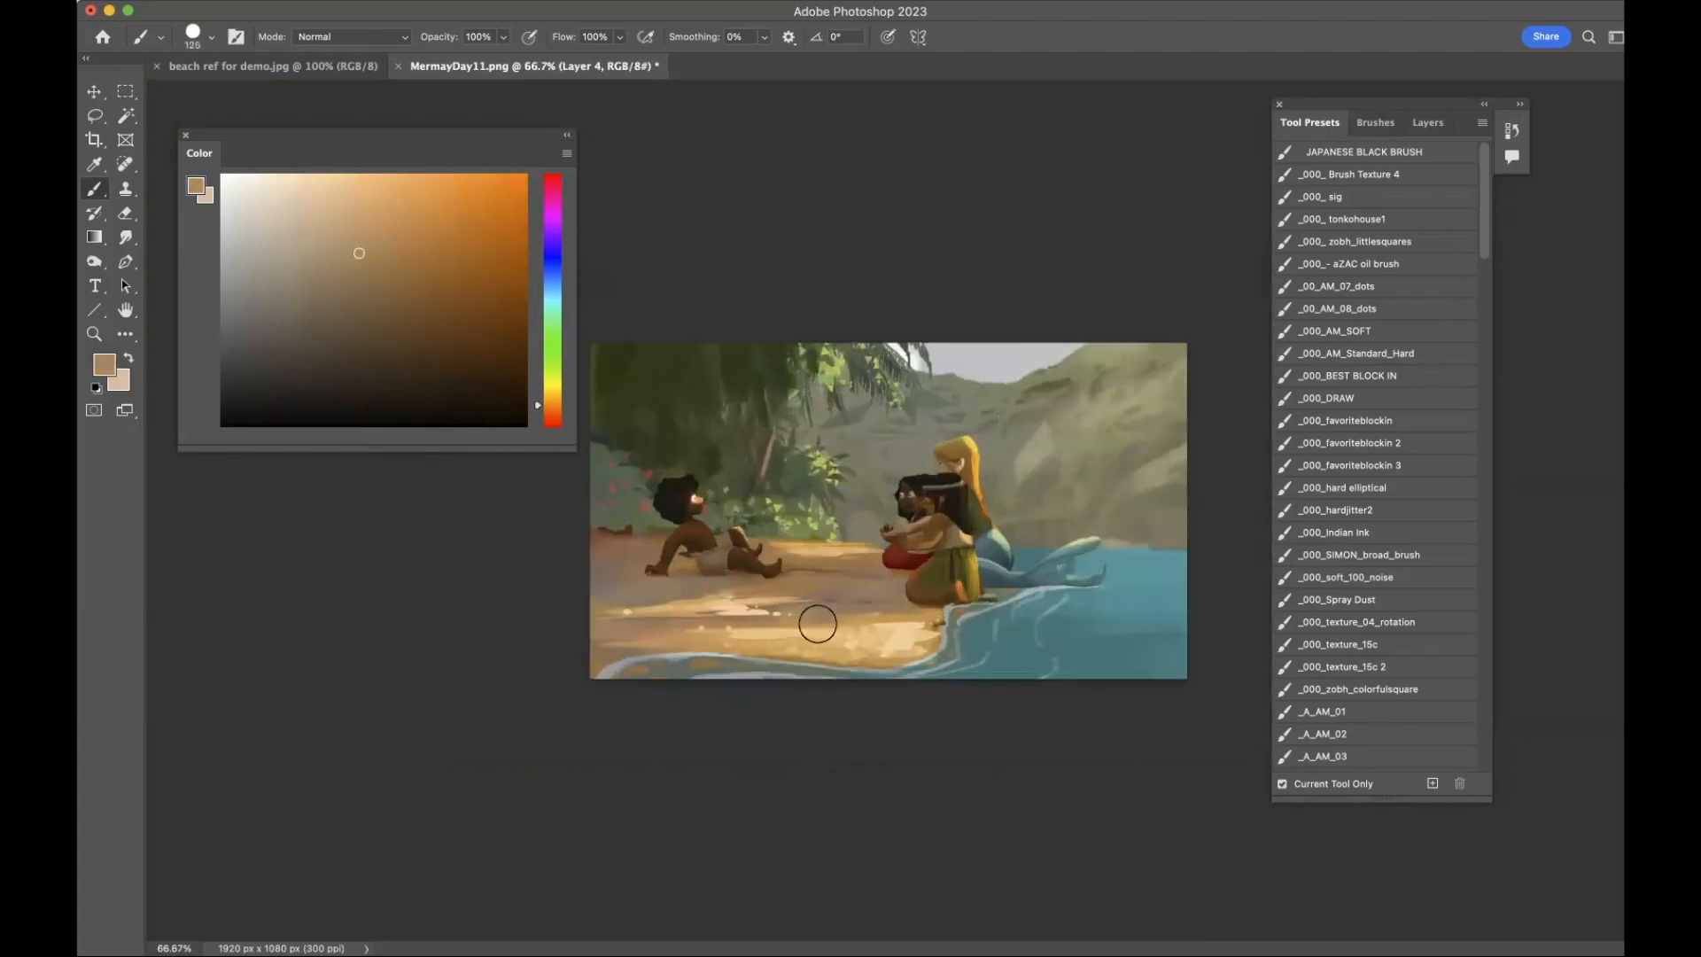
Brush soft brown shading into the lower sand along the shoreline near the girls.
{"action": "left_click_drag", "start_coordinate": [819, 622], "coordinate": [781, 656]}
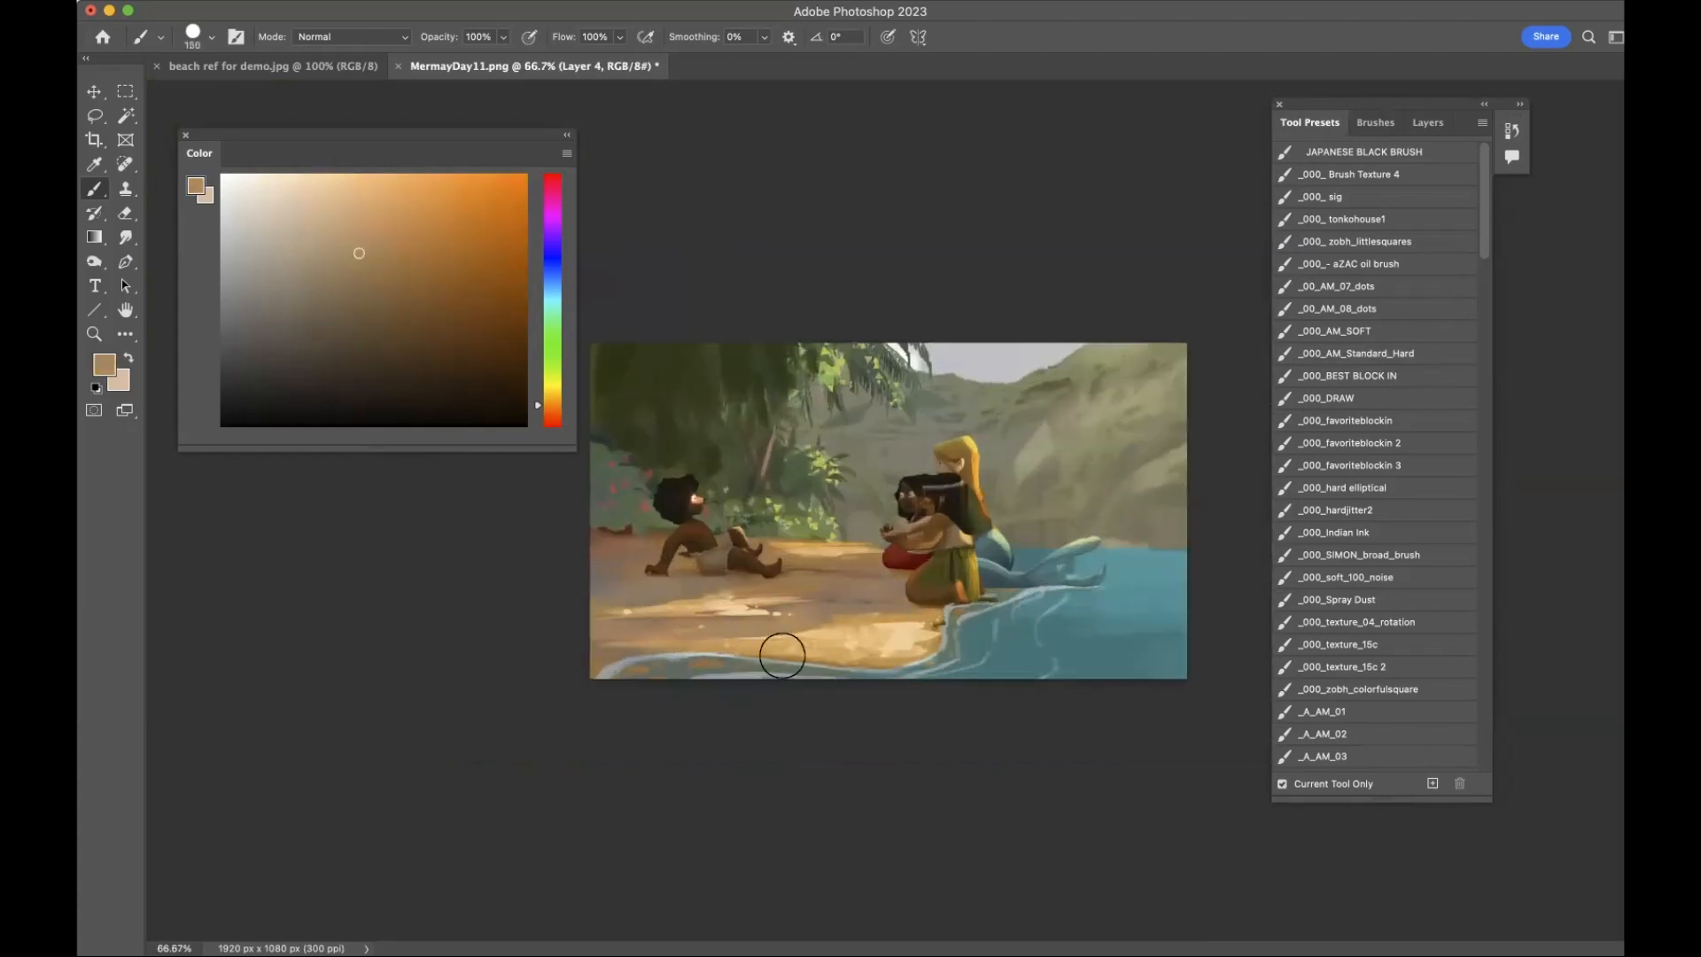
{"action": "left_click_drag", "start_coordinate": [781, 654], "coordinate": [592, 643]}
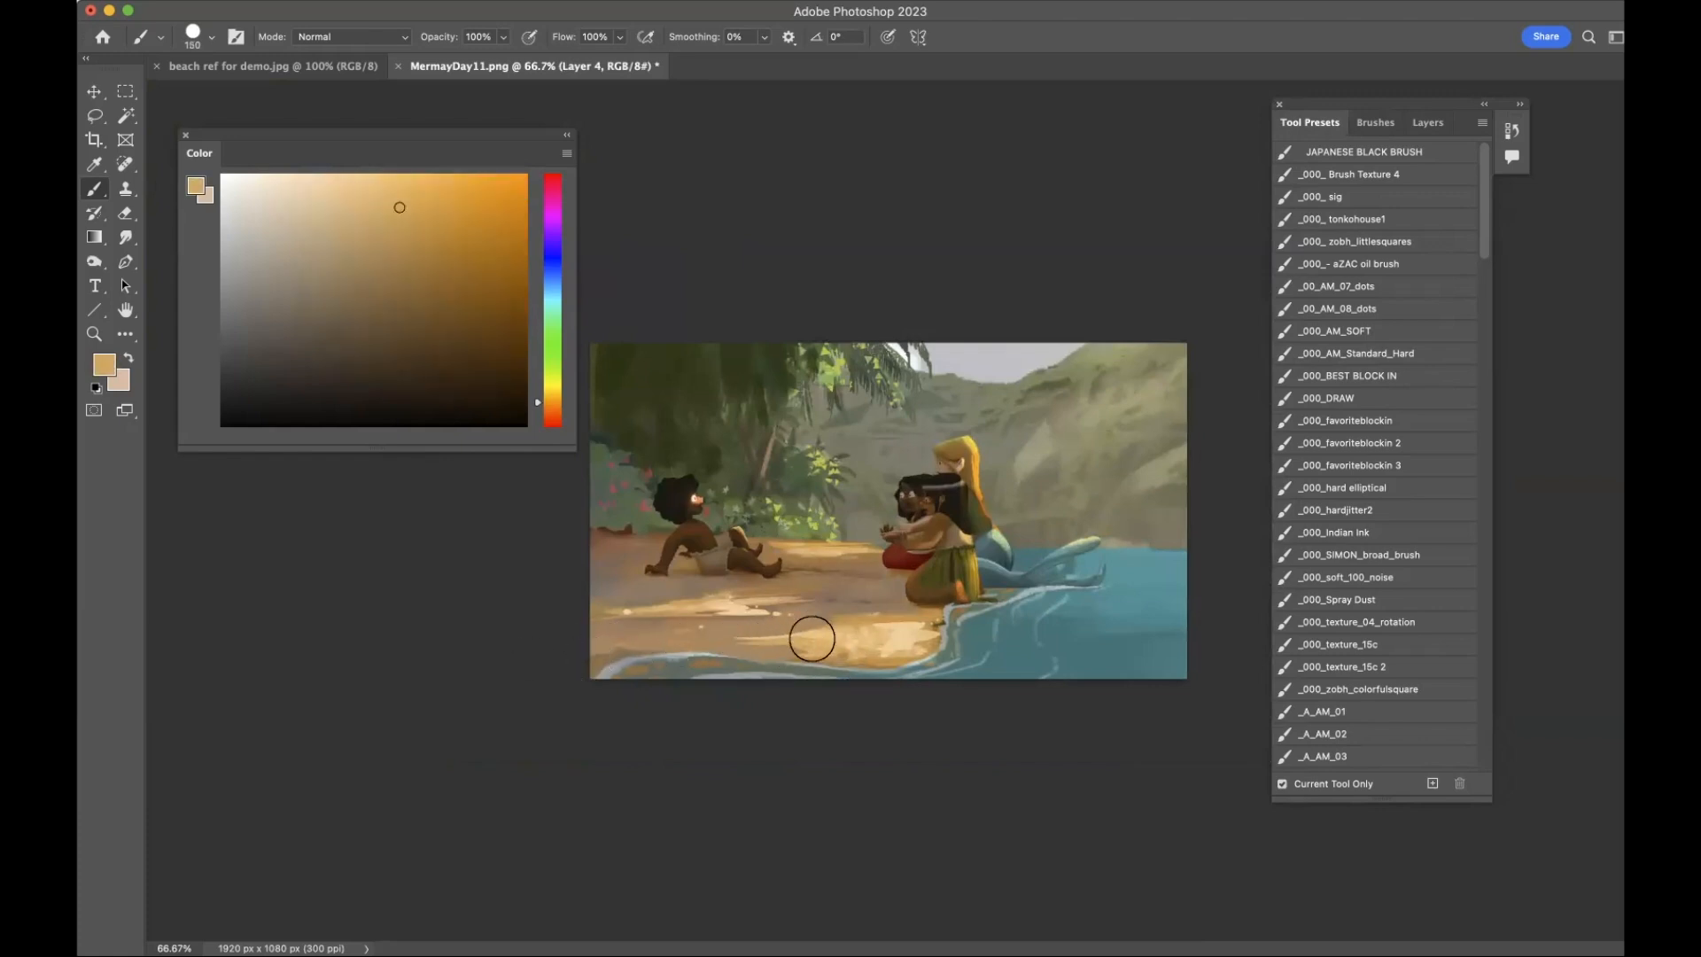
{"action": "left_click_drag", "start_coordinate": [812, 637], "coordinate": [650, 641]}
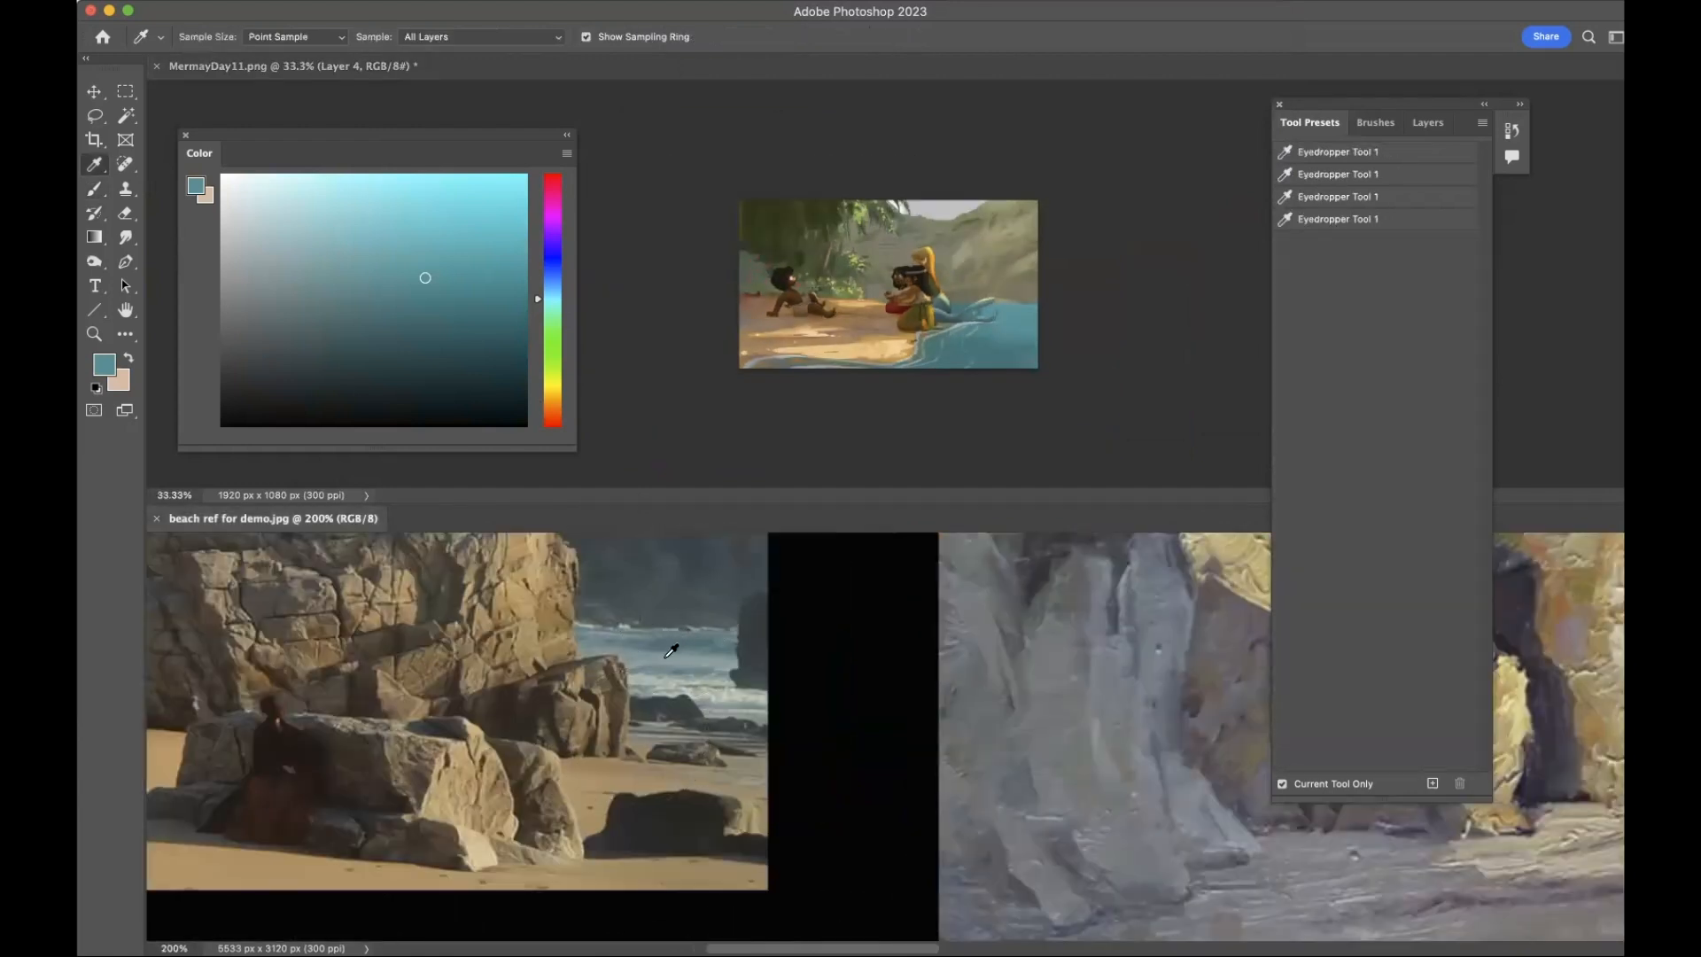
{"action": "mouse_move", "coordinate": [684, 640]}
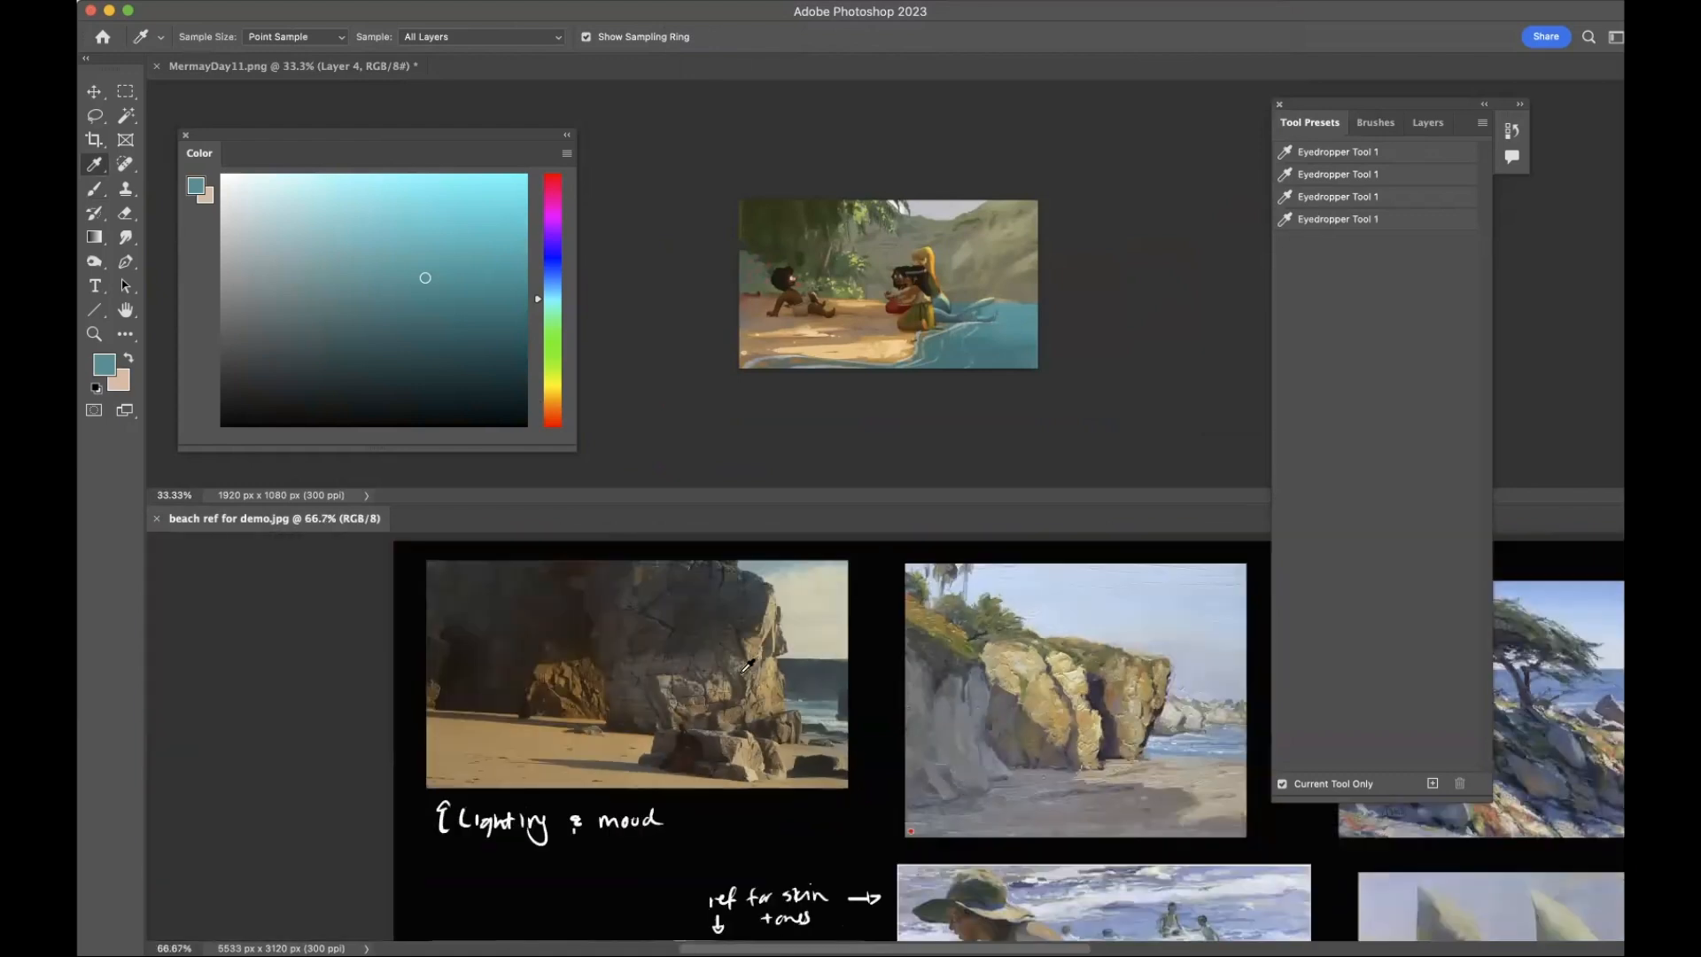
Scroll through the beach reference board's lighting and water images.
{"action": "scroll", "scroll_direction": "down", "scroll_amount": 3}
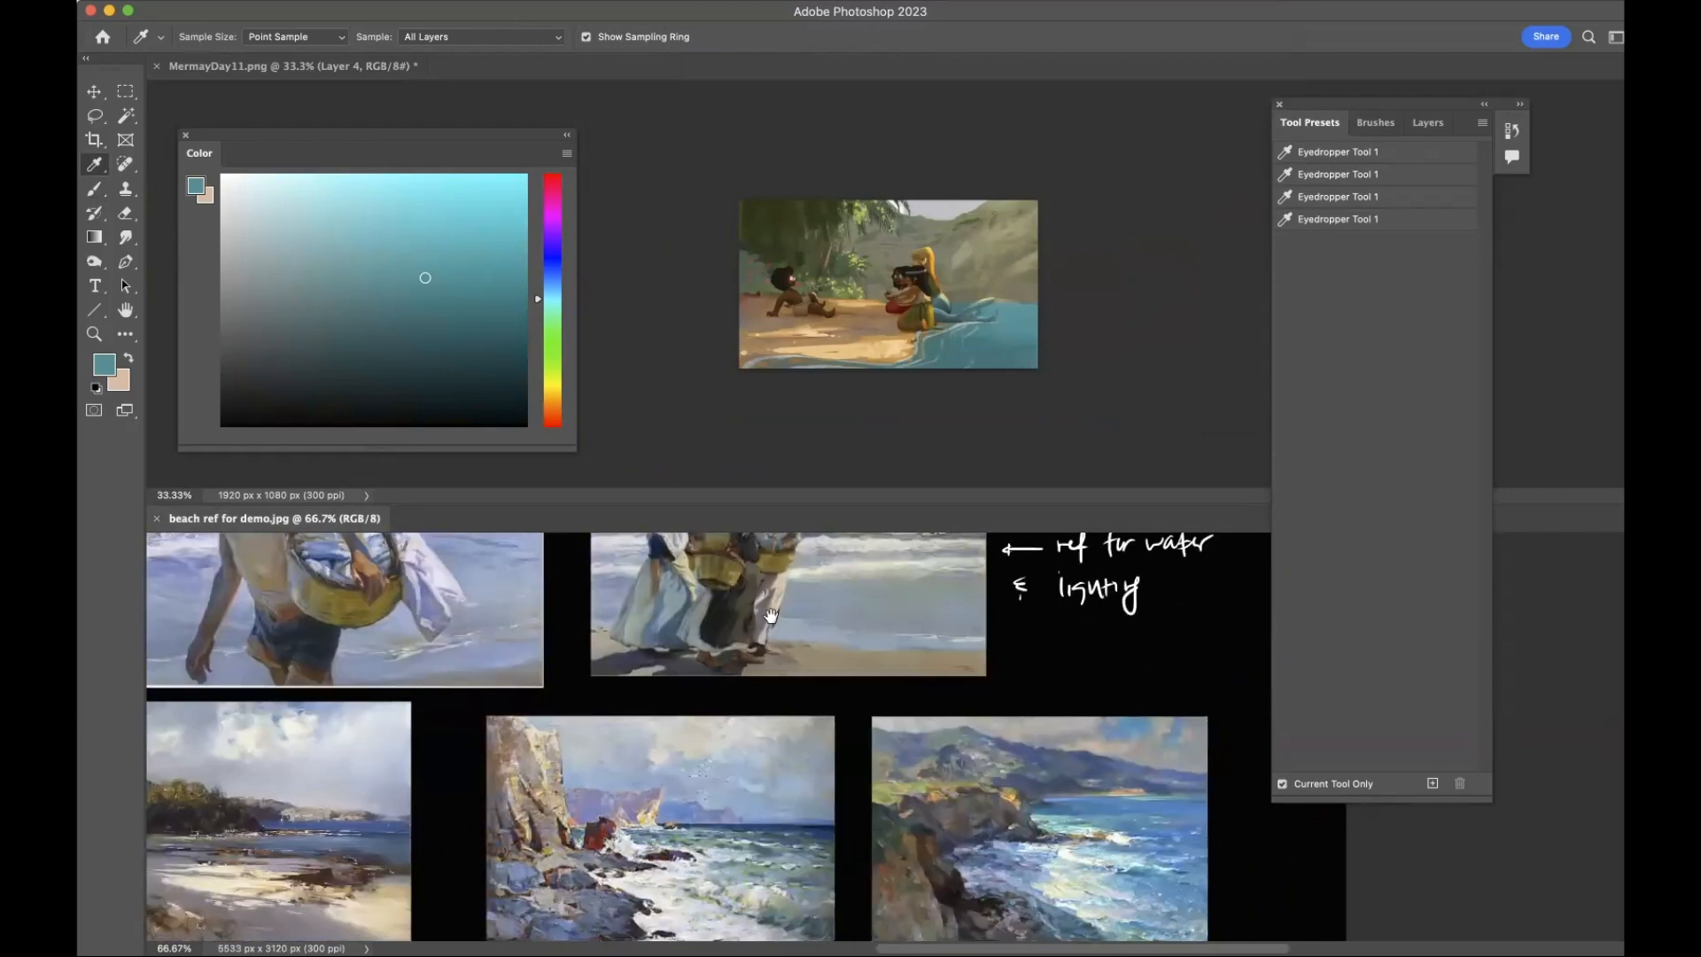
{"action": "scroll", "scroll_direction": "down", "scroll_amount": 3}
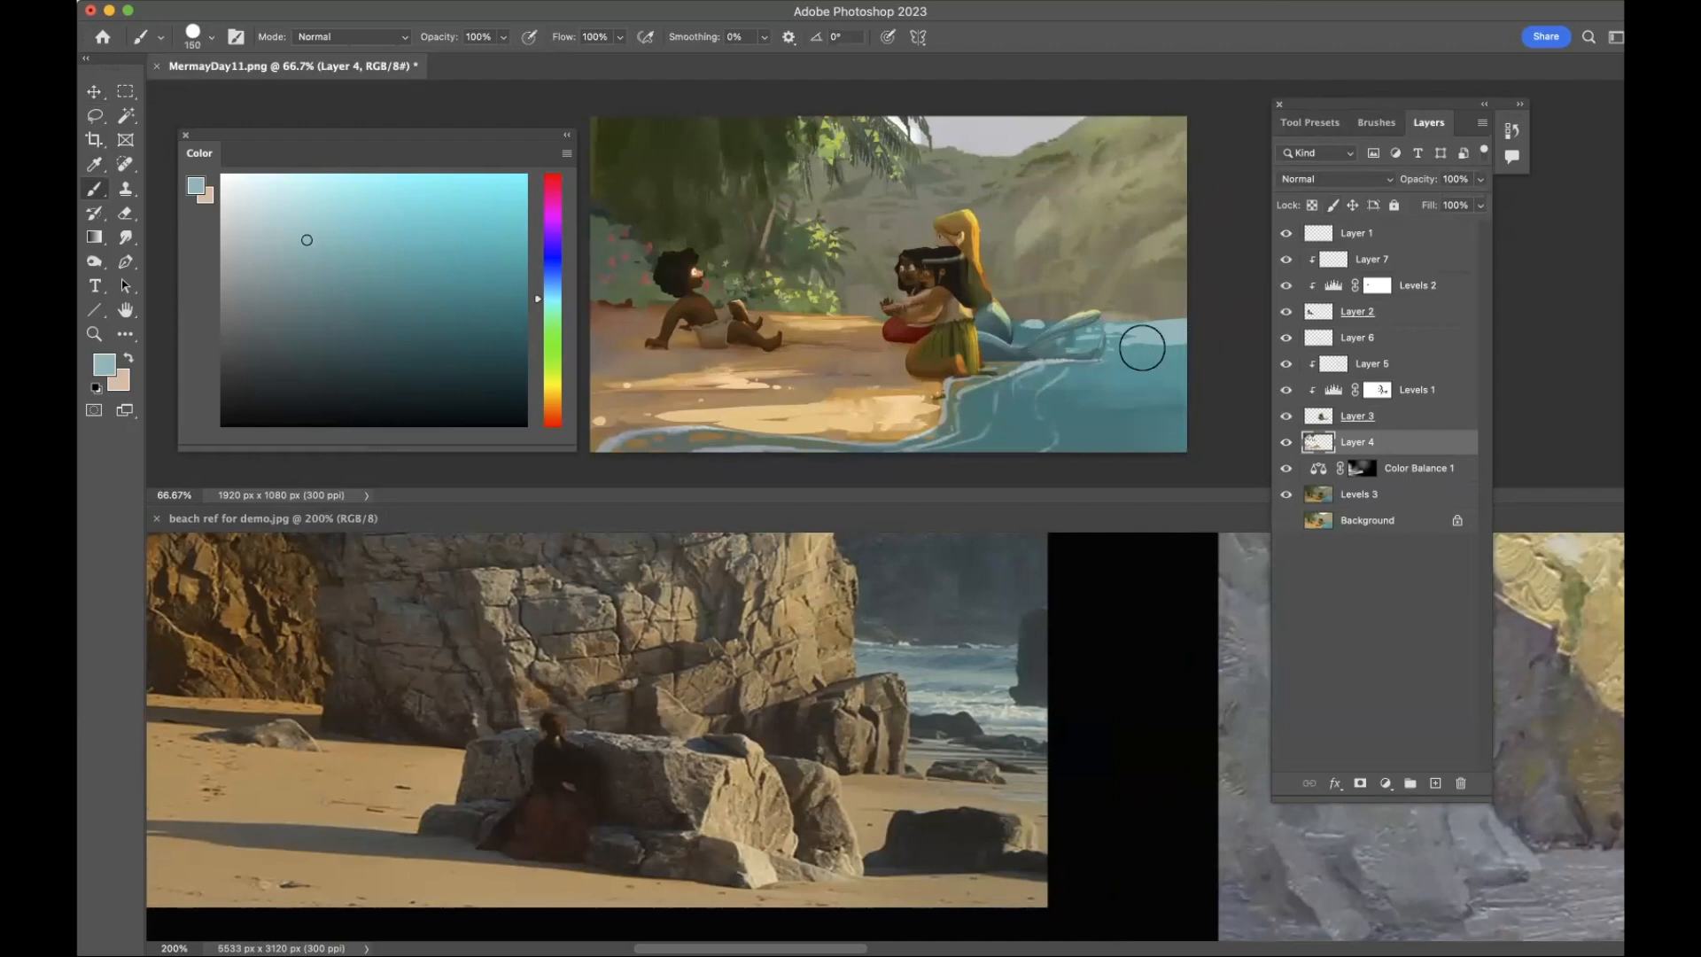
Repaint the water in pale blue, then a deeper blue along the shoreline edge.
{"action": "left_click_drag", "start_coordinate": [1143, 347], "coordinate": [981, 404]}
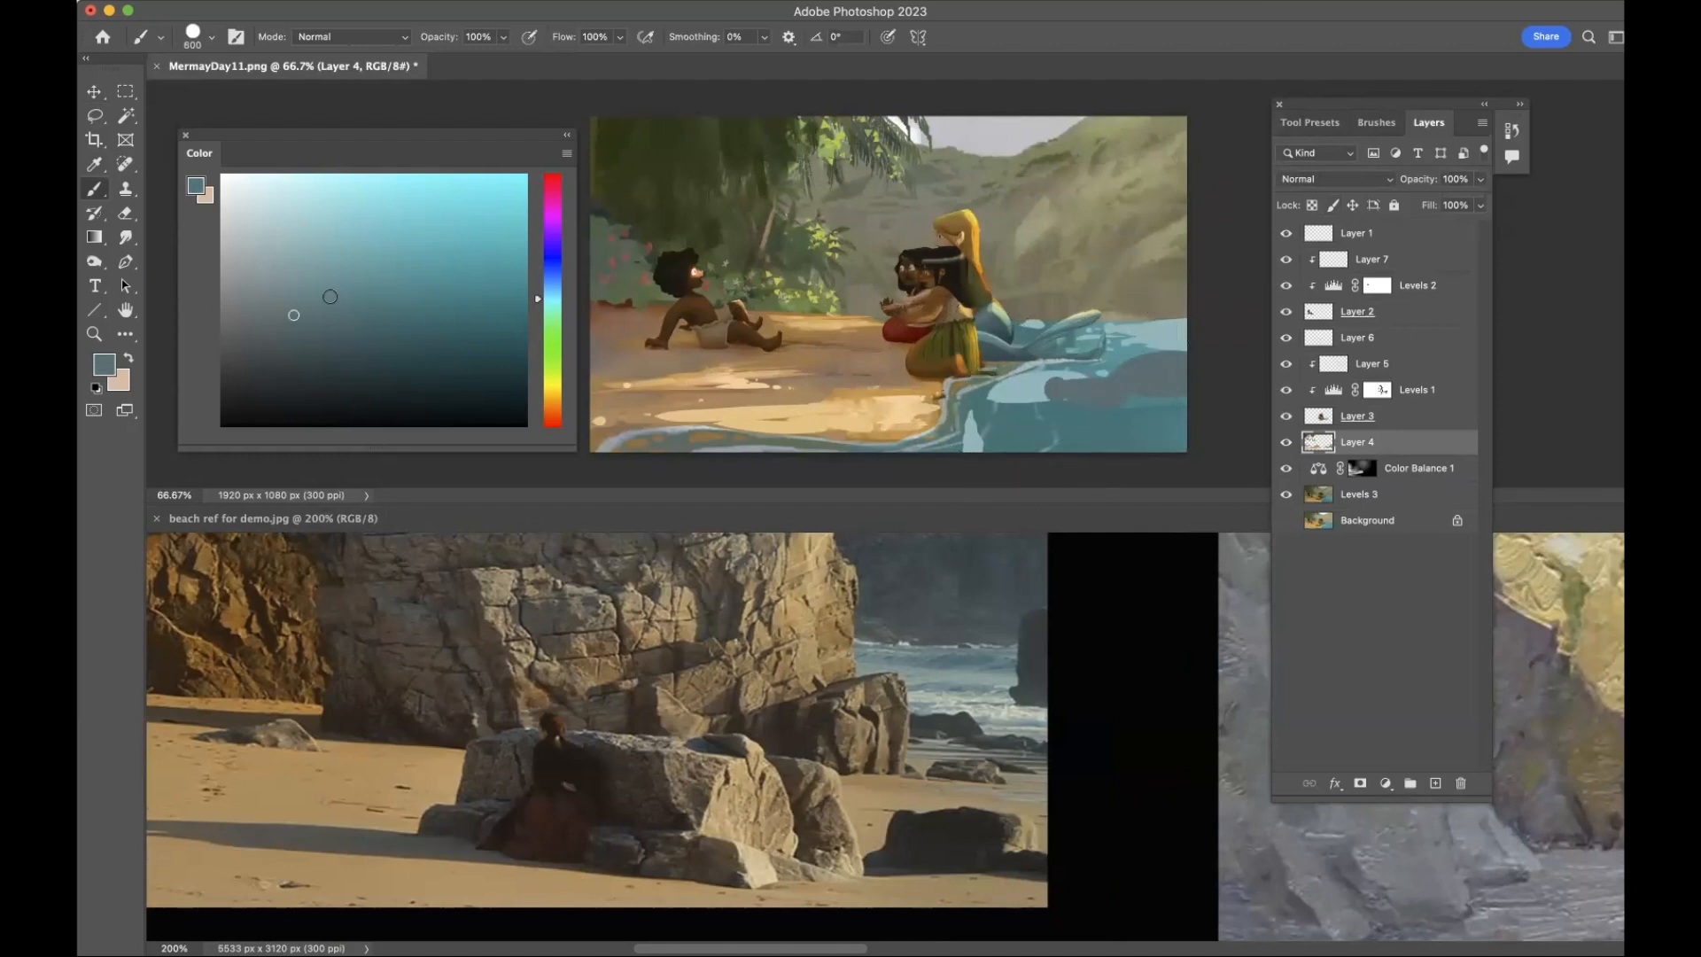
{"action": "left_click", "coordinate": [1053, 395]}
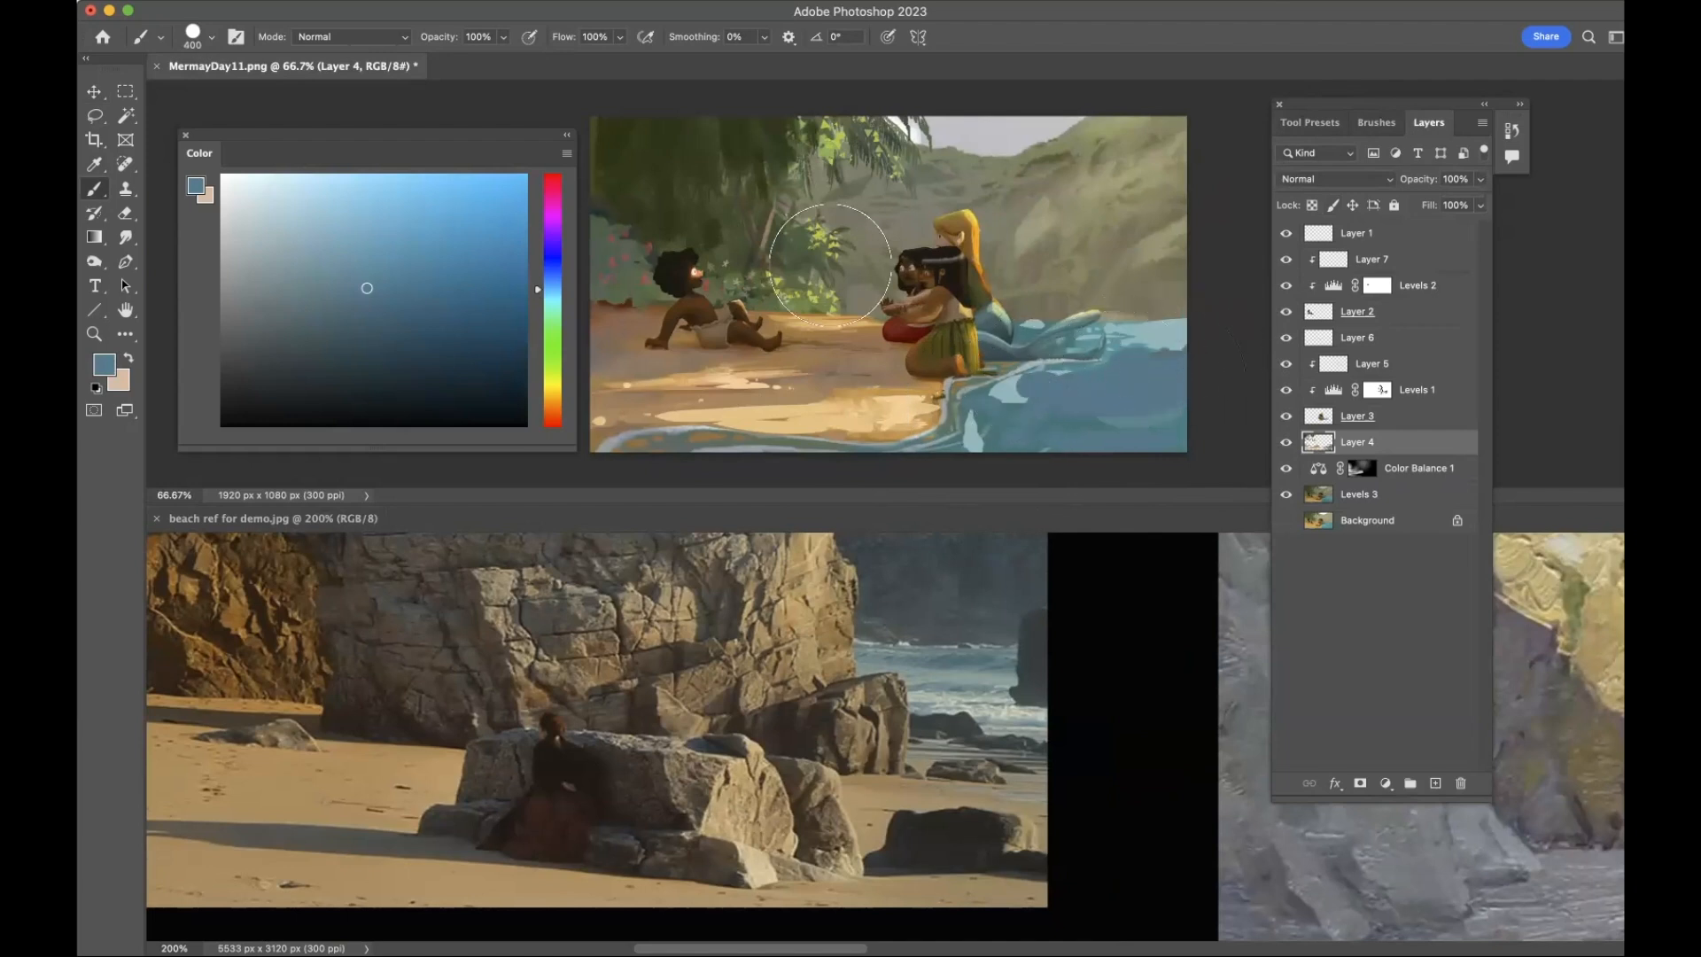
{"action": "left_click_drag", "start_coordinate": [833, 264], "coordinate": [922, 428]}
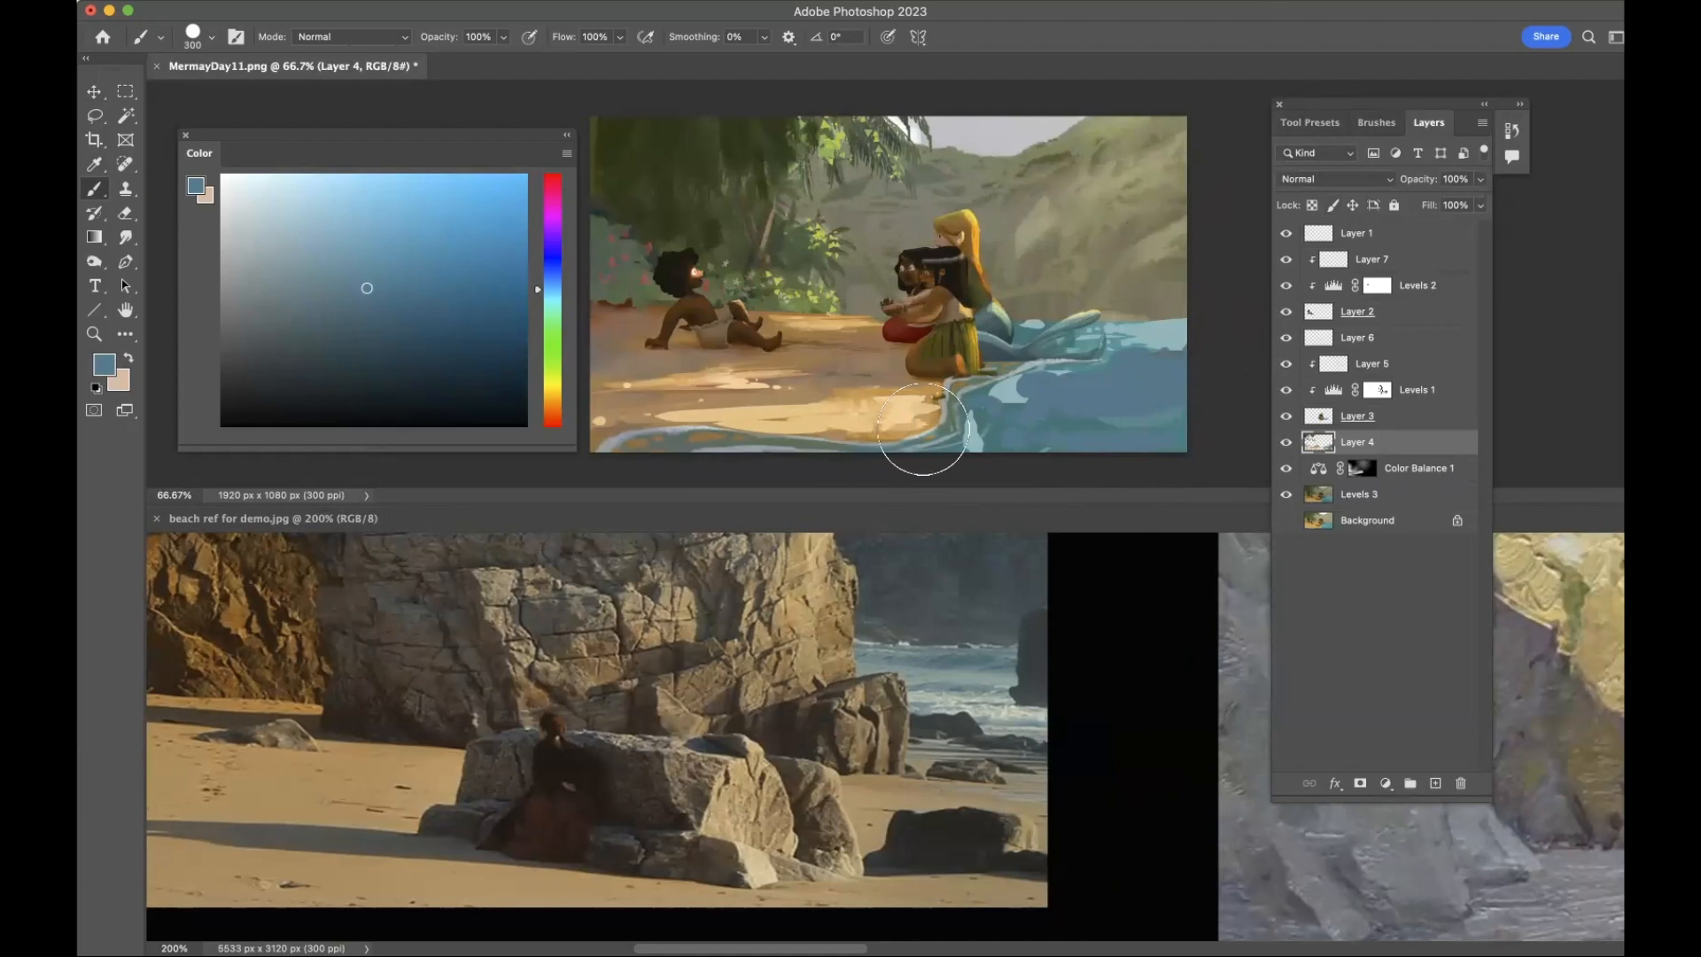